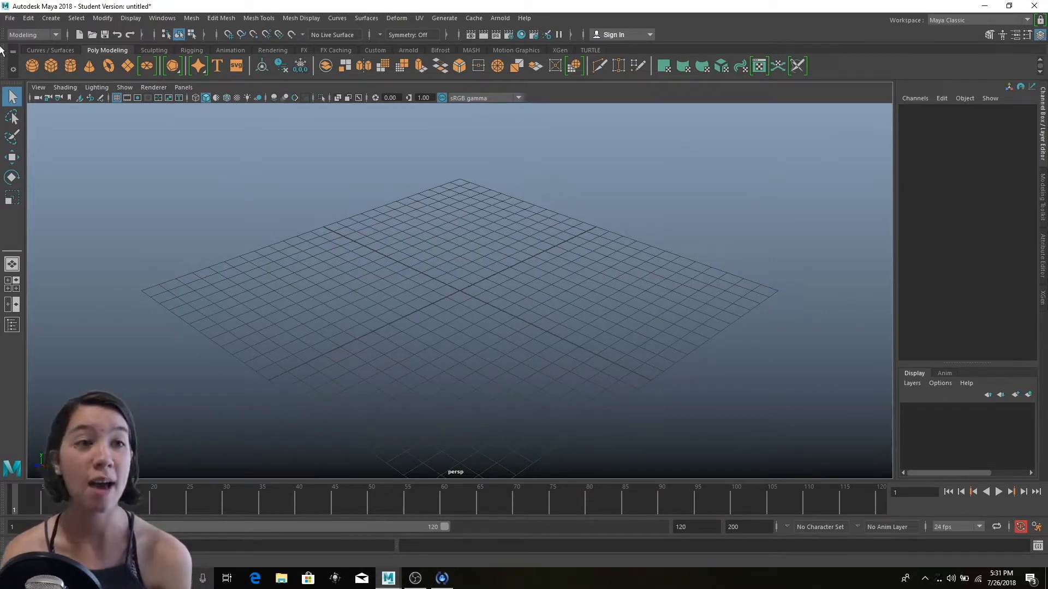
- Set Test_01 from Documents > maya > projects as the current project
{"action": "left_click", "coordinate": [10, 18]}
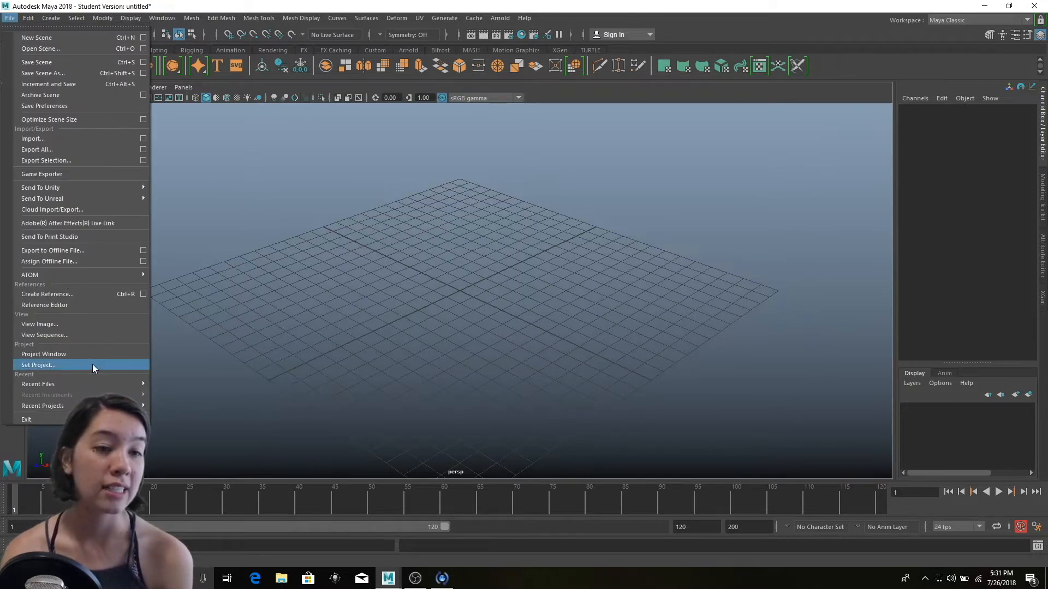
{"action": "left_click", "coordinate": [38, 365]}
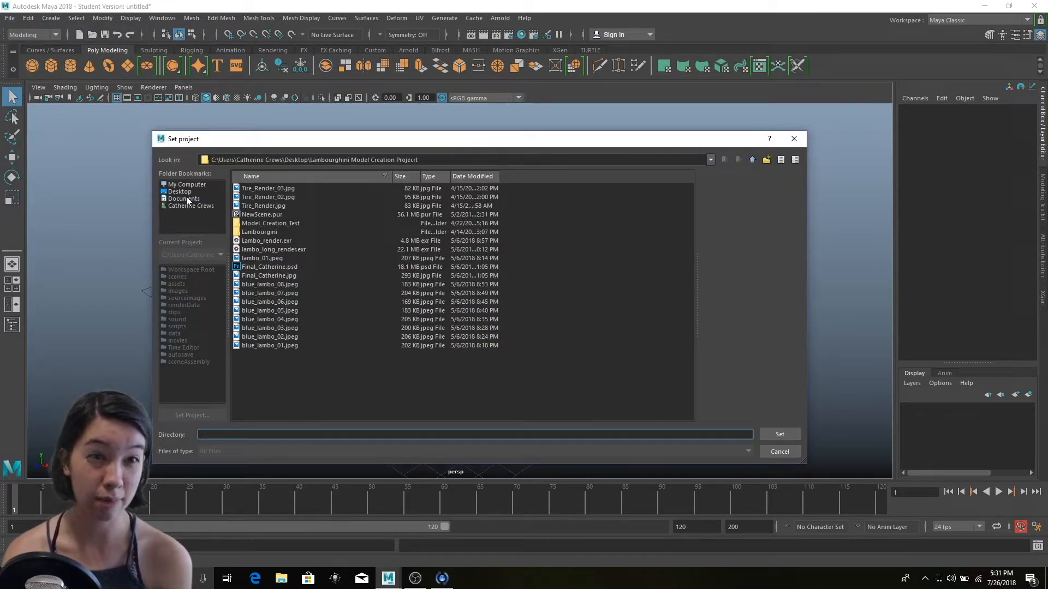
{"action": "left_click", "coordinate": [183, 199]}
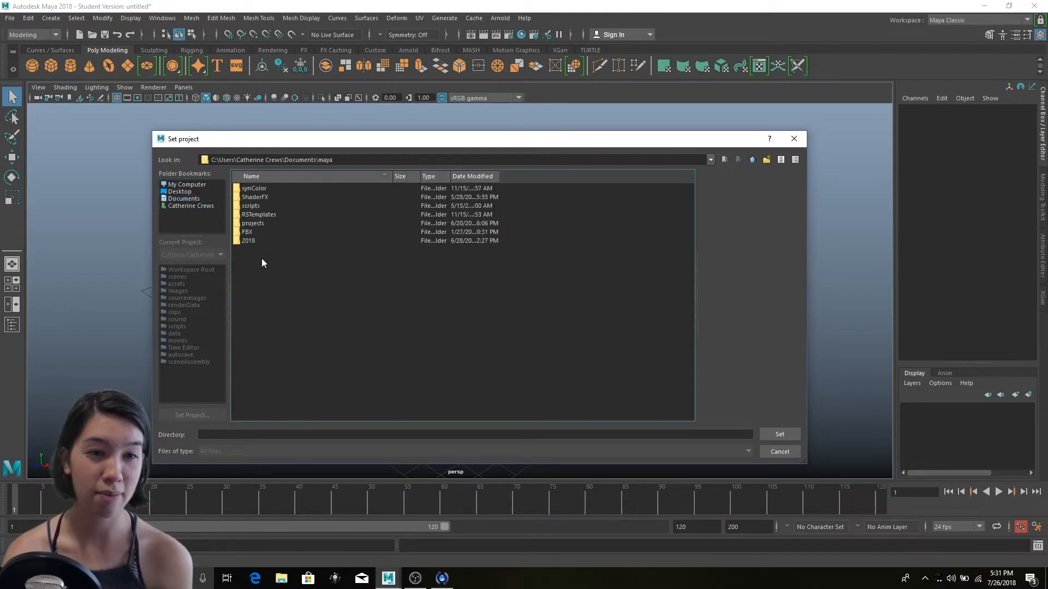
{"action": "double_click", "coordinate": [252, 222]}
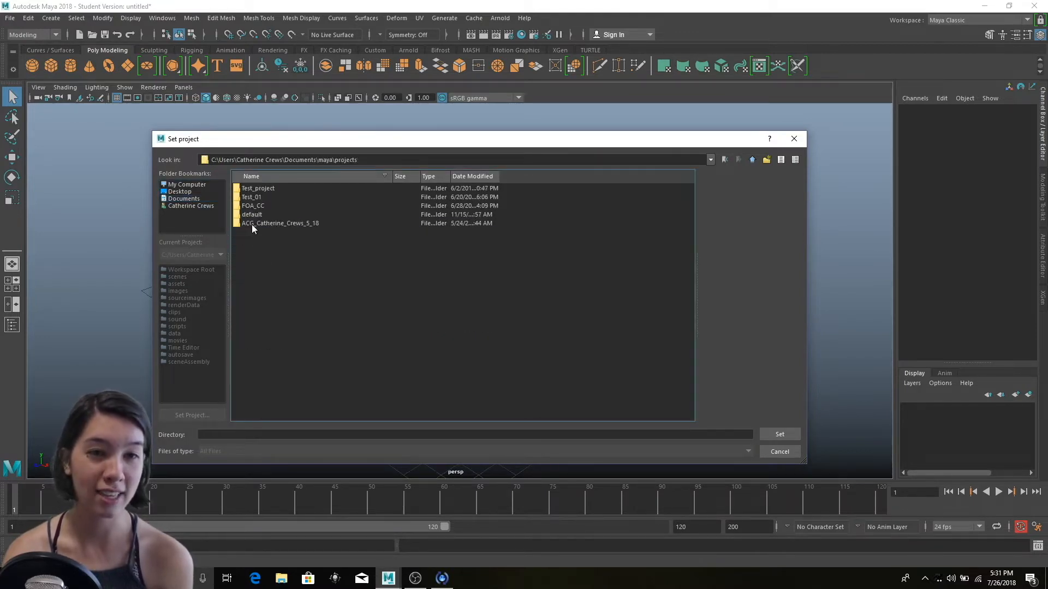
{"action": "mouse_move", "coordinate": [265, 202]}
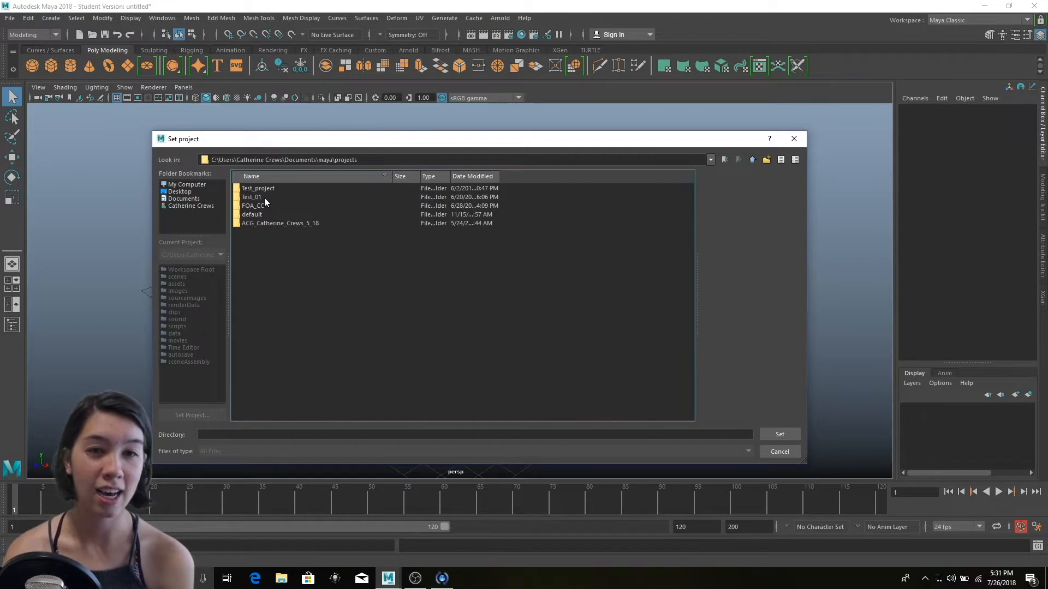
{"action": "left_click", "coordinate": [260, 196]}
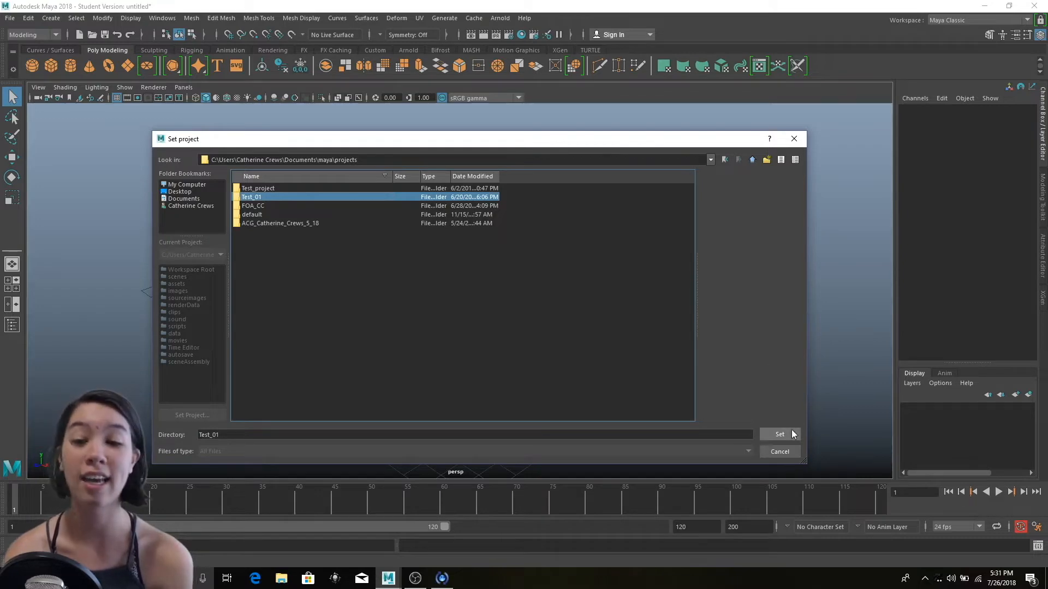
{"action": "left_click", "coordinate": [779, 434]}
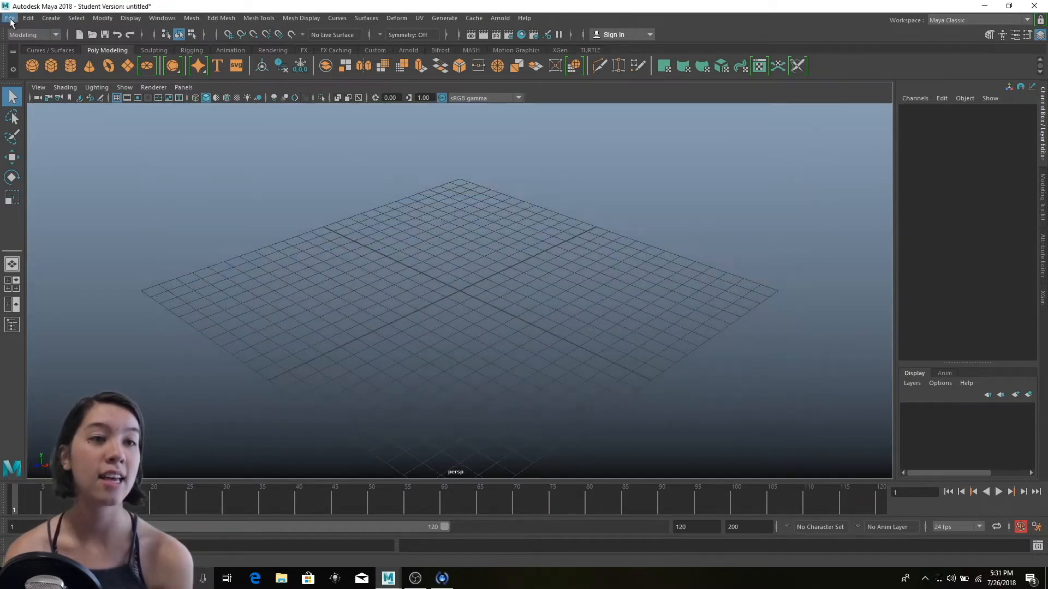
- Open box_setup_01.ma without saving the untitled scene, dismissing the student version notice
{"action": "left_click", "coordinate": [9, 18]}
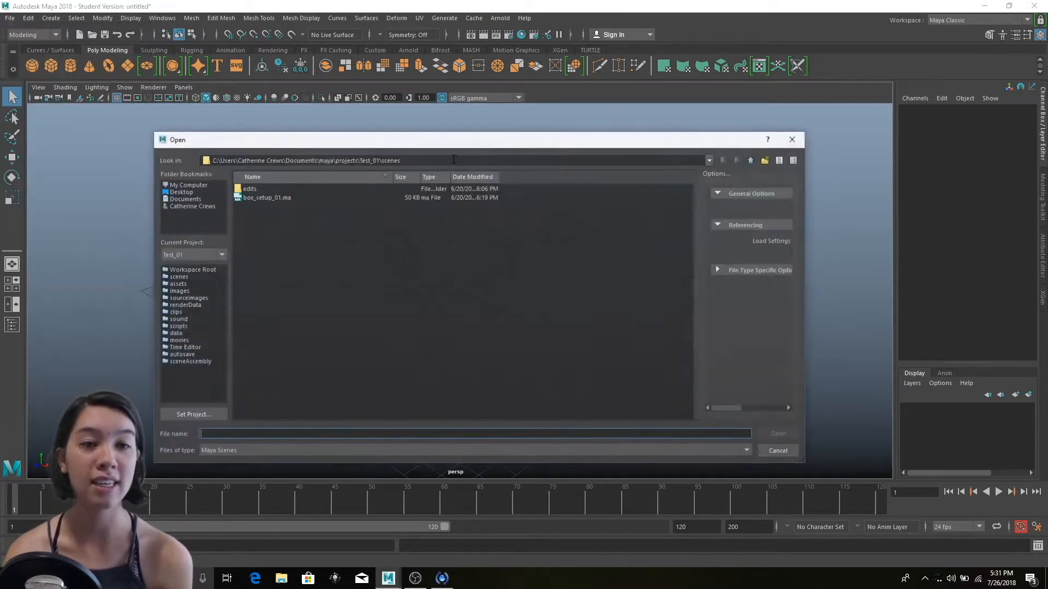
{"action": "left_click", "coordinate": [266, 196]}
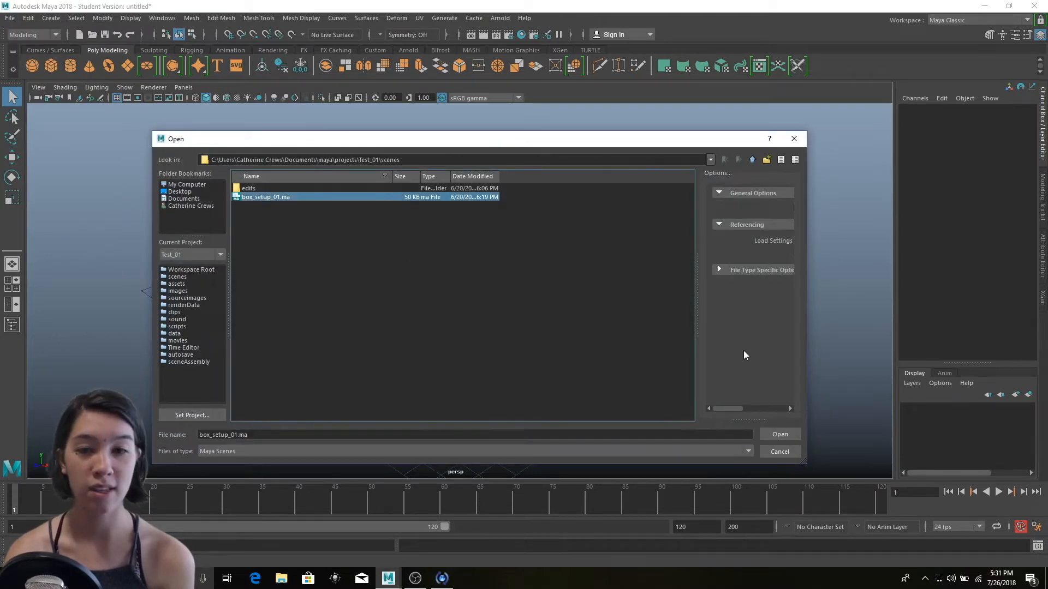
{"action": "left_click", "coordinate": [778, 434]}
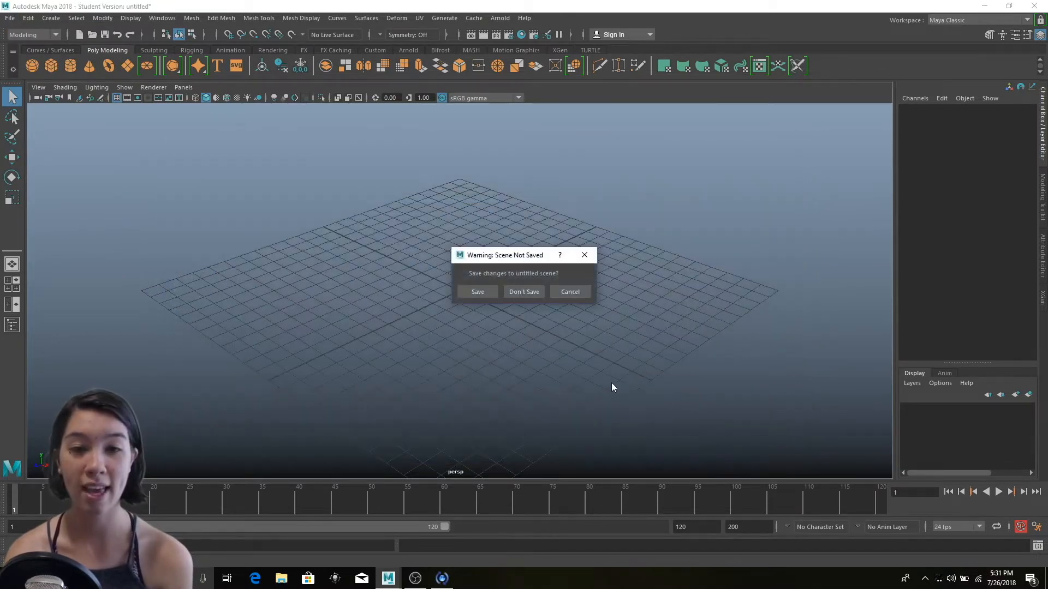
{"action": "left_click", "coordinate": [523, 291]}
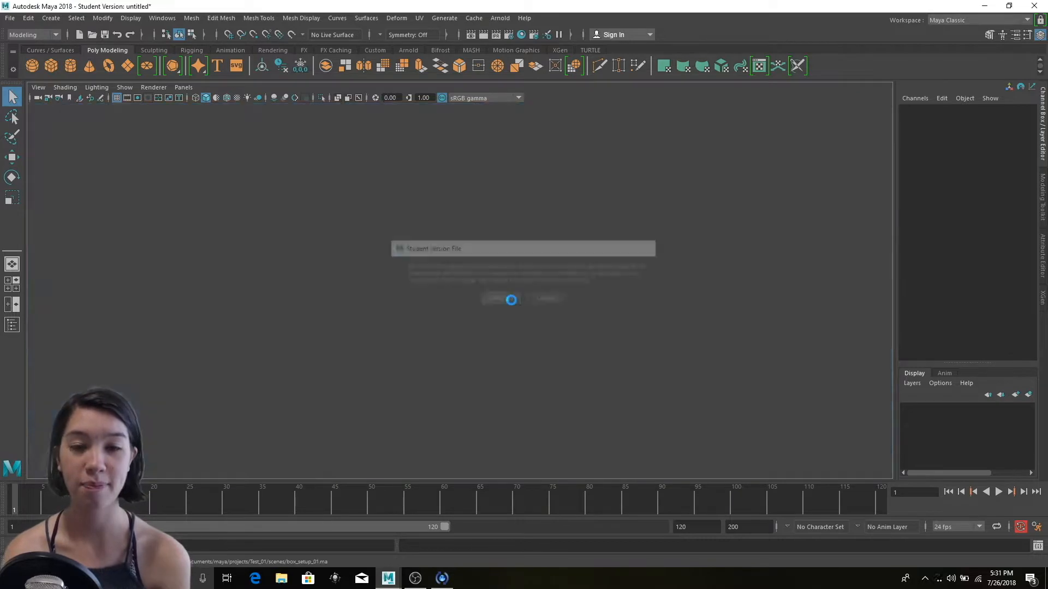
{"action": "left_click", "coordinate": [502, 298]}
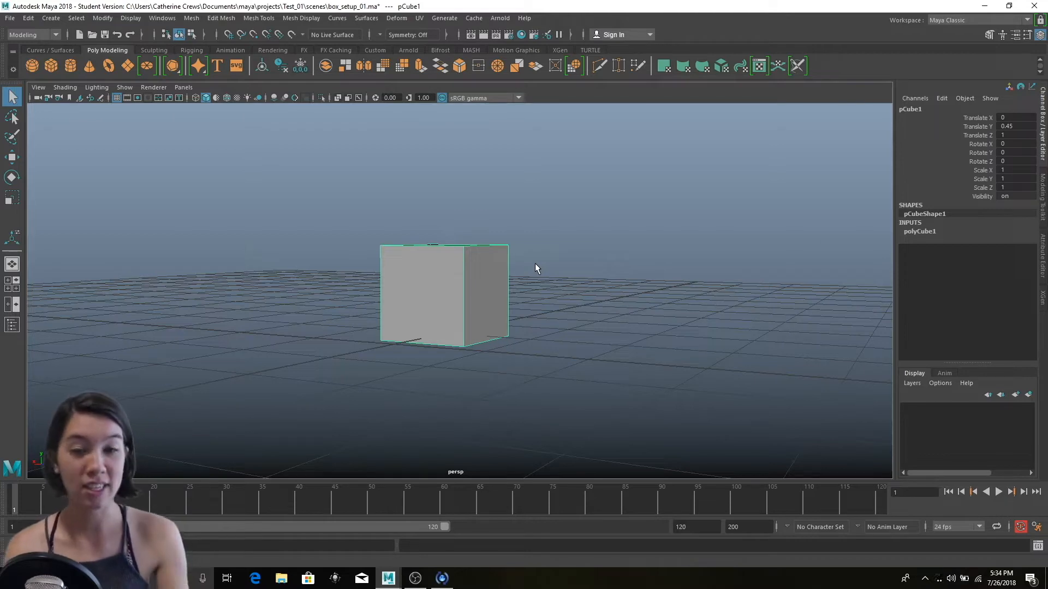
{"action": "mouse_move", "coordinate": [490, 277]}
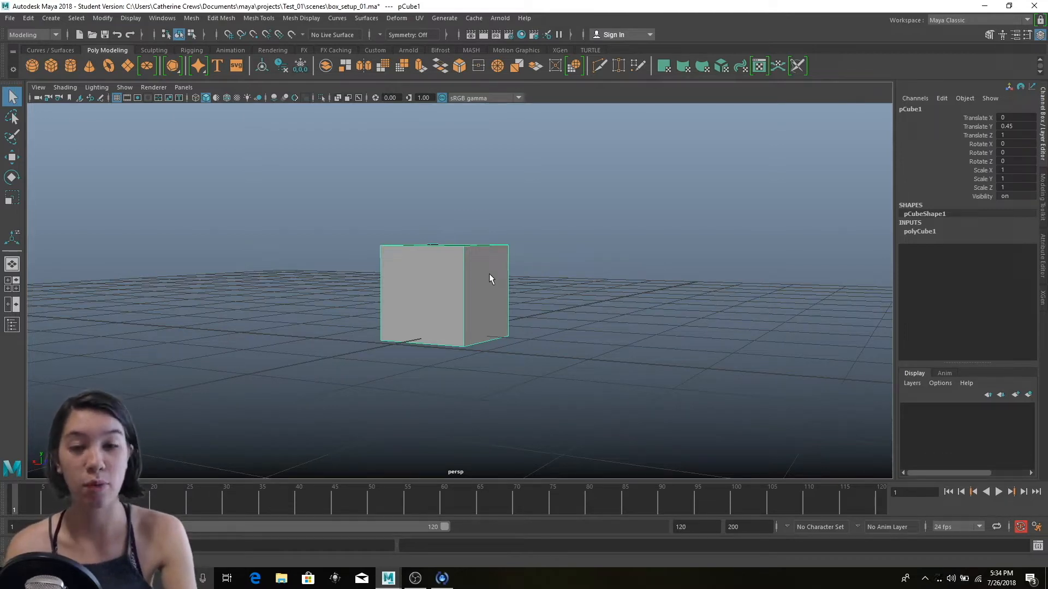
- Switch the cube to face mode and select its right side face f[5]
{"action": "right_click", "coordinate": [490, 277]}
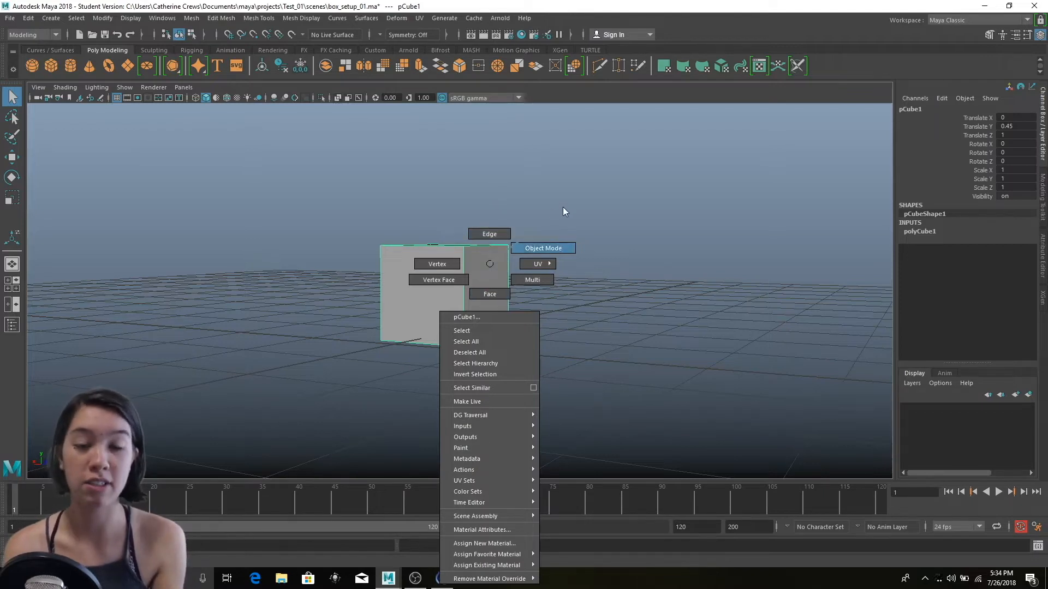
{"action": "mouse_move", "coordinate": [491, 317]}
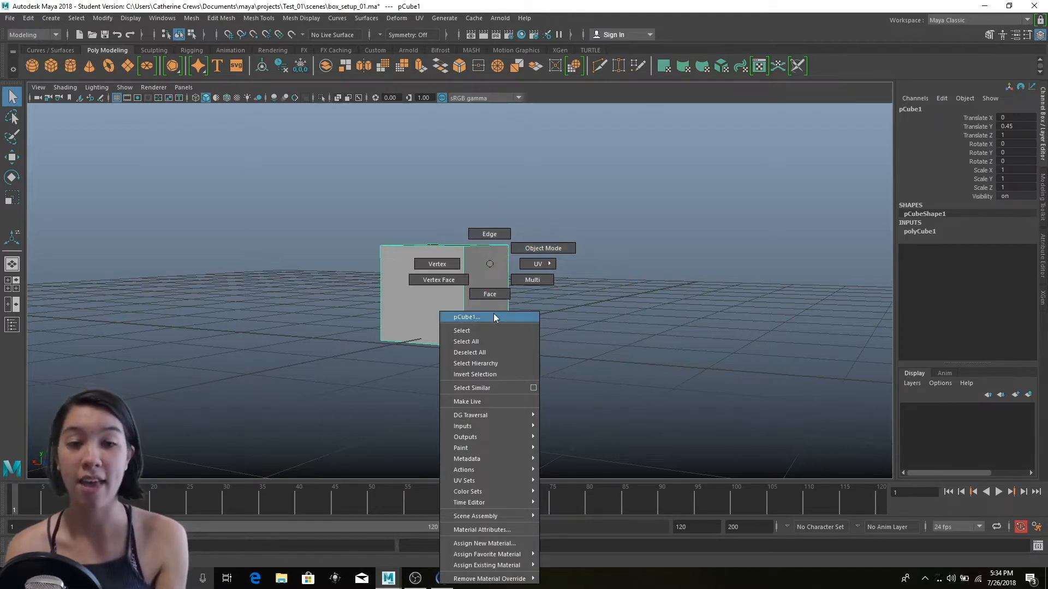
{"action": "mouse_move", "coordinate": [489, 234]}
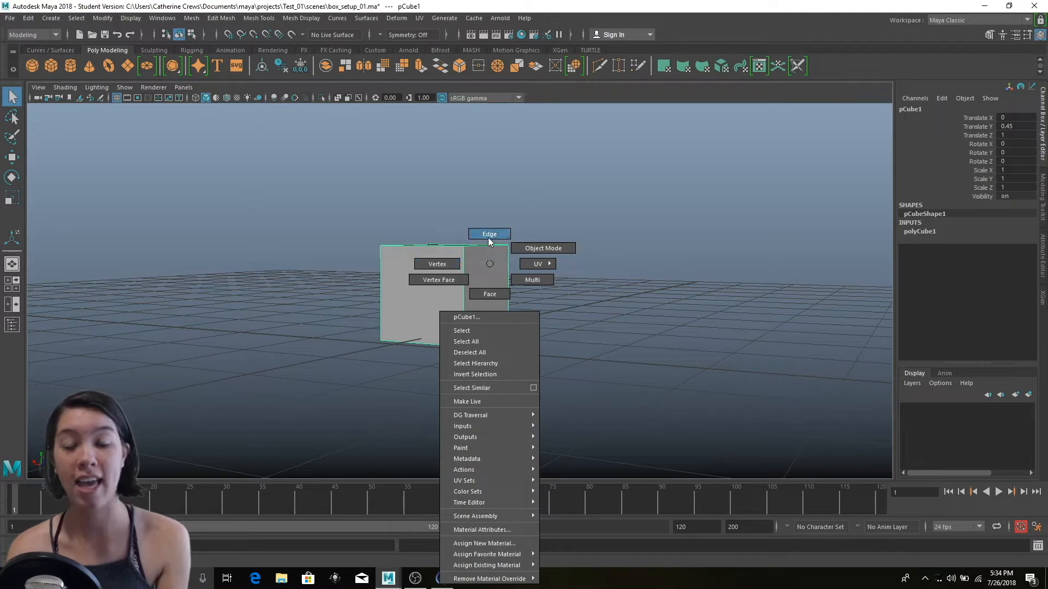
{"action": "mouse_move", "coordinate": [532, 279]}
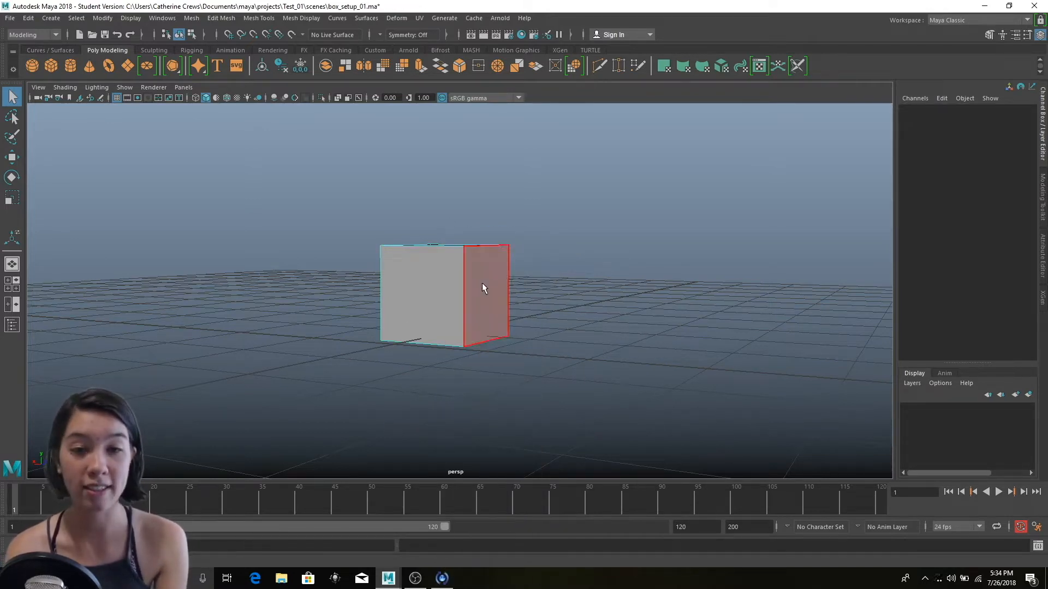
{"action": "left_click", "coordinate": [435, 247]}
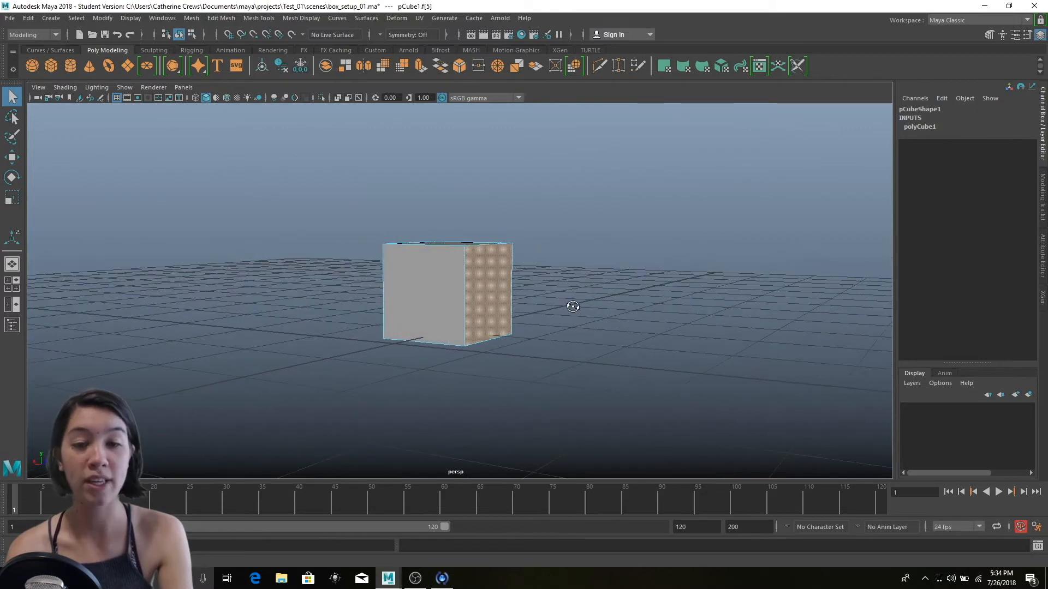
{"action": "left_click", "coordinate": [484, 294]}
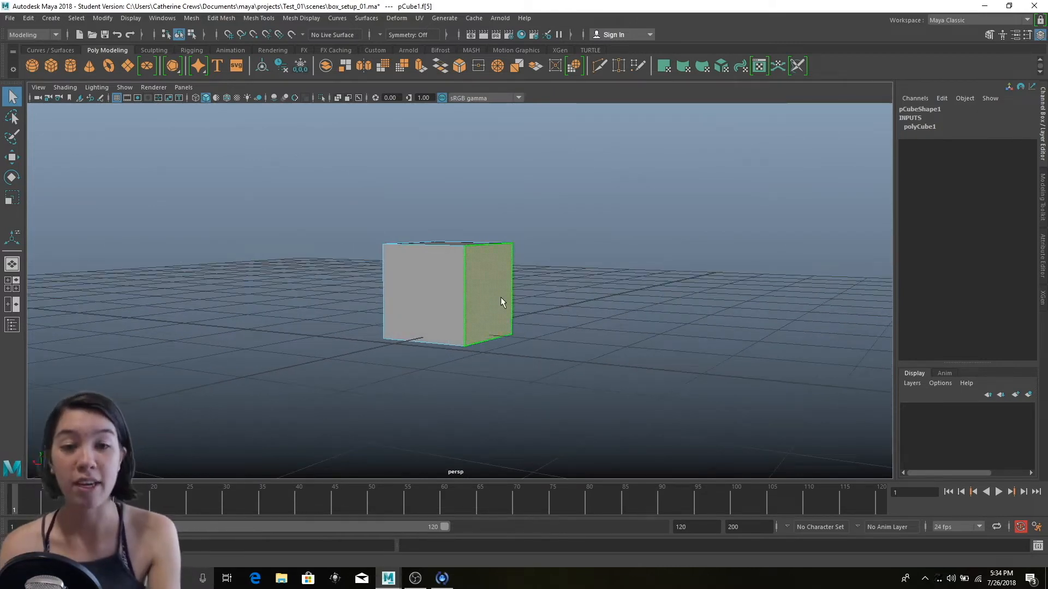
- Extrude the selected side face into a long arm, Local Translate Z 1.415
{"action": "right_click", "coordinate": [501, 301]}
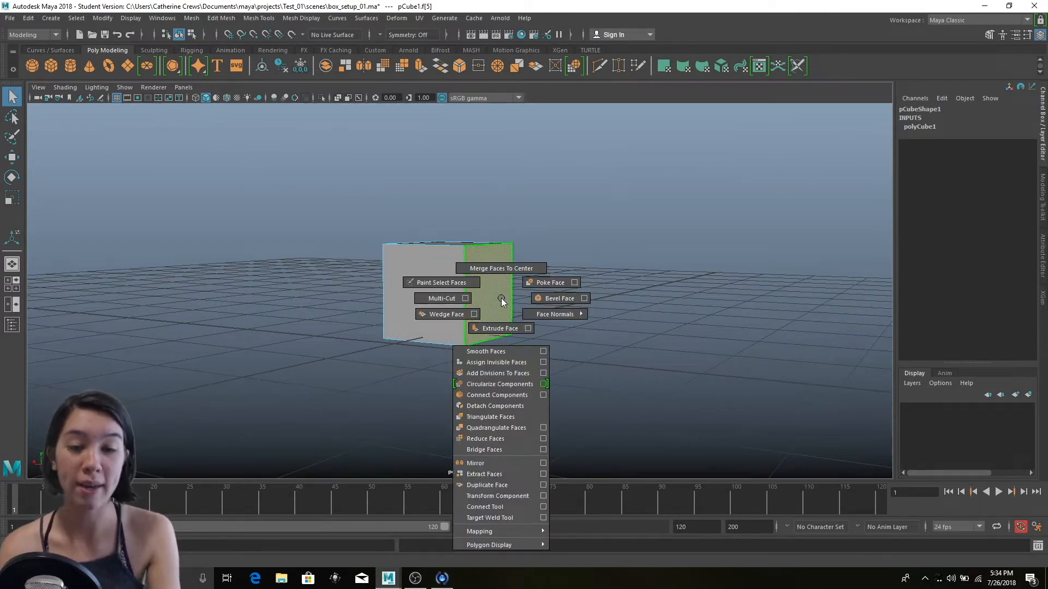
{"action": "mouse_move", "coordinate": [497, 328]}
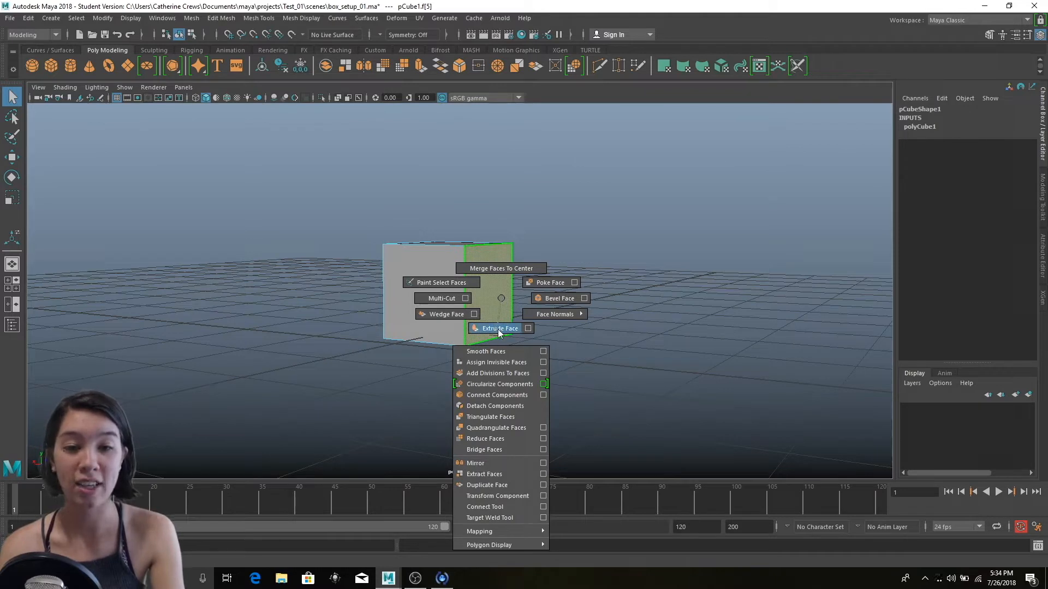
{"action": "left_click", "coordinate": [497, 328]}
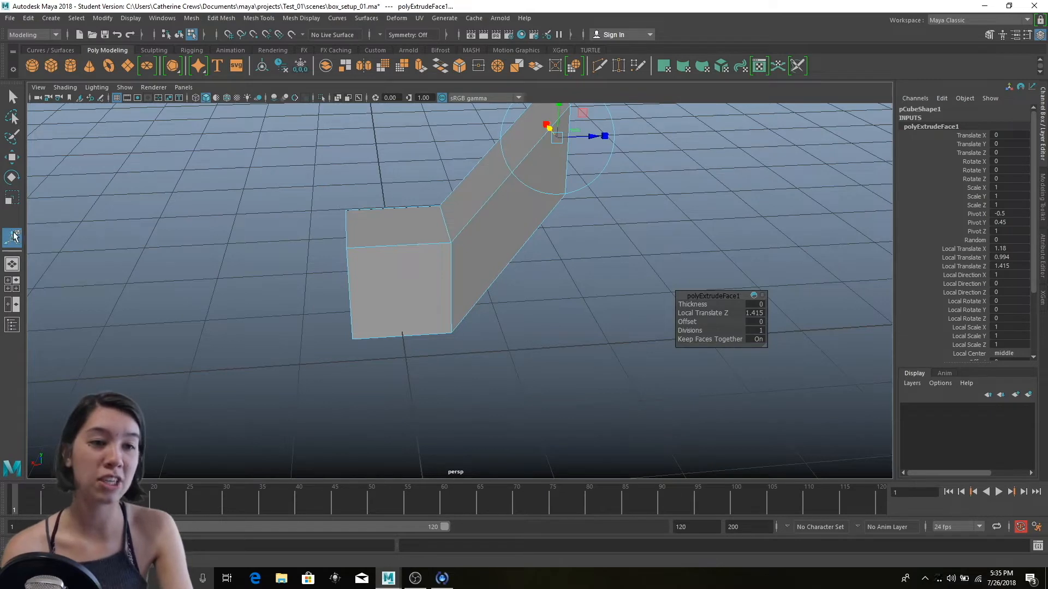
{"action": "mouse_move", "coordinate": [12, 237]}
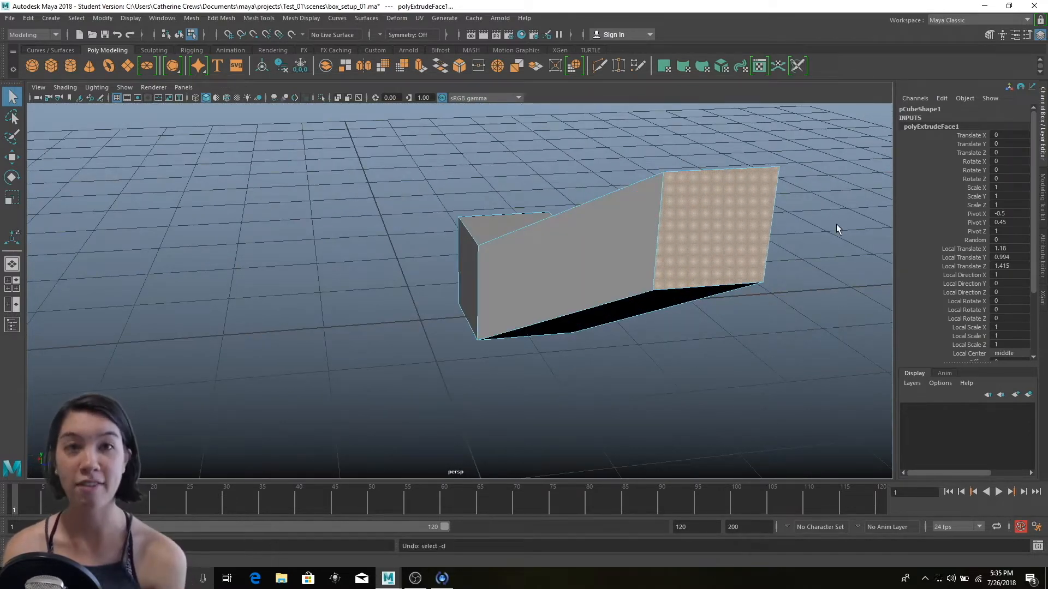
{"action": "left_click", "coordinate": [535, 267]}
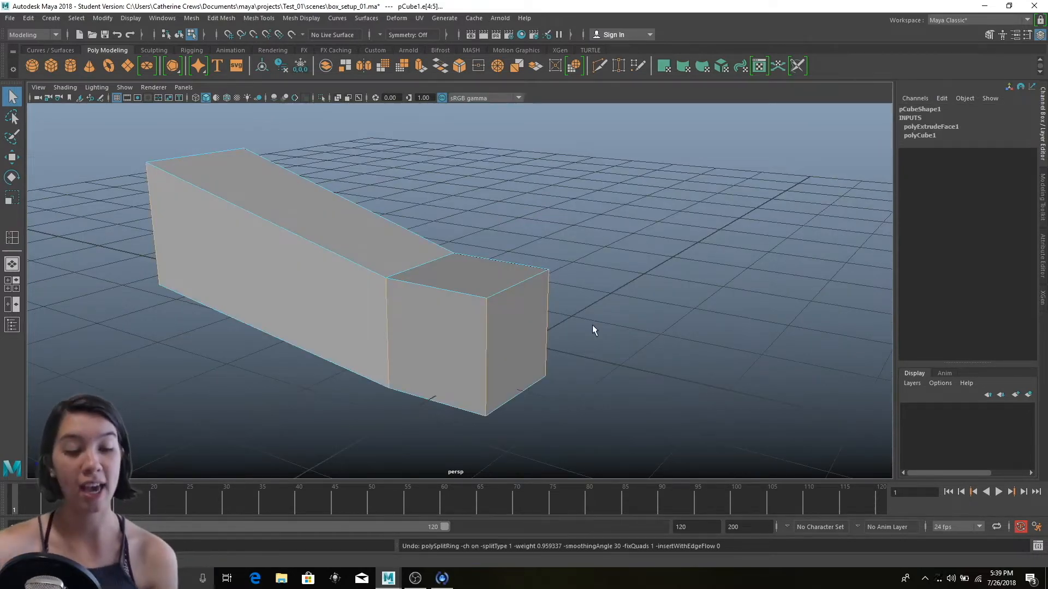
{"action": "key", "text": "3"}
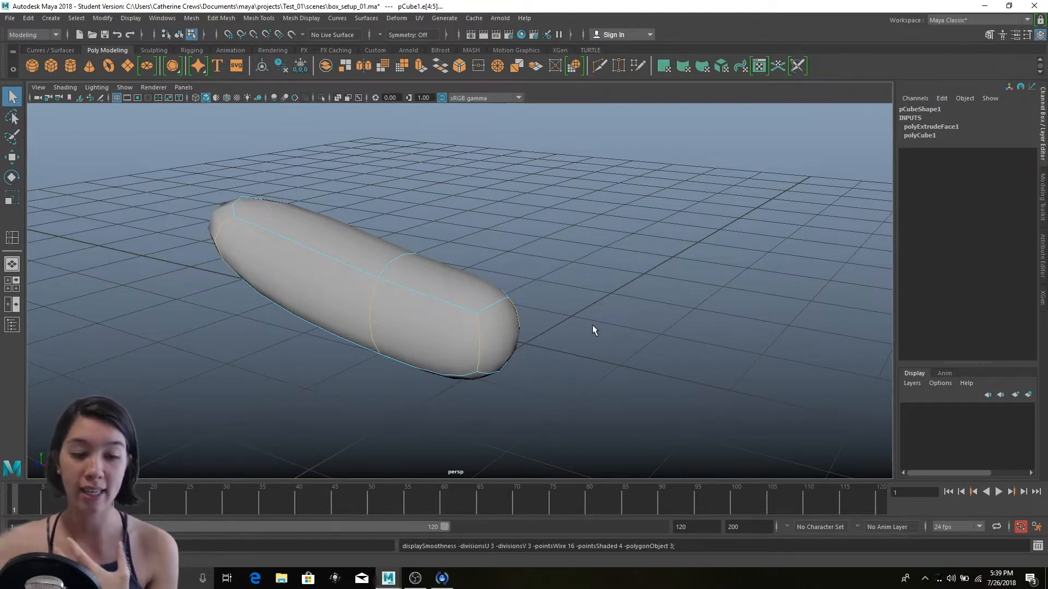
{"action": "key", "text": "1"}
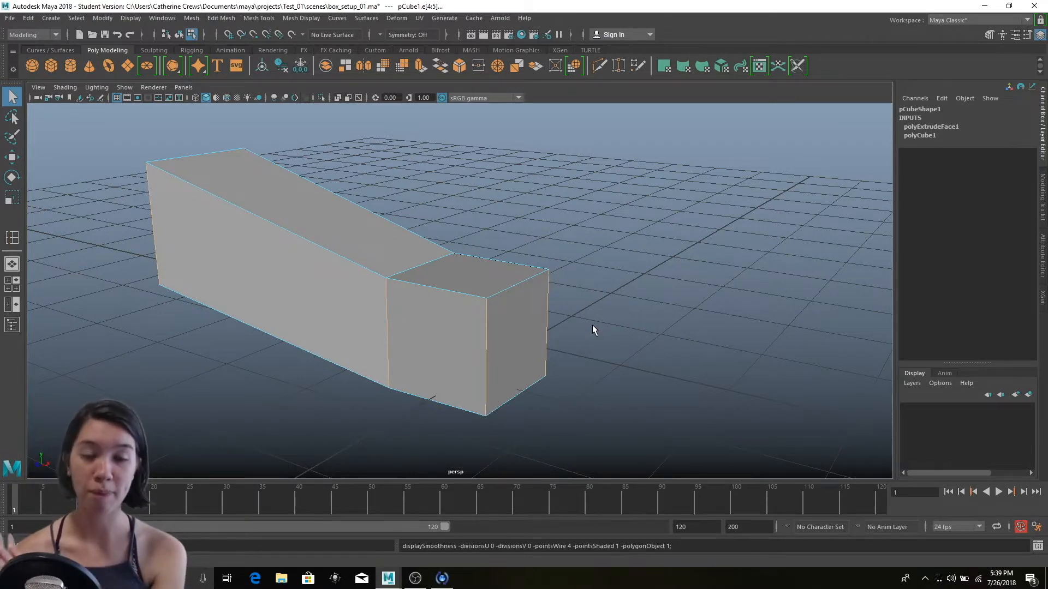
- Add three edge loops (polySplitRing1–3) to the box and preview it smoothed with 3
{"action": "left_click", "coordinate": [434, 311]}
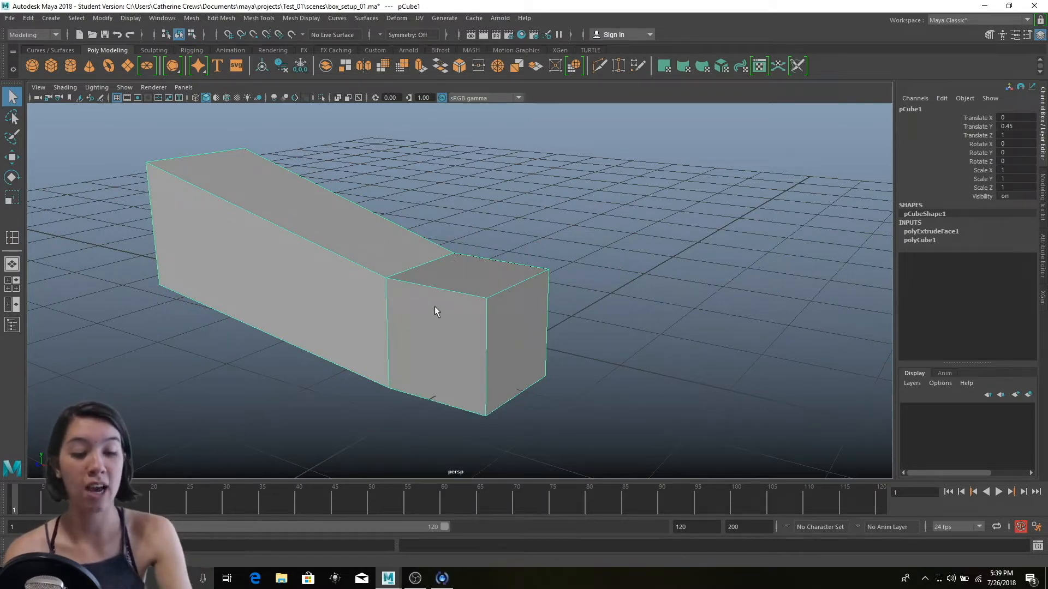
{"action": "right_click", "coordinate": [434, 307]}
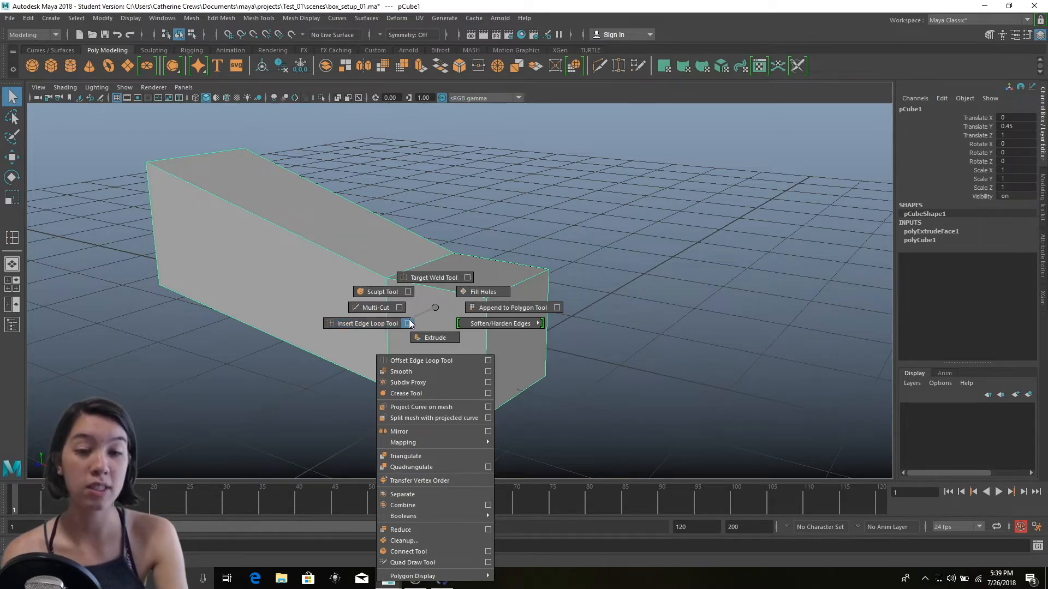
{"action": "mouse_move", "coordinate": [366, 323]}
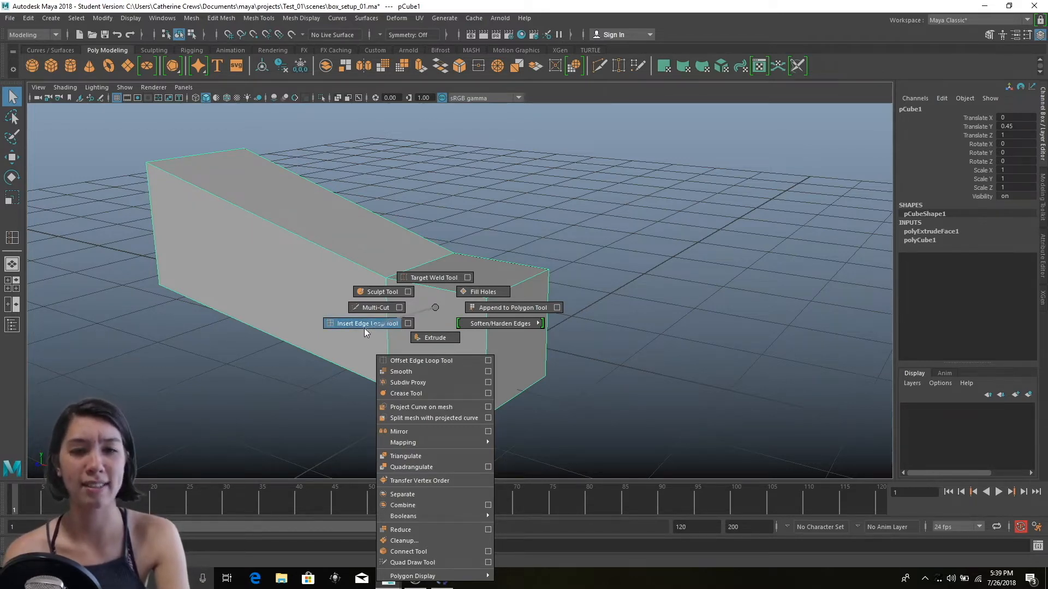
{"action": "left_click", "coordinate": [365, 324]}
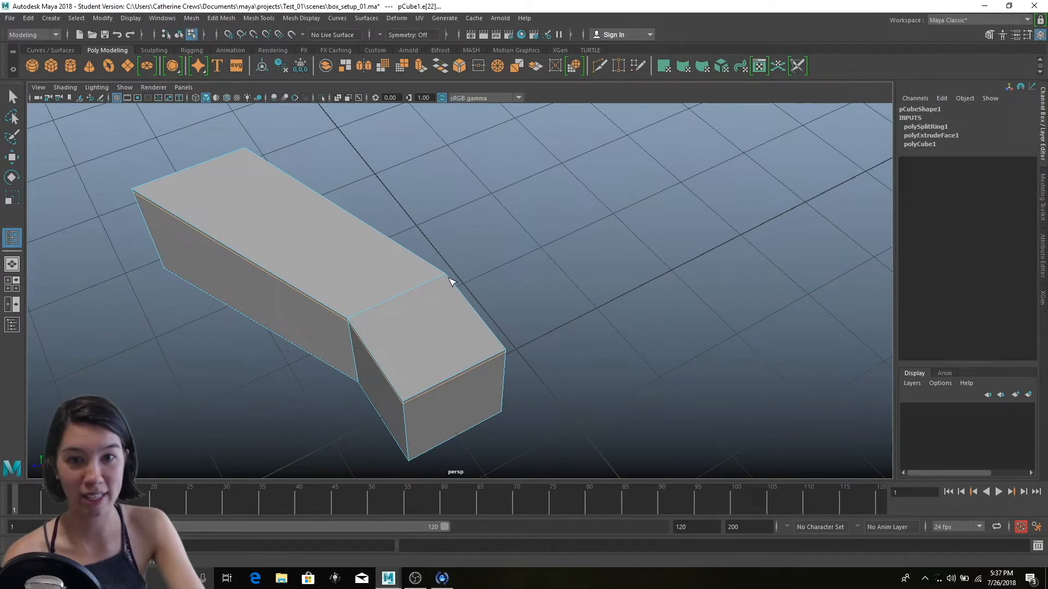
{"action": "mouse_move", "coordinate": [408, 296]}
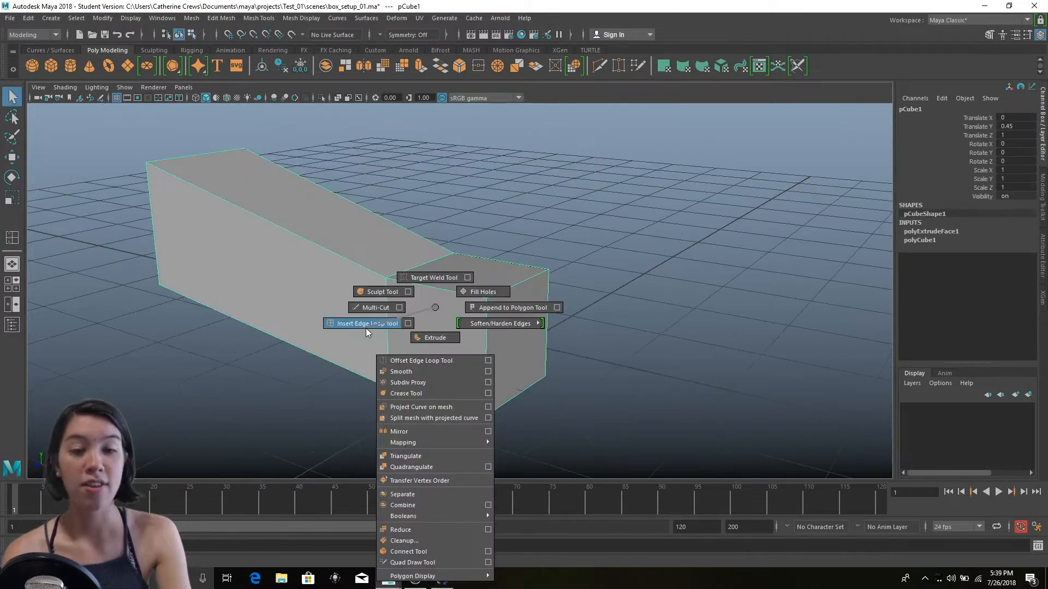
{"action": "left_click", "coordinate": [360, 322]}
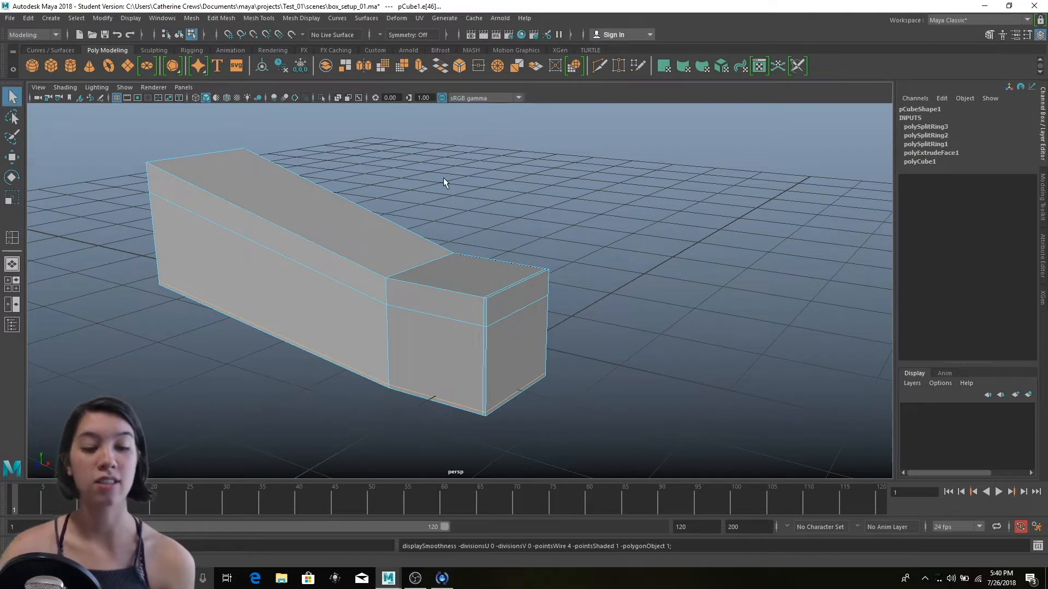
{"action": "key", "text": "3"}
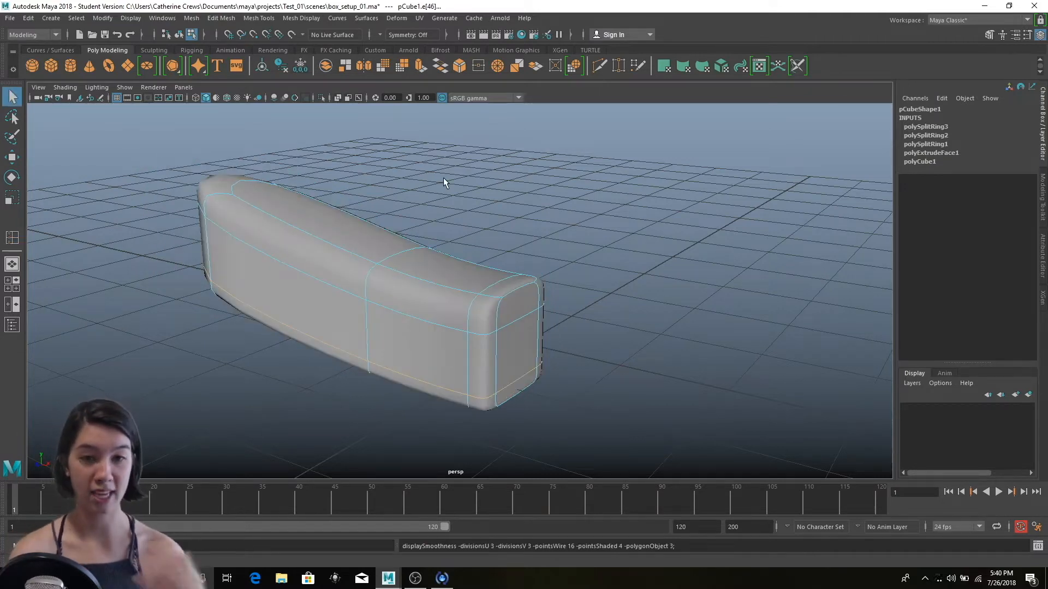
{"action": "mouse_move", "coordinate": [491, 324]}
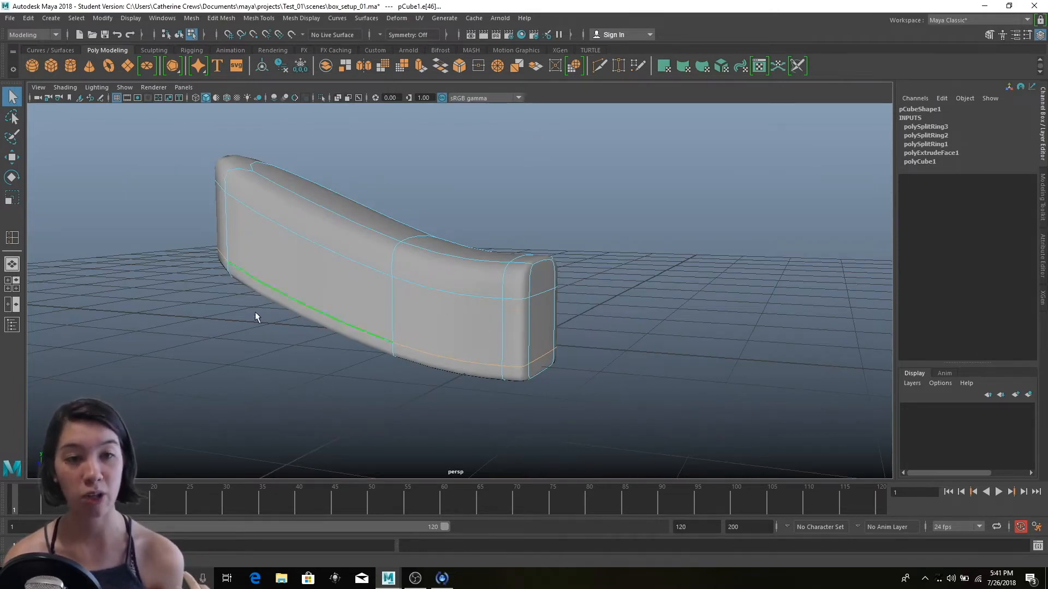
{"action": "left_click", "coordinate": [628, 325]}
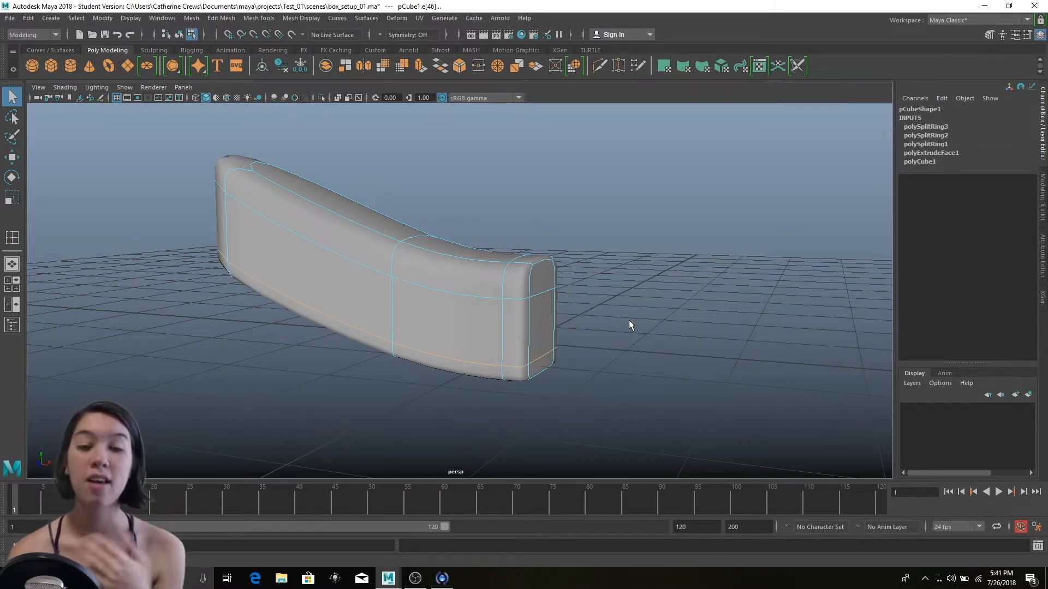
{"action": "left_click", "coordinate": [528, 311]}
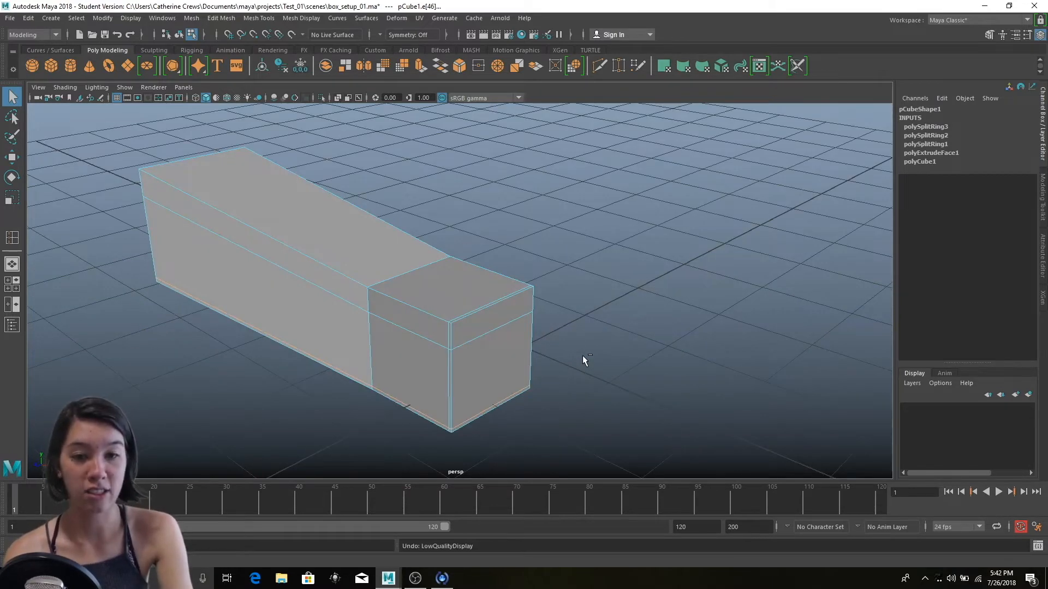
- Undo the loops and insert two evenly spaced loops using Multiple edge loops set to 2
{"action": "key", "text": "ctrl+z"}
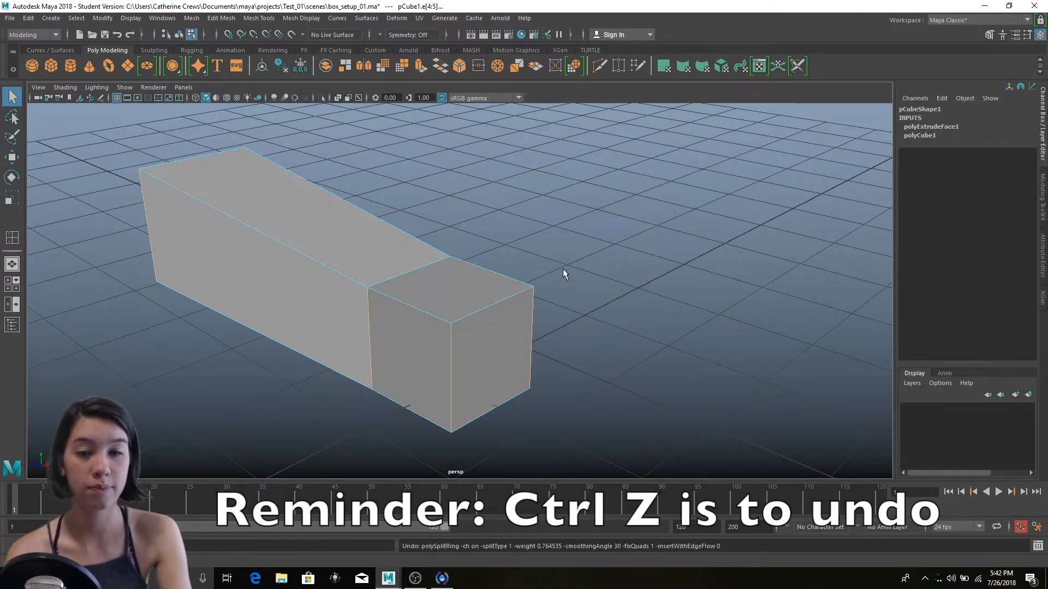
{"action": "right_click", "coordinate": [560, 263]}
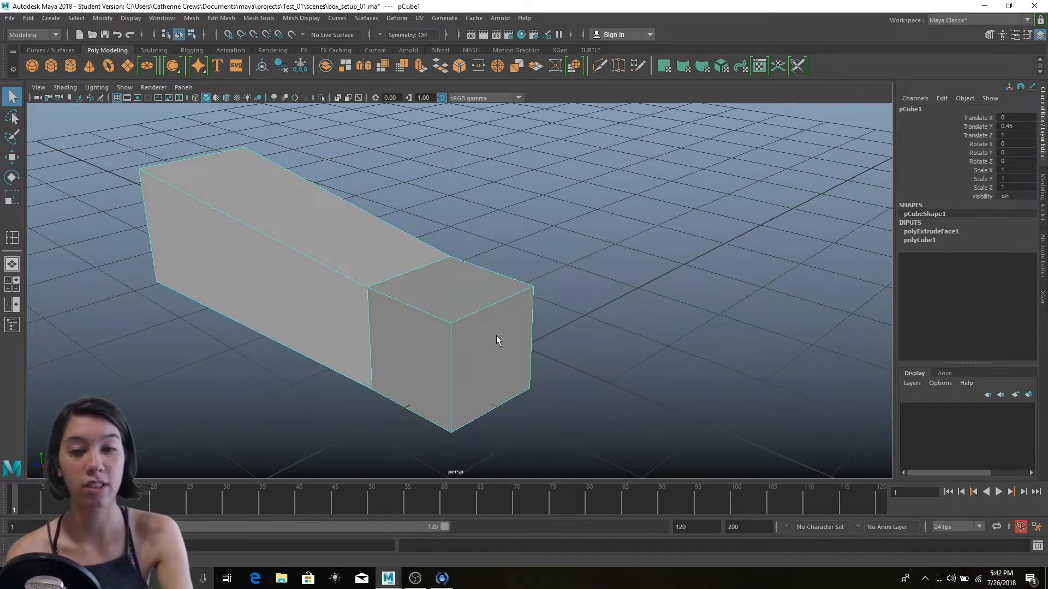
{"action": "right_click", "coordinate": [497, 340]}
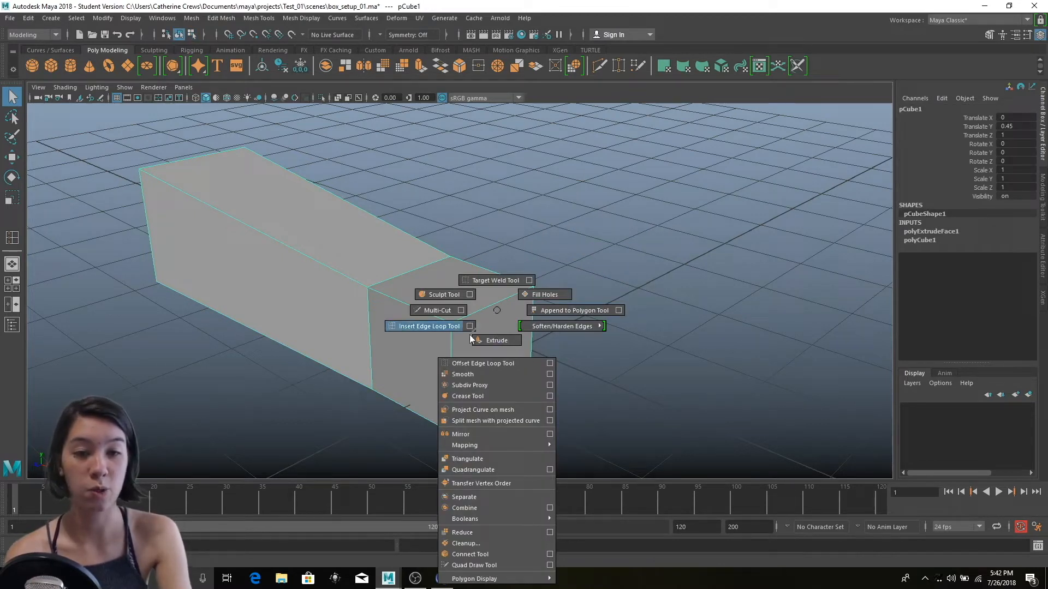
{"action": "left_click", "coordinate": [470, 327]}
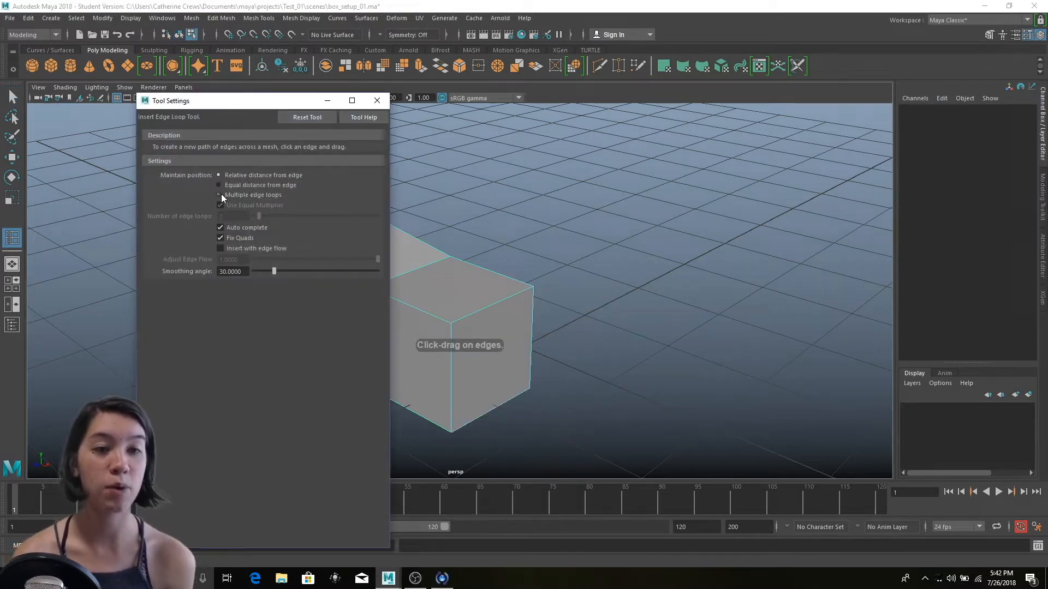
{"action": "left_click", "coordinate": [220, 194]}
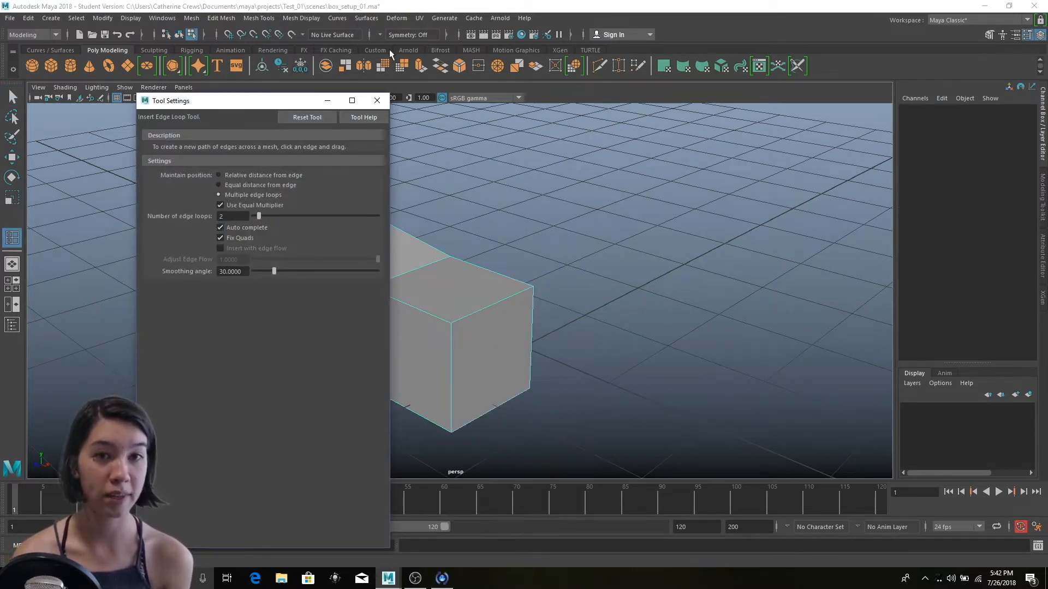
{"action": "left_click", "coordinate": [377, 101]}
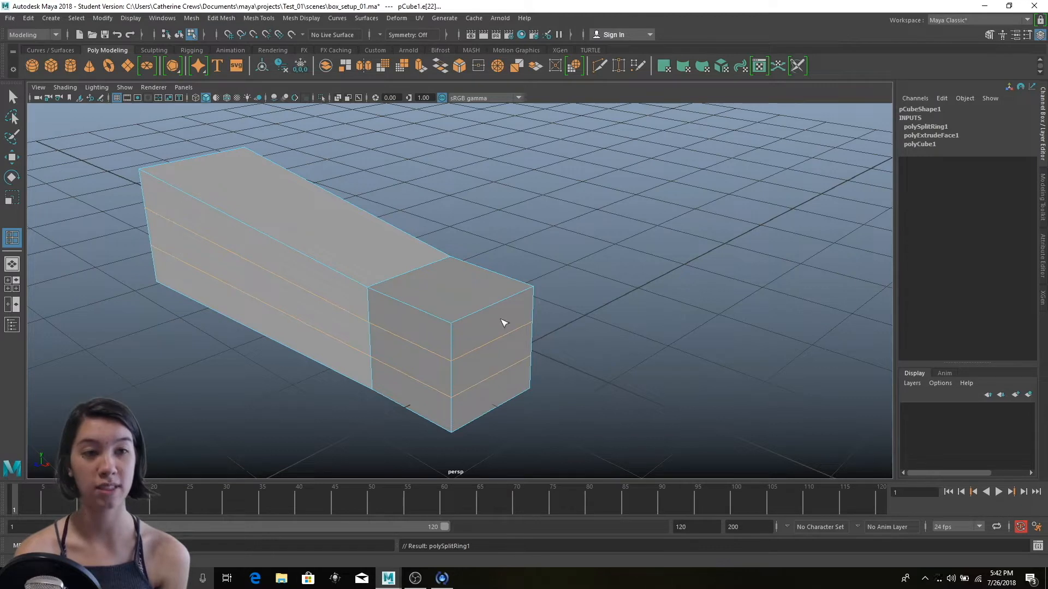
{"action": "mouse_move", "coordinate": [17, 97]}
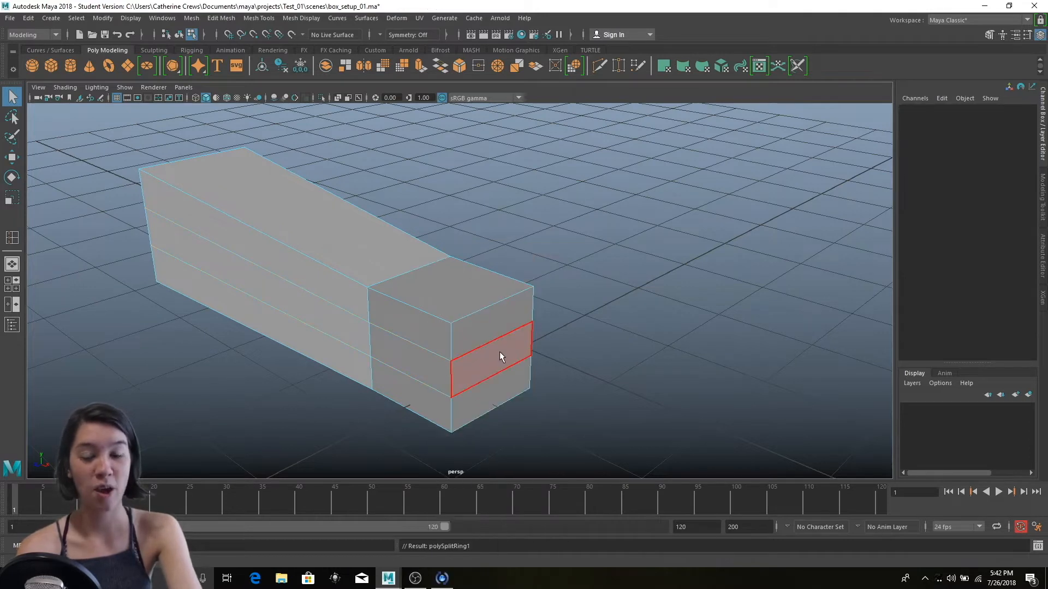
- Select the box's middle front face, then delete the box from the scene
{"action": "left_click", "coordinate": [491, 357]}
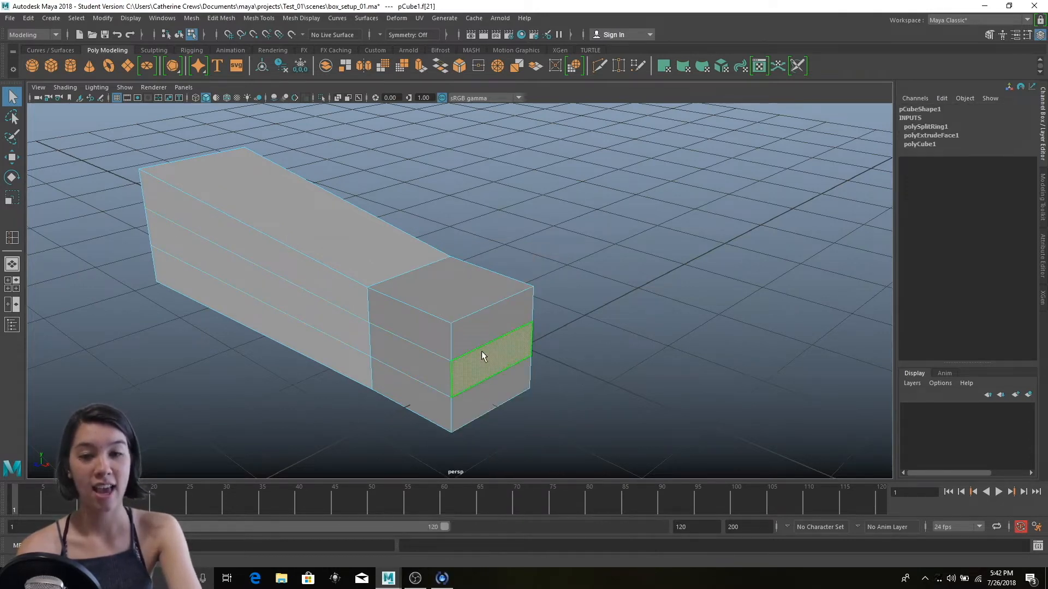
{"action": "right_click", "coordinate": [482, 355]}
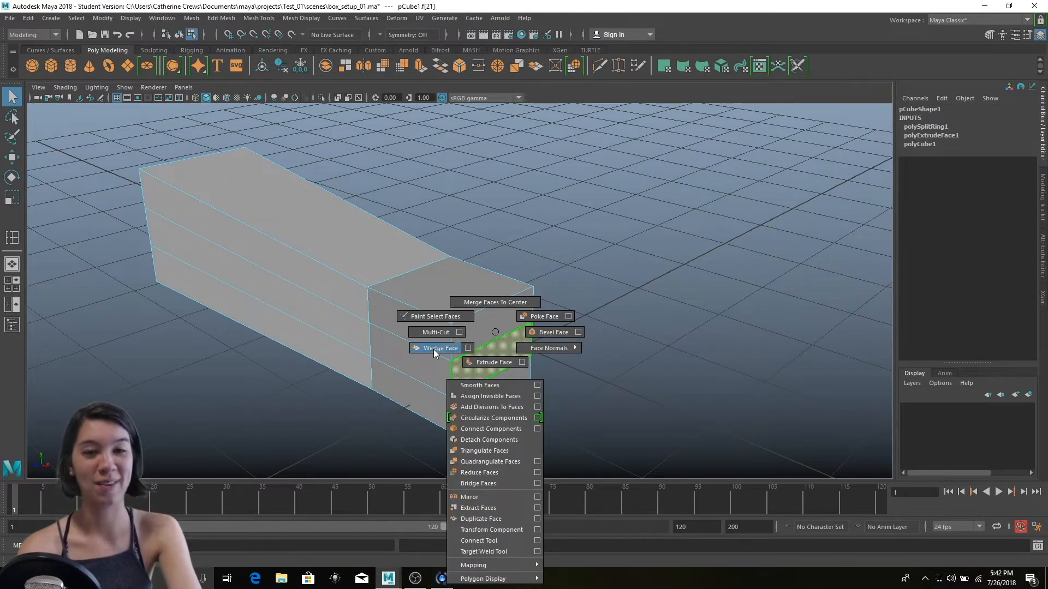
{"action": "left_click", "coordinate": [494, 361]}
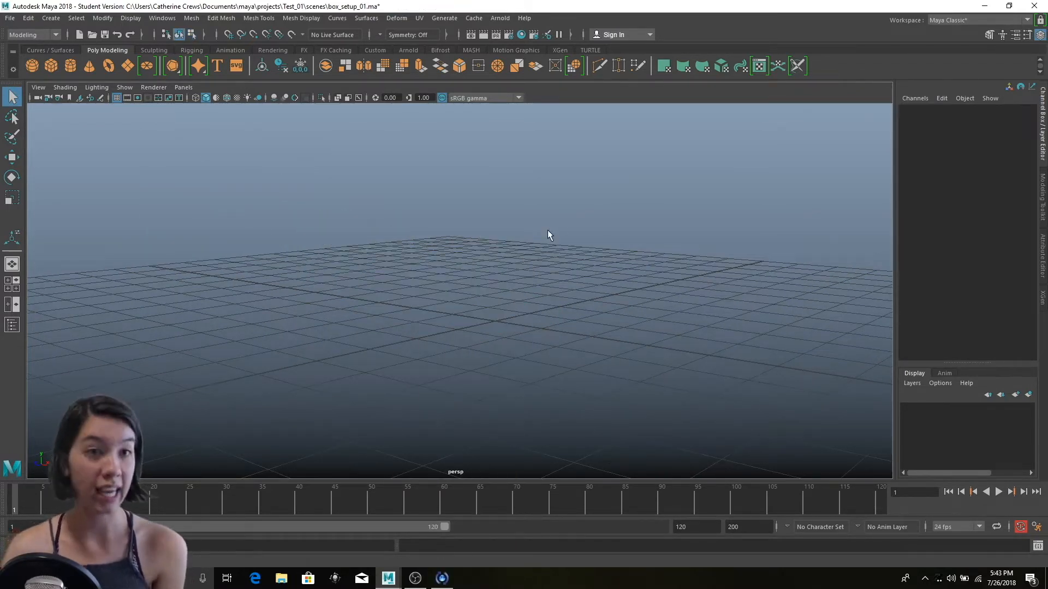
{"action": "mouse_move", "coordinate": [87, 238]}
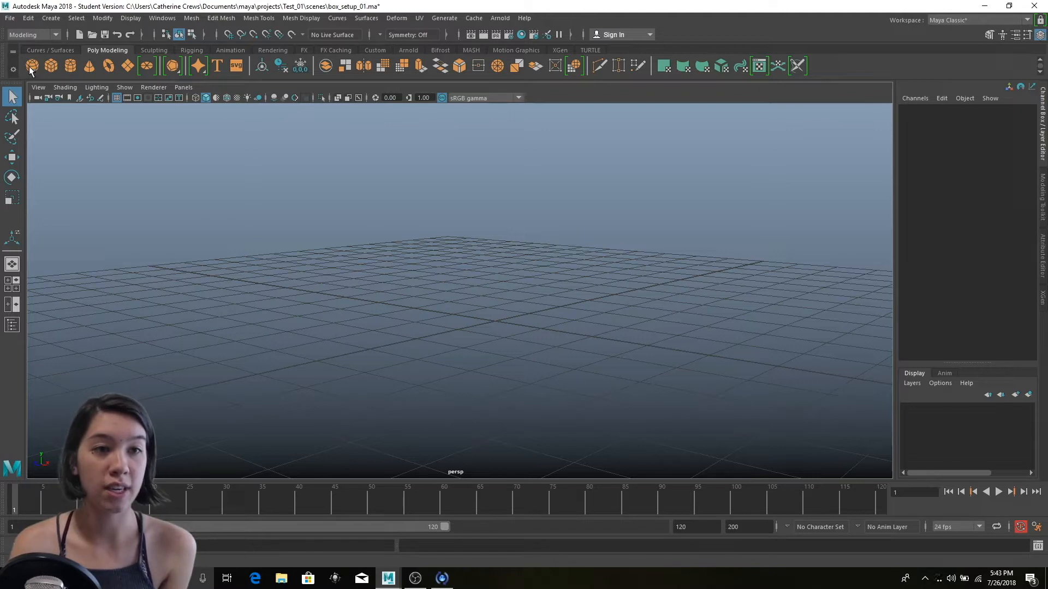
{"action": "mouse_move", "coordinate": [479, 339]}
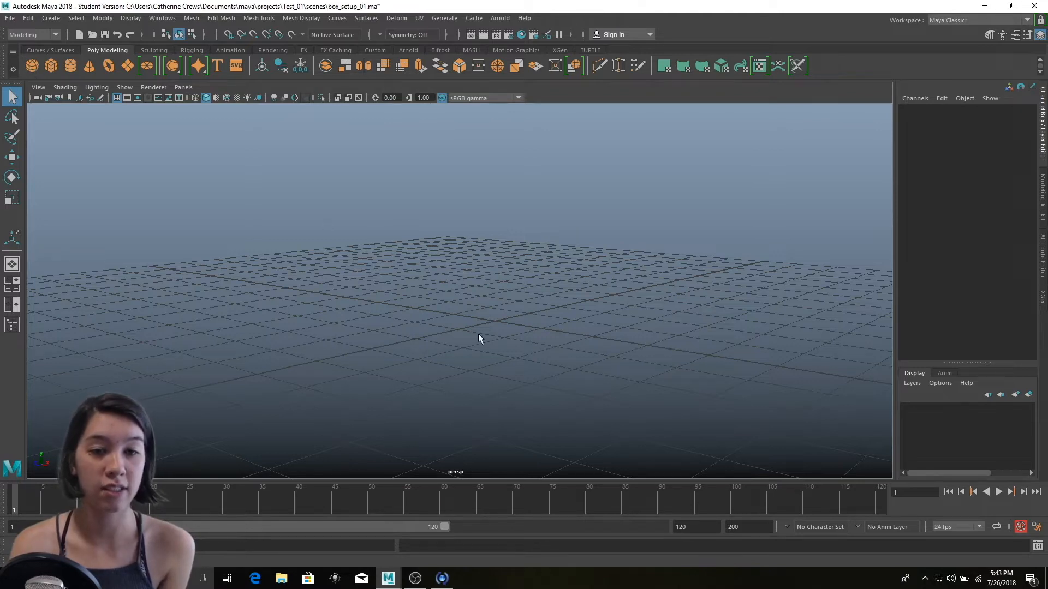
- Add a polygon cylinder and set polyCylinder1 Subdivisions Axis to 9
{"action": "left_click", "coordinate": [52, 65]}
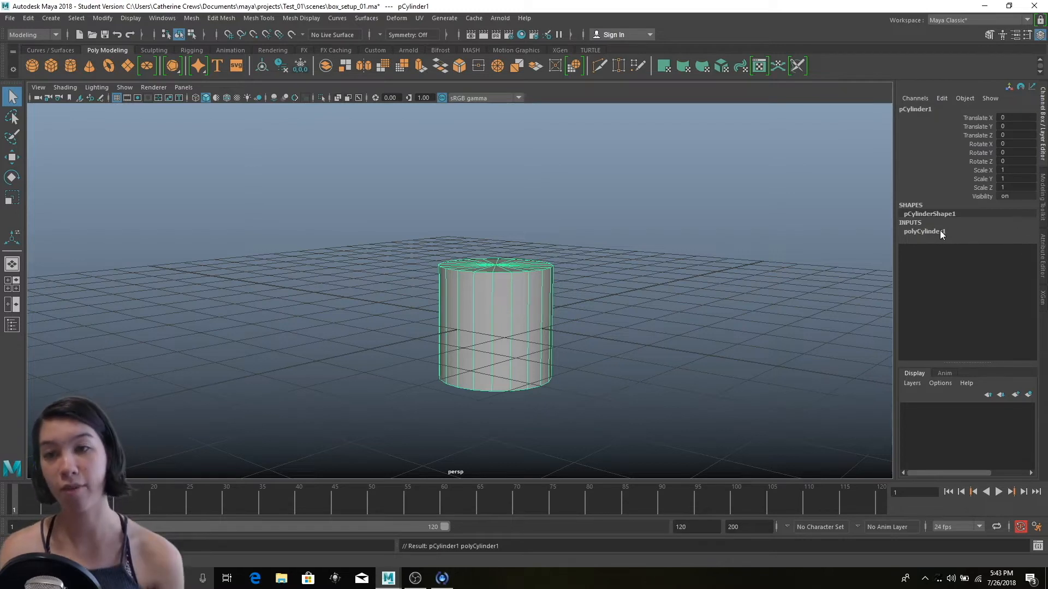
{"action": "left_click", "coordinate": [924, 232]}
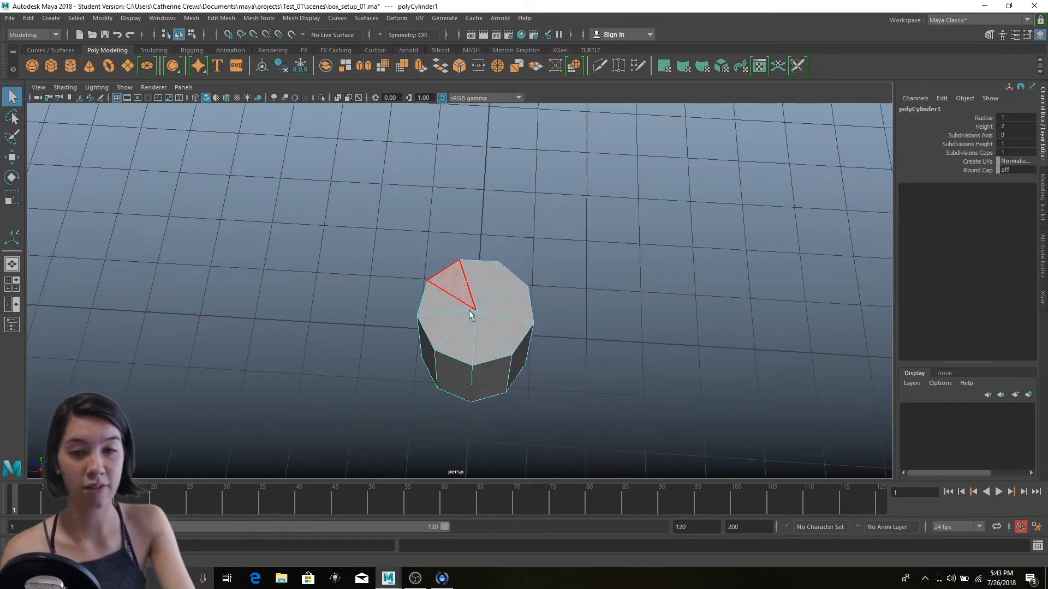
- Select all nine triangular top-cap faces of the cylinder (f[18:26])
{"action": "left_click", "coordinate": [606, 319]}
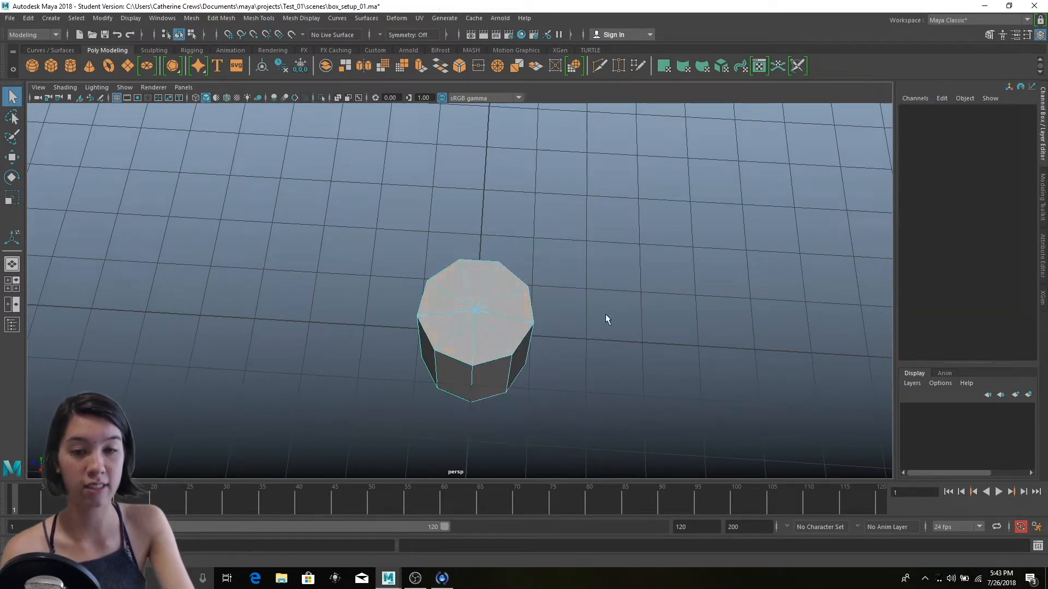
{"action": "left_click", "coordinate": [475, 307]}
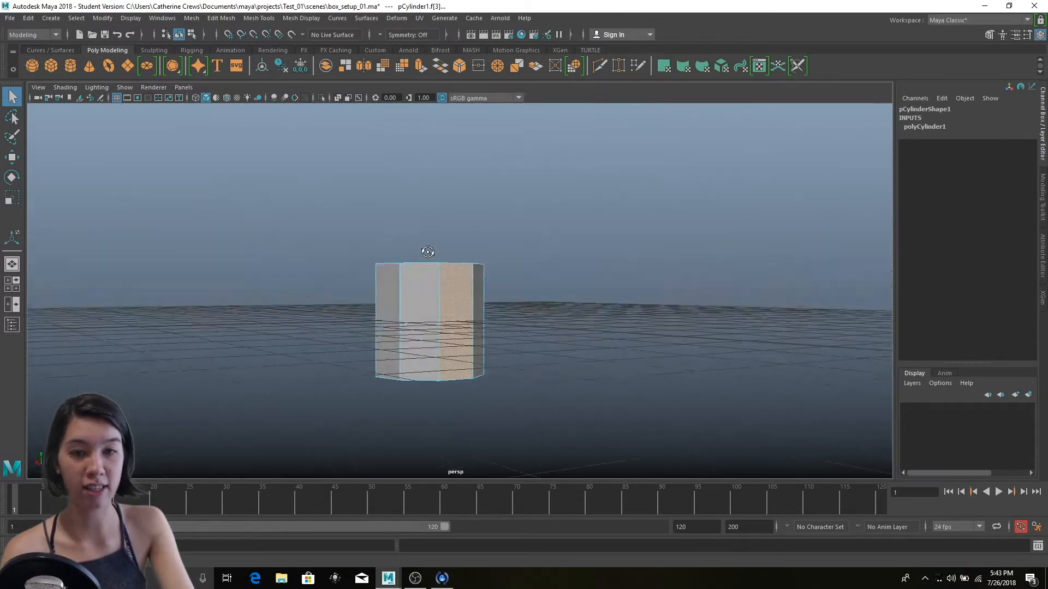
{"action": "left_click", "coordinate": [453, 316]}
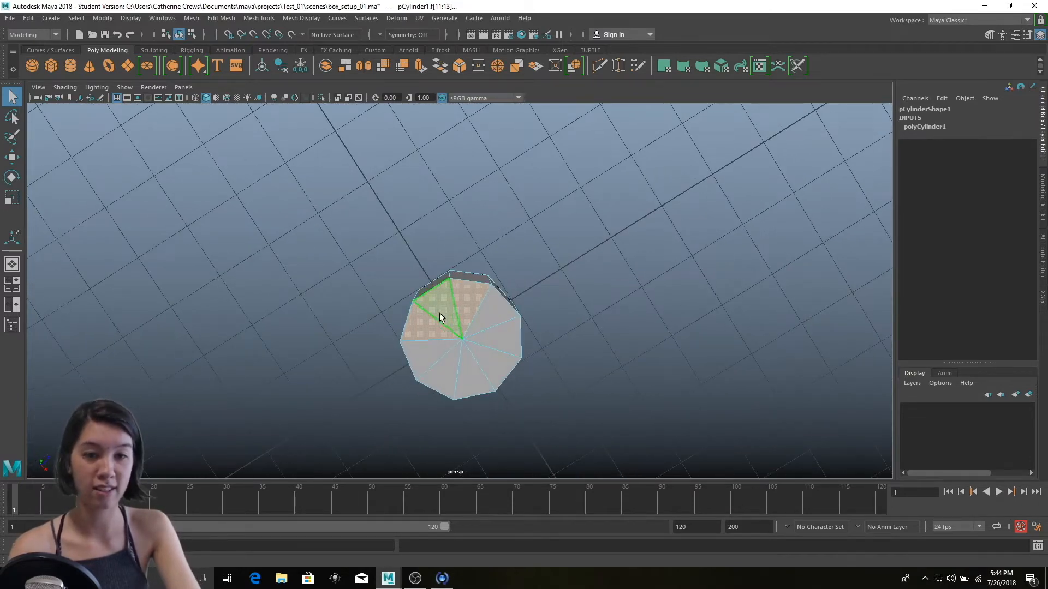
{"action": "left_click", "coordinate": [468, 297]}
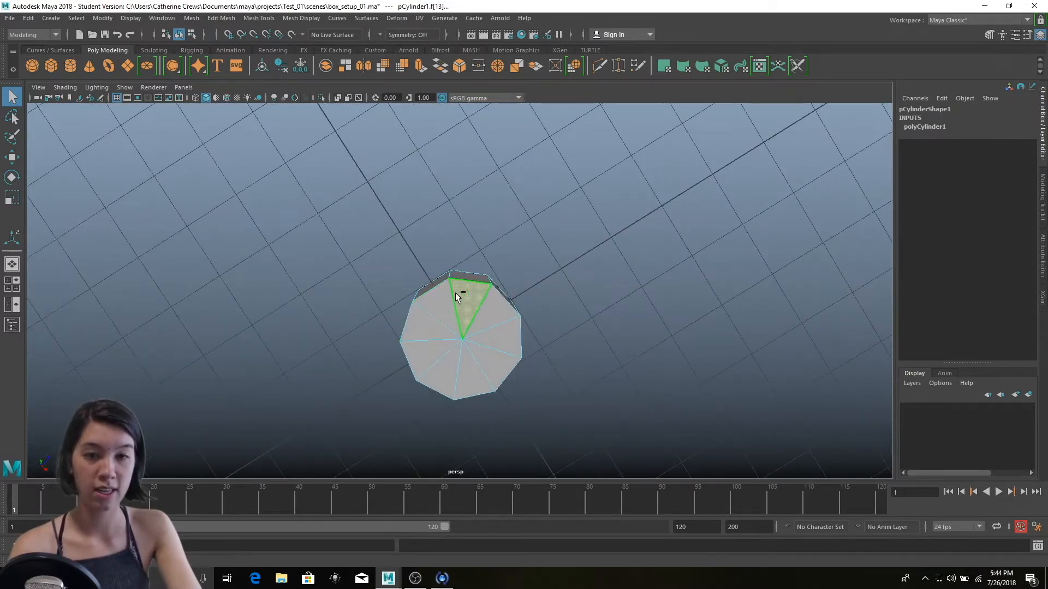
{"action": "left_click", "coordinate": [577, 261]}
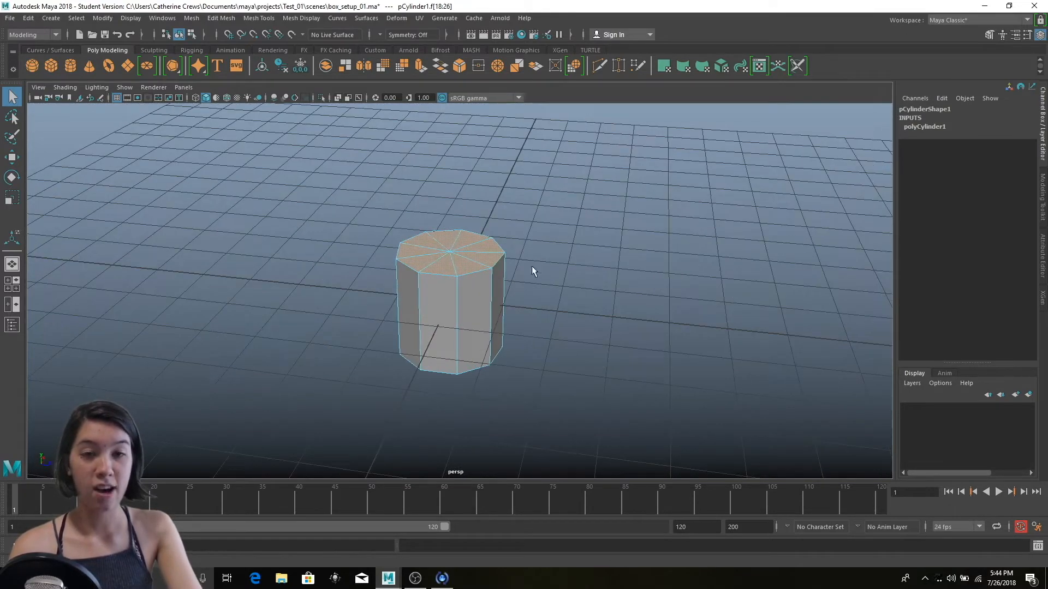
{"action": "left_click", "coordinate": [431, 261]}
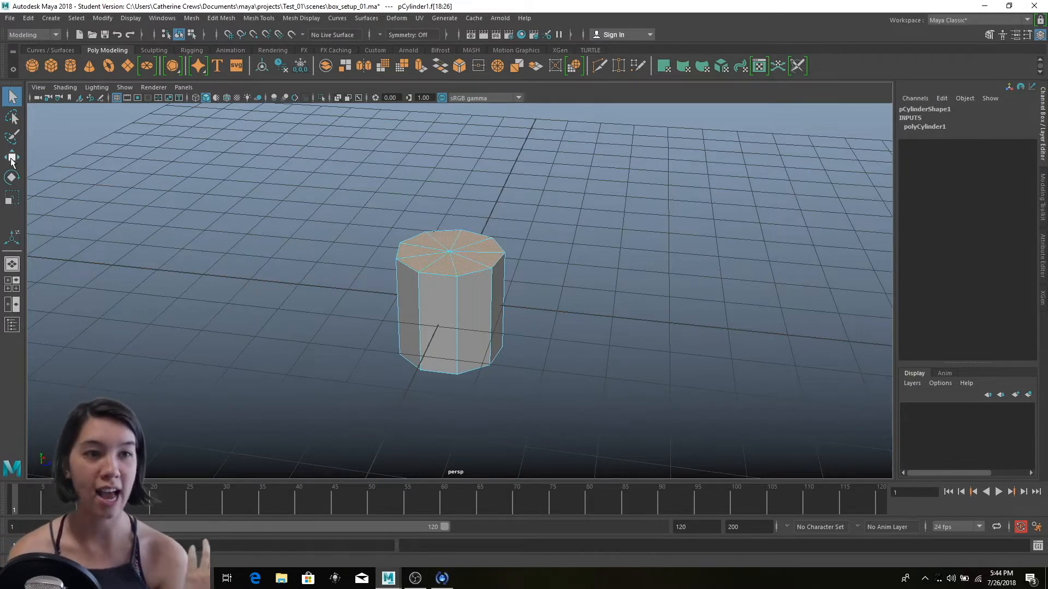
- Extrude the cylinder's top cap upward to add a new segment (polyExtrudeFace1)
{"action": "left_click", "coordinate": [12, 157]}
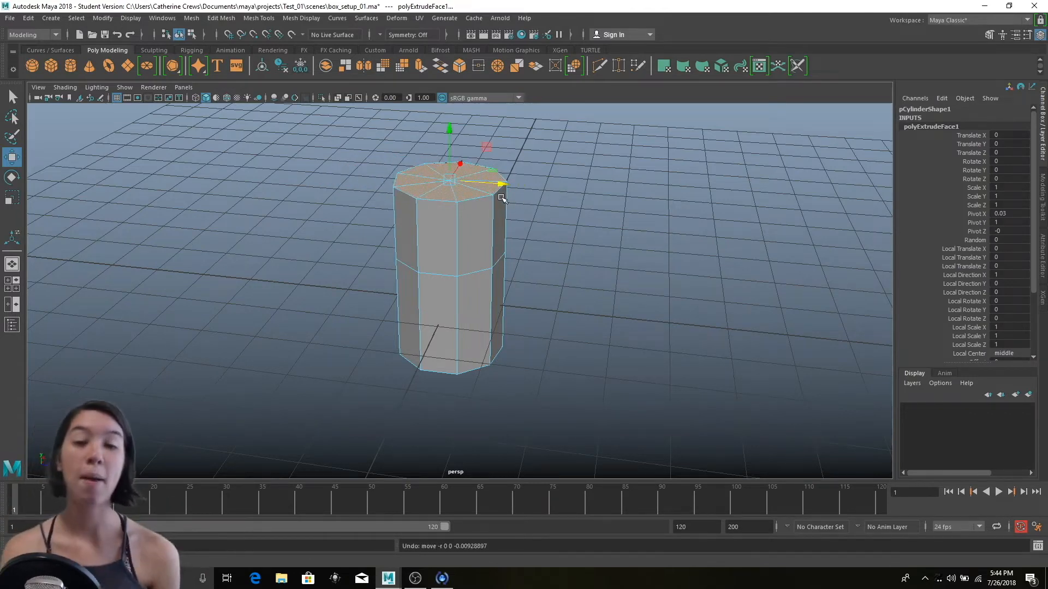
{"action": "mouse_move", "coordinate": [594, 254]}
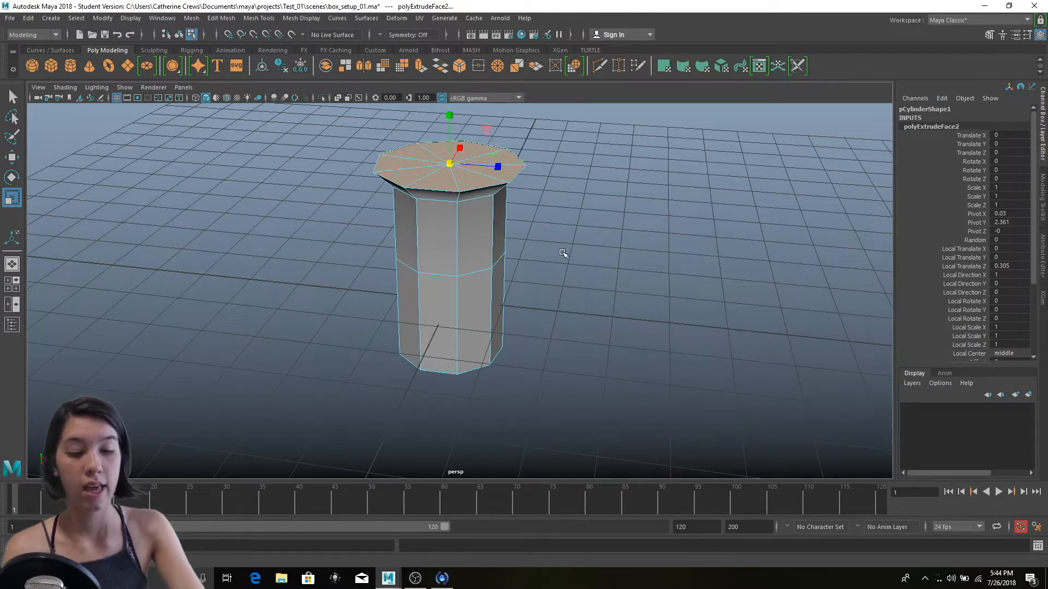
{"action": "mouse_move", "coordinate": [557, 233]}
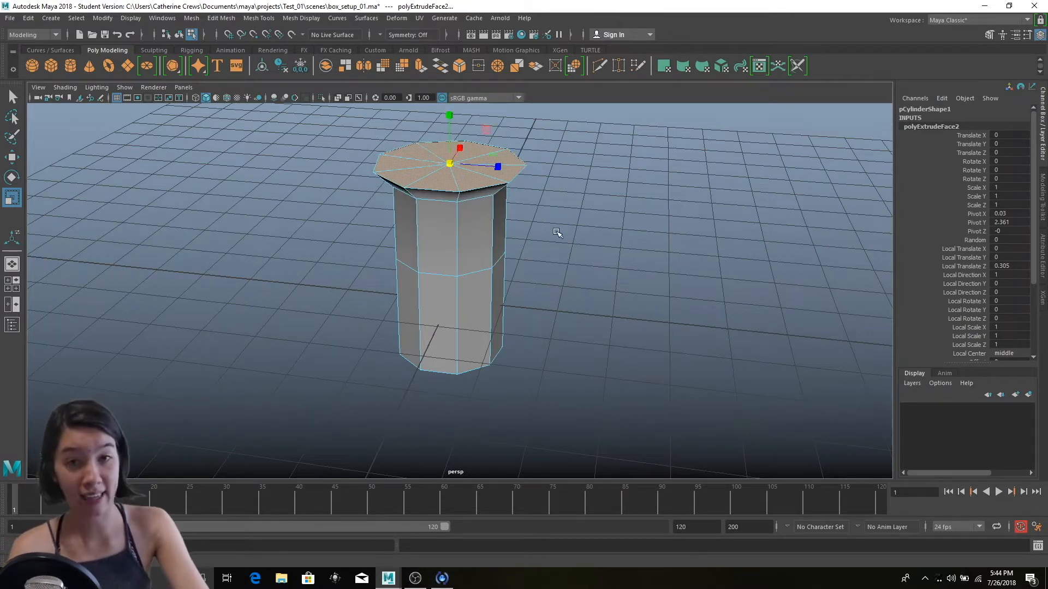
{"action": "mouse_move", "coordinate": [552, 232]}
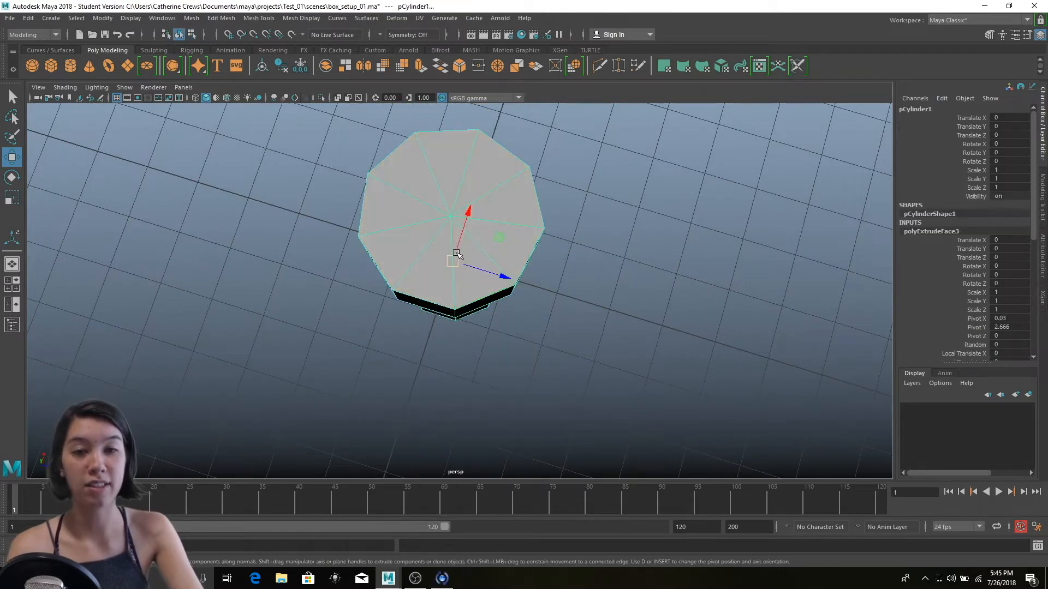
- Set the Insert Edge Loop Tool to maintain position by relative distance from edge
{"action": "right_click", "coordinate": [457, 253]}
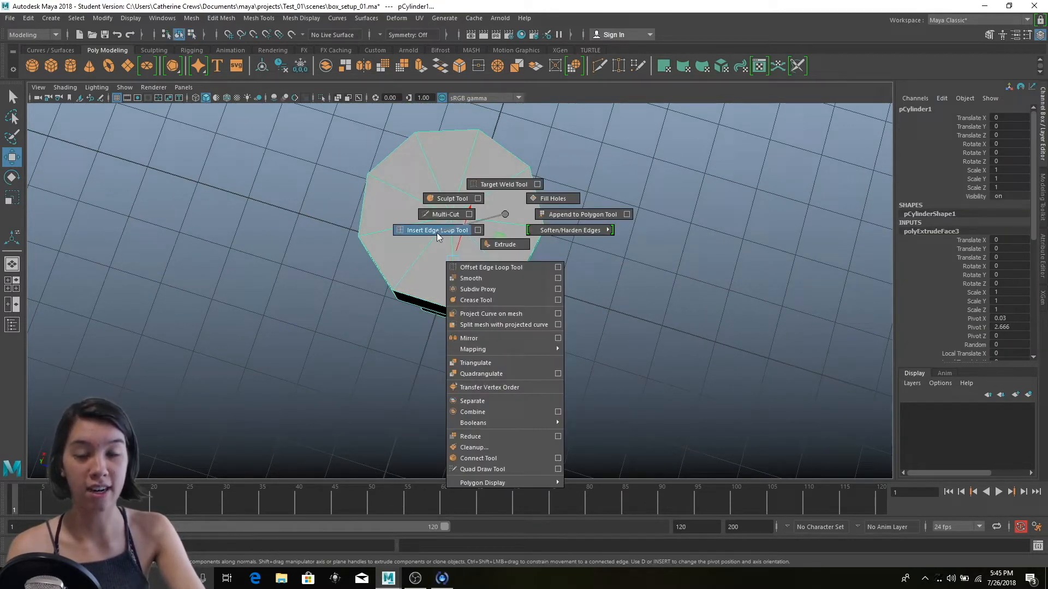
{"action": "left_click", "coordinate": [437, 230]}
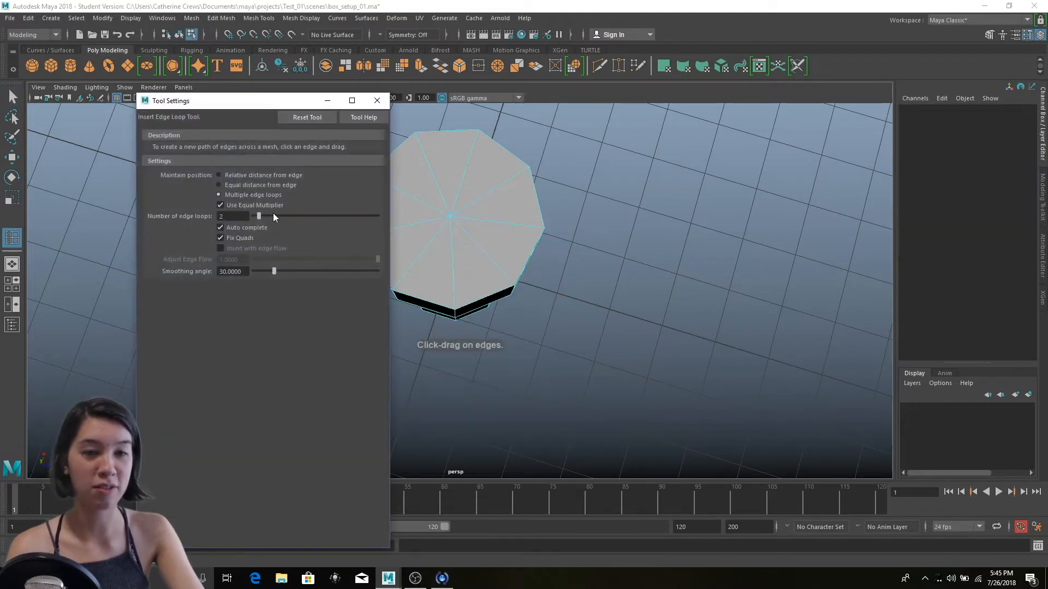
{"action": "left_click", "coordinate": [219, 175]}
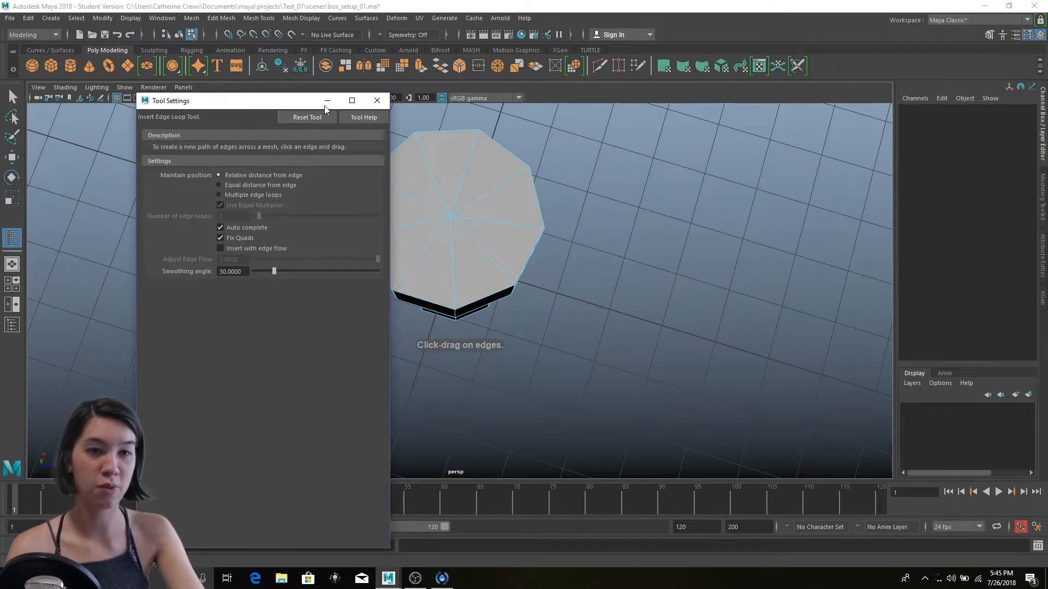
{"action": "left_click", "coordinate": [378, 100]}
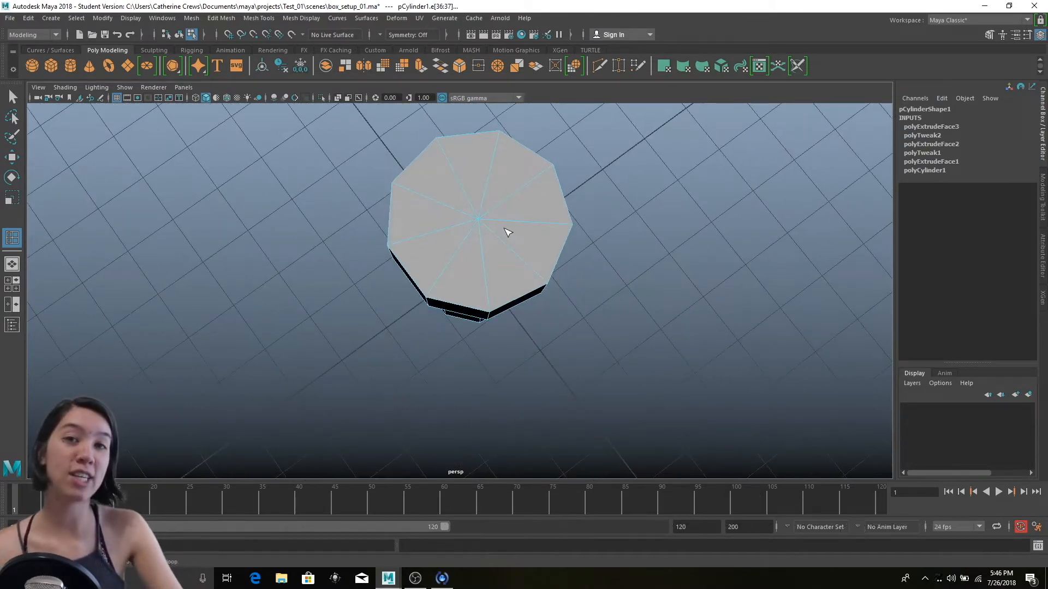
- Multi-Cut an inner ring of edges on the tower top, then select the outer ring faces
{"action": "right_click", "coordinate": [506, 232]}
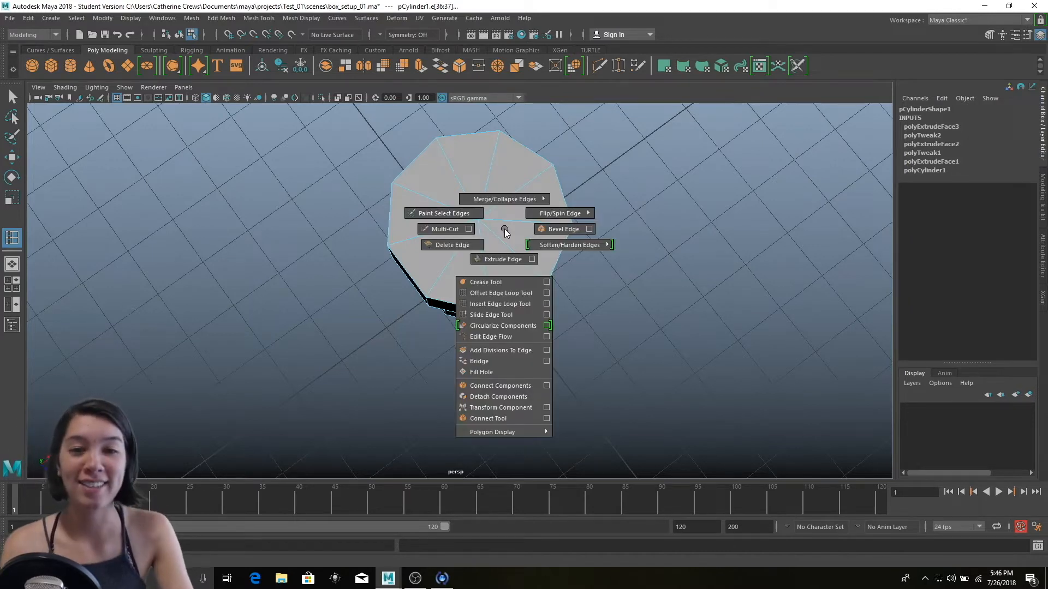
{"action": "left_click", "coordinate": [443, 229]}
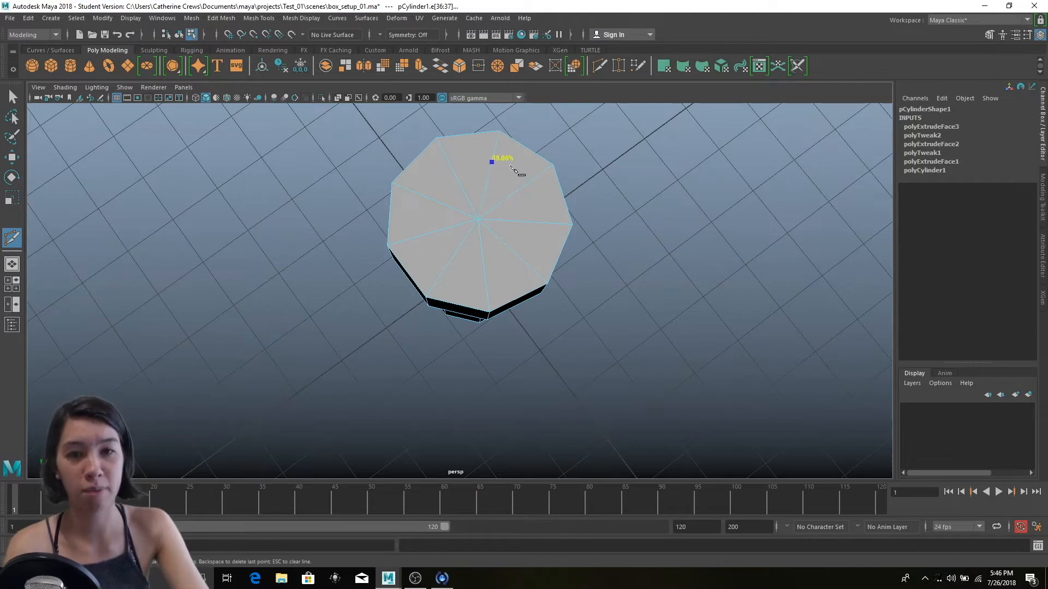
{"action": "left_click", "coordinate": [515, 181]}
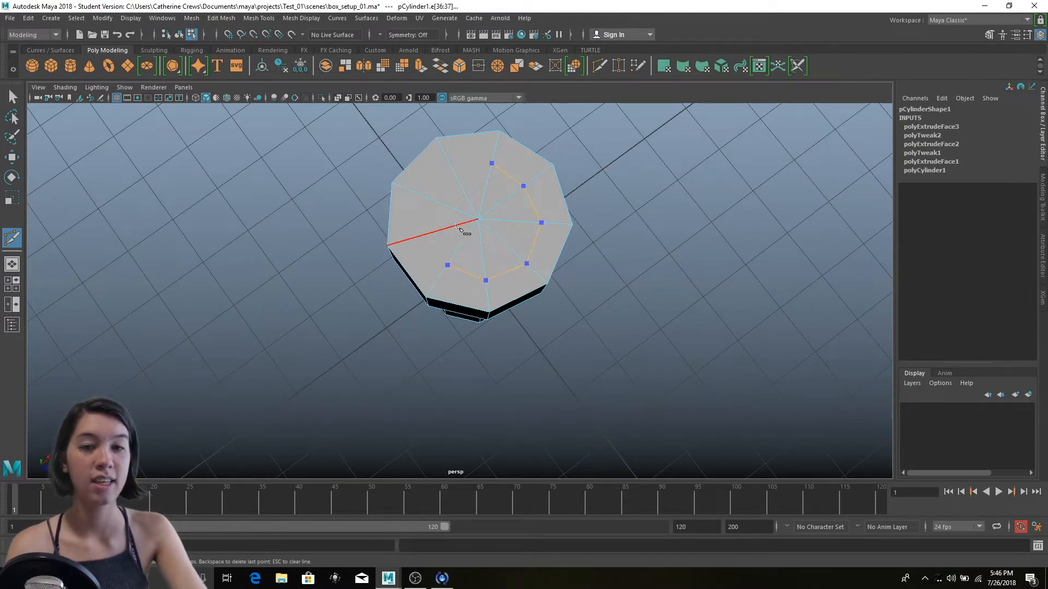
{"action": "left_click", "coordinate": [412, 192]}
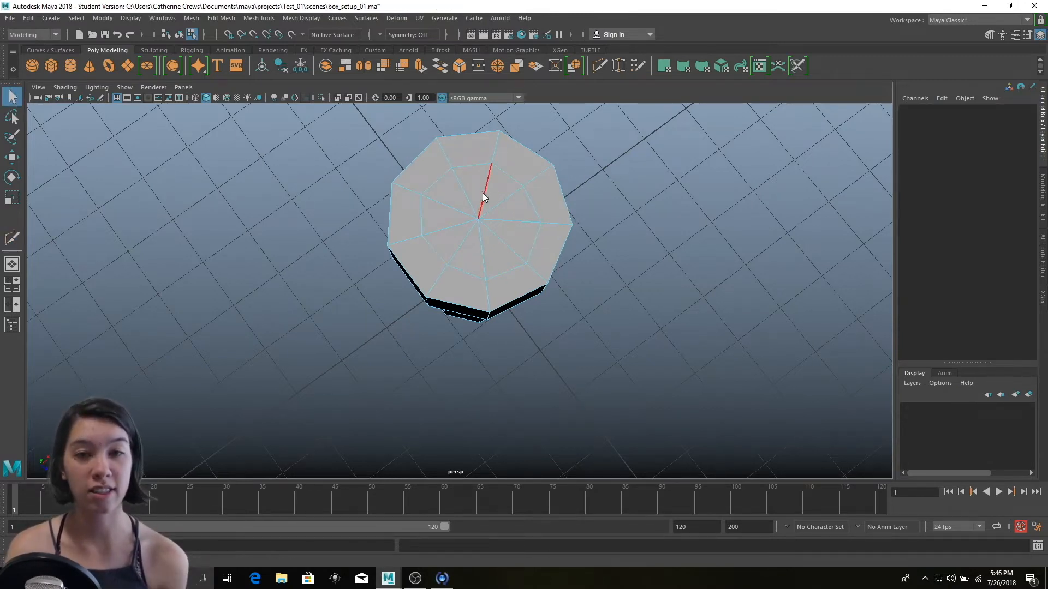
{"action": "left_click", "coordinate": [461, 207]}
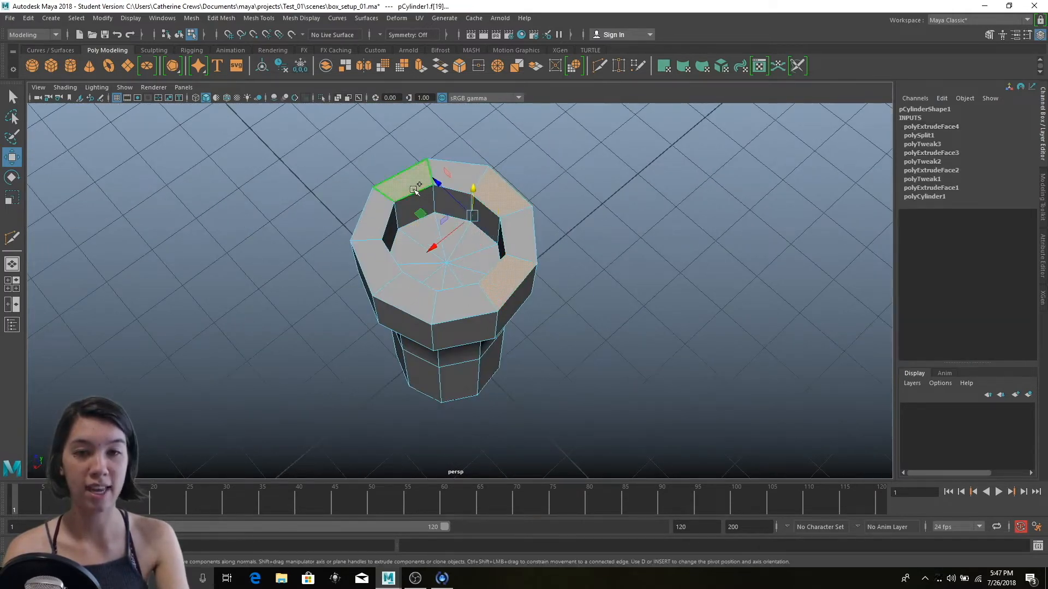
{"action": "left_click", "coordinate": [428, 307]}
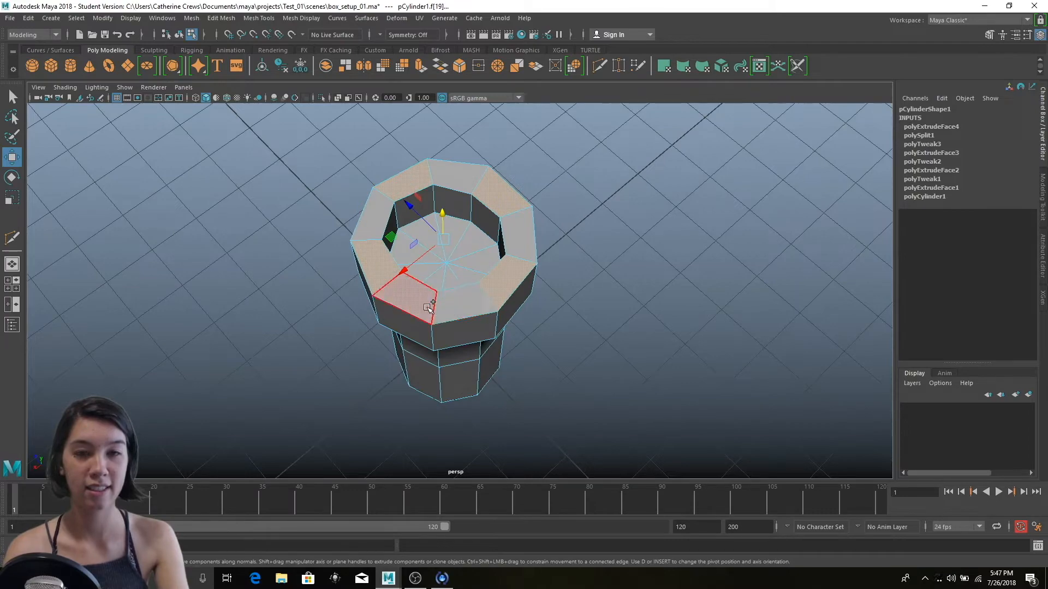
{"action": "left_click", "coordinate": [471, 297]}
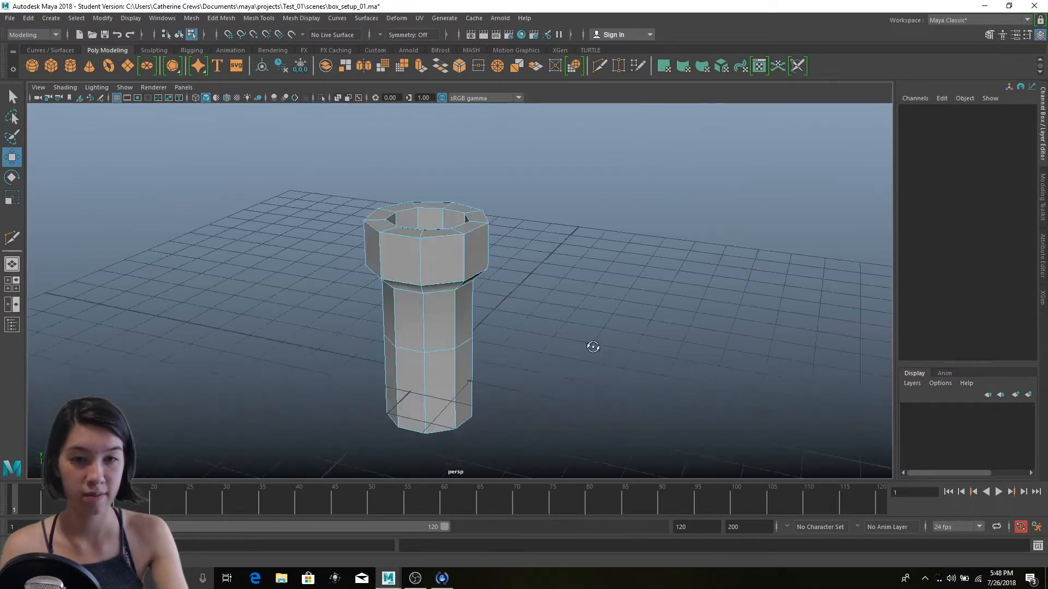
- Insert an edge loop around the tower's raised upper rim
{"action": "left_click", "coordinate": [412, 269]}
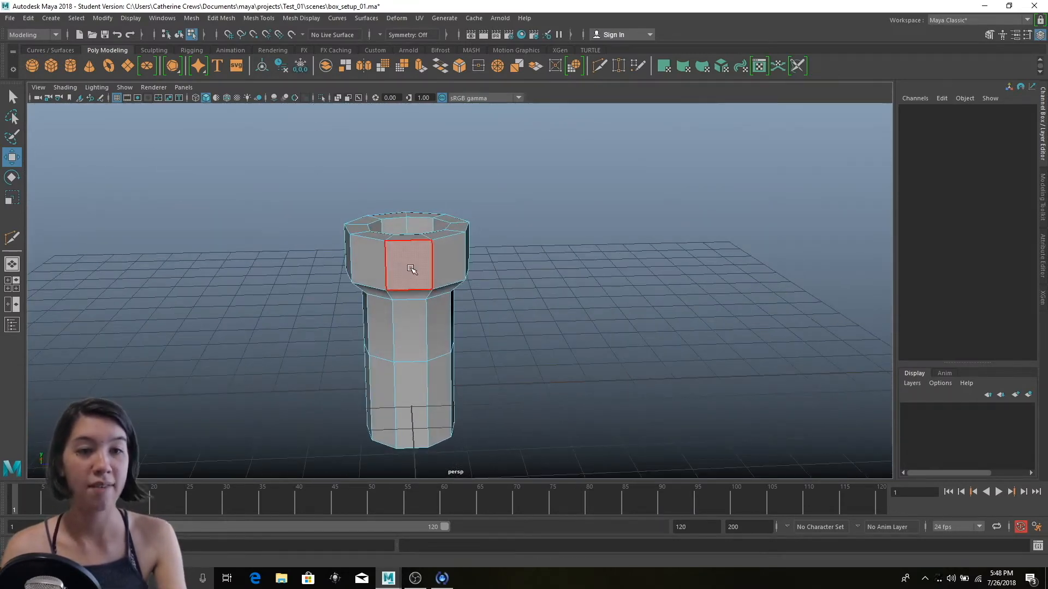
{"action": "right_click", "coordinate": [411, 270]}
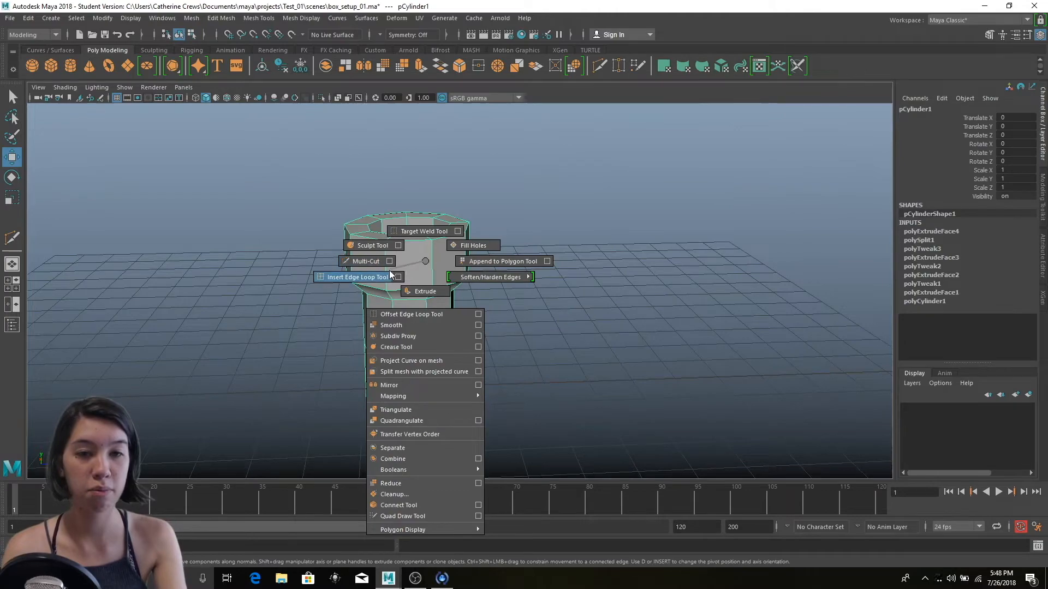
{"action": "left_click", "coordinate": [354, 277]}
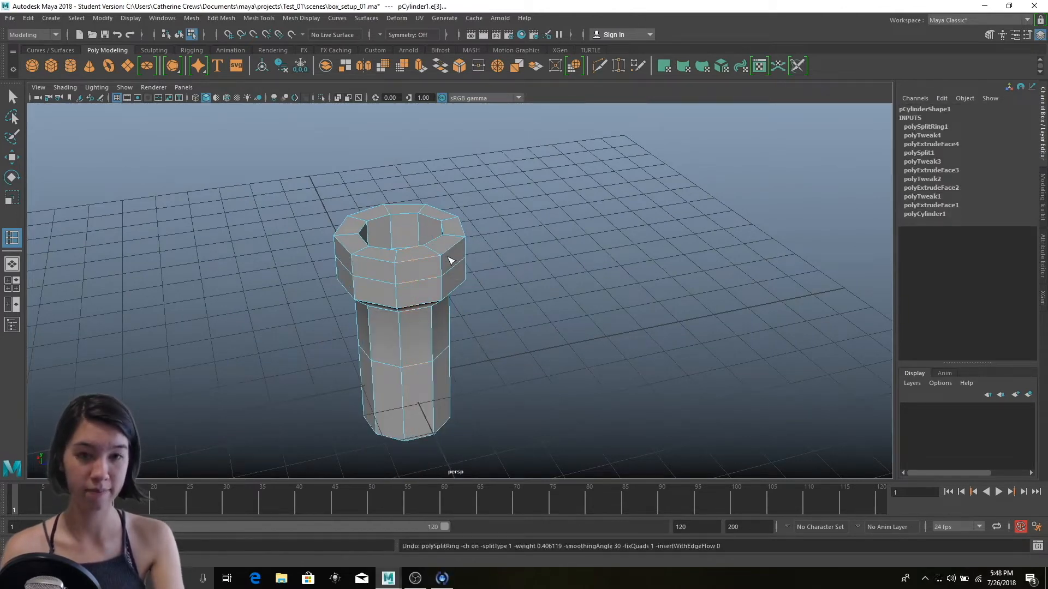
{"action": "left_click", "coordinate": [419, 267]}
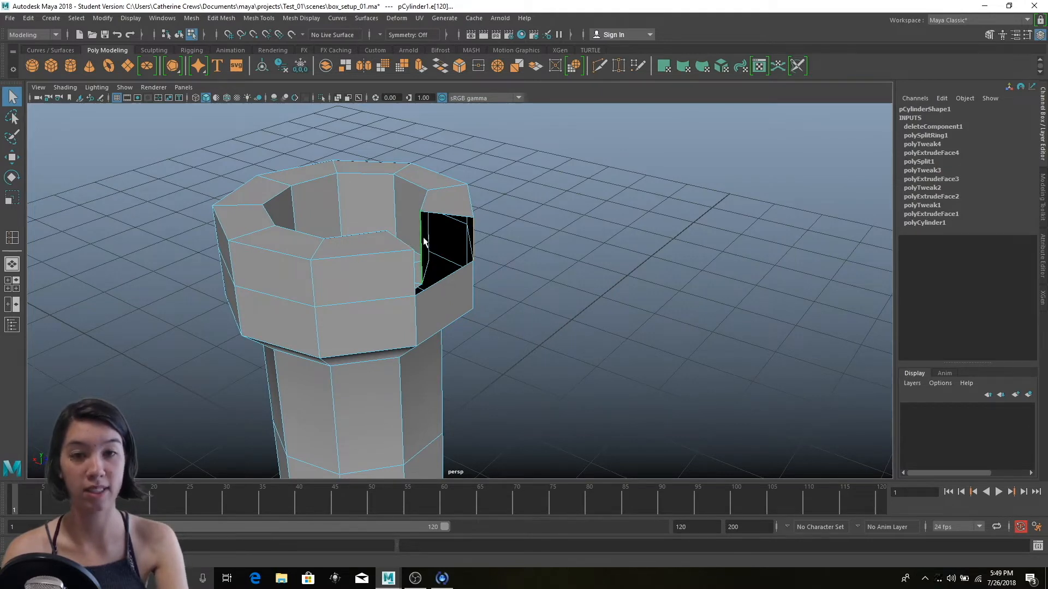
{"action": "mouse_move", "coordinate": [504, 262]}
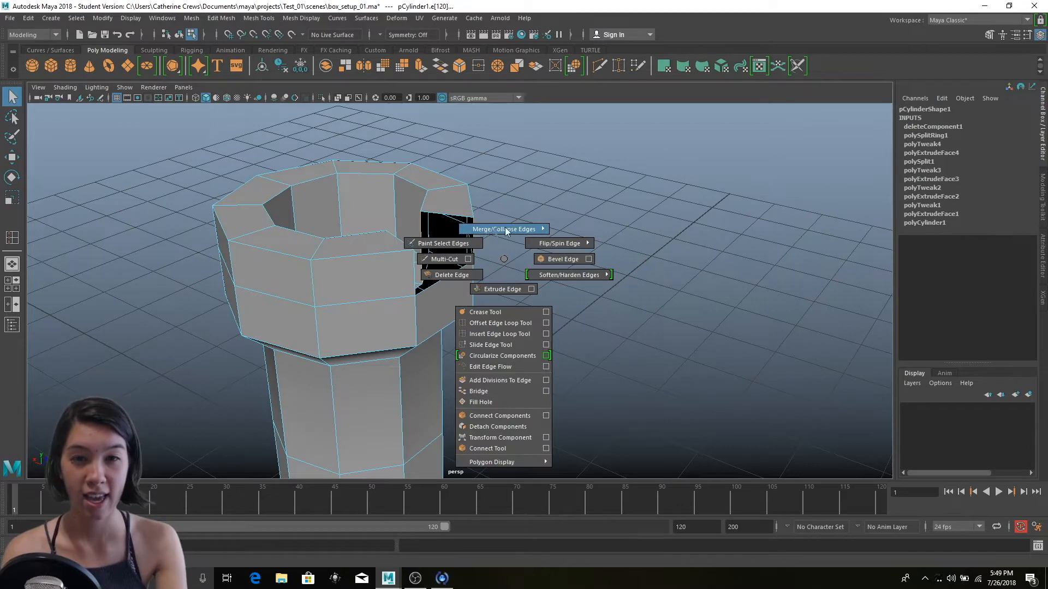
{"action": "mouse_move", "coordinate": [501, 289]}
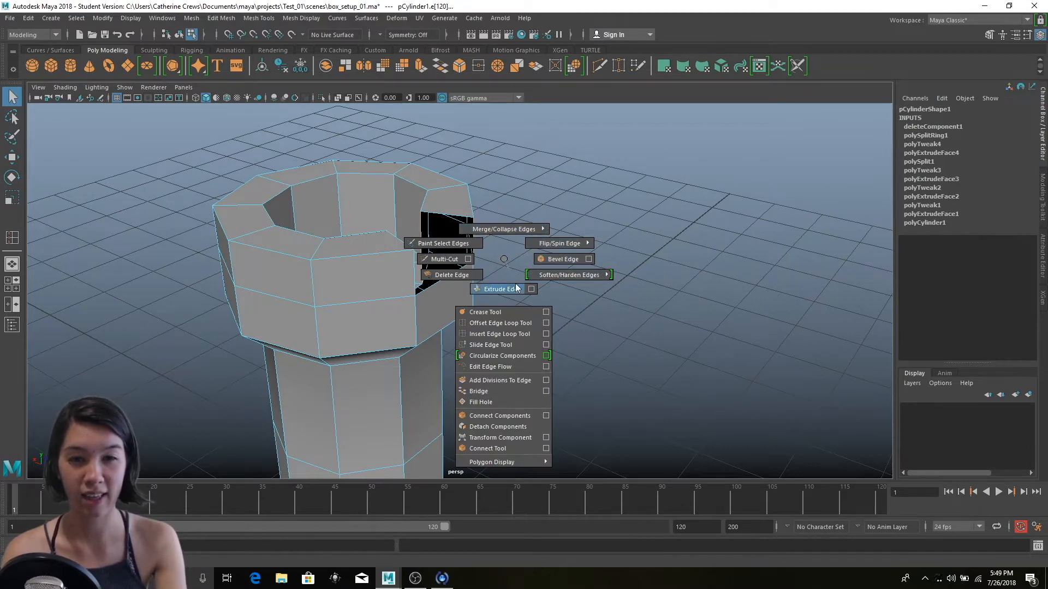
- Bridge the open border edges of both gaps in the tower's top rim
{"action": "left_click", "coordinate": [478, 391]}
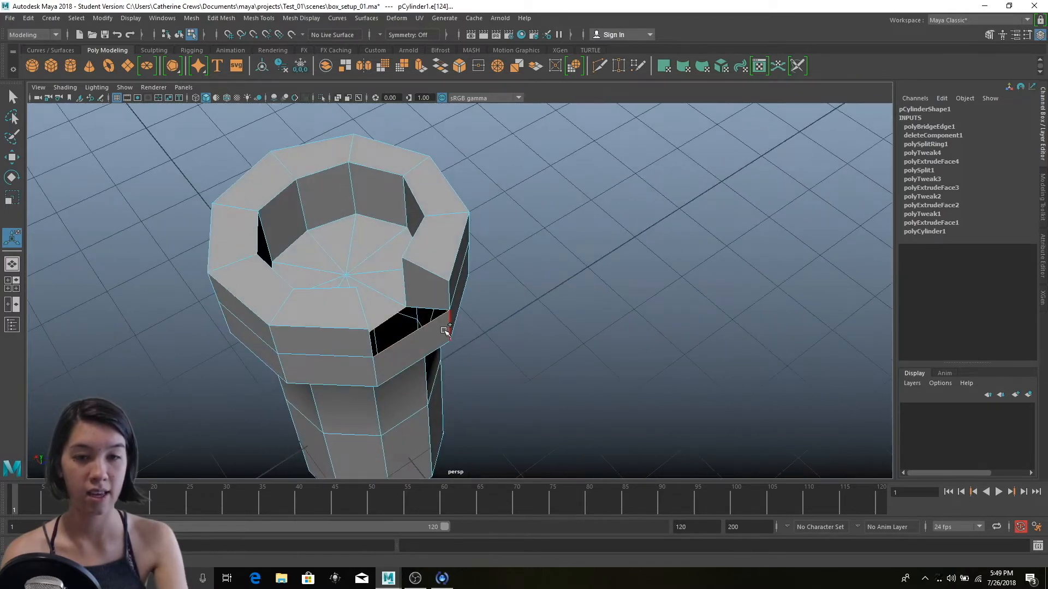
{"action": "right_click", "coordinate": [444, 331]}
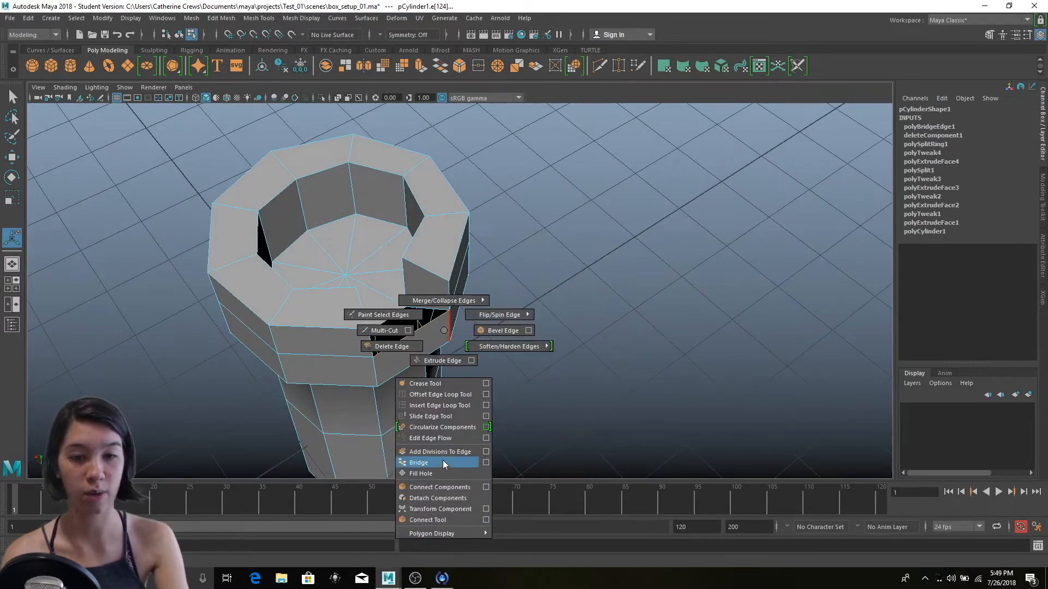
{"action": "left_click", "coordinate": [418, 463]}
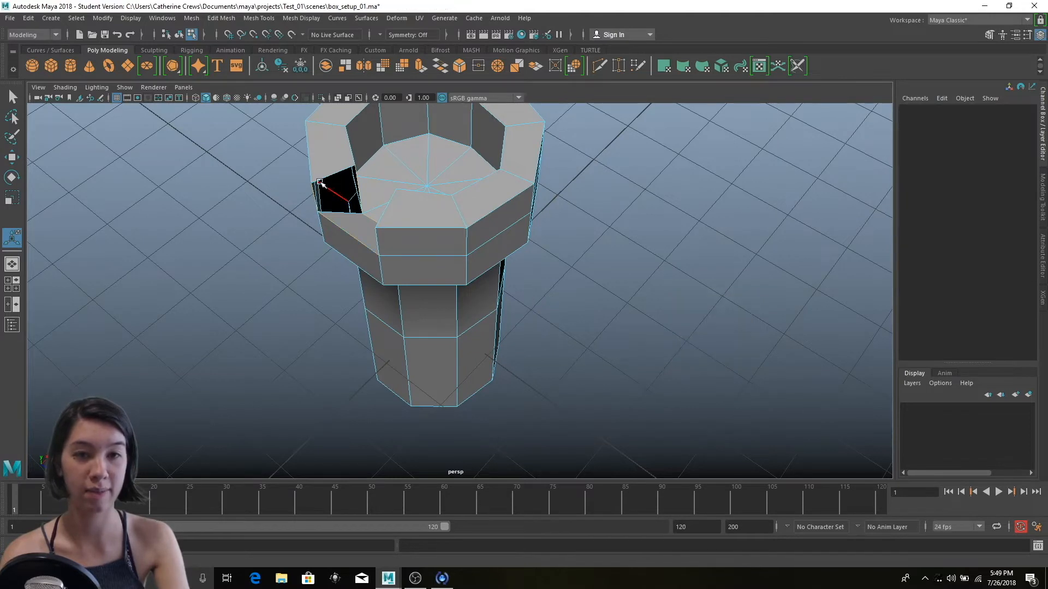
{"action": "left_click", "coordinate": [319, 193]}
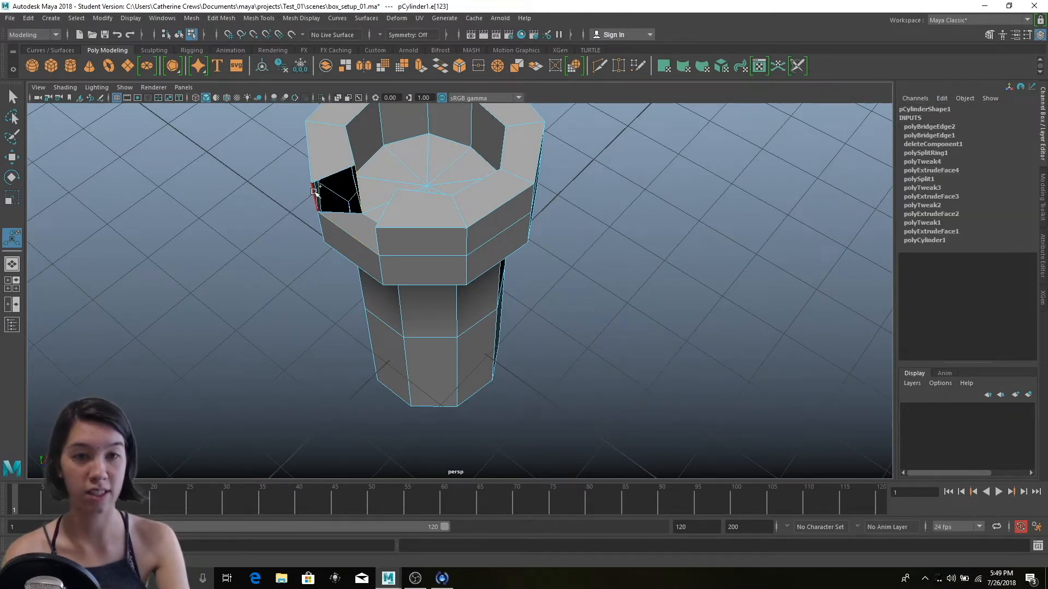
{"action": "right_click", "coordinate": [512, 284]}
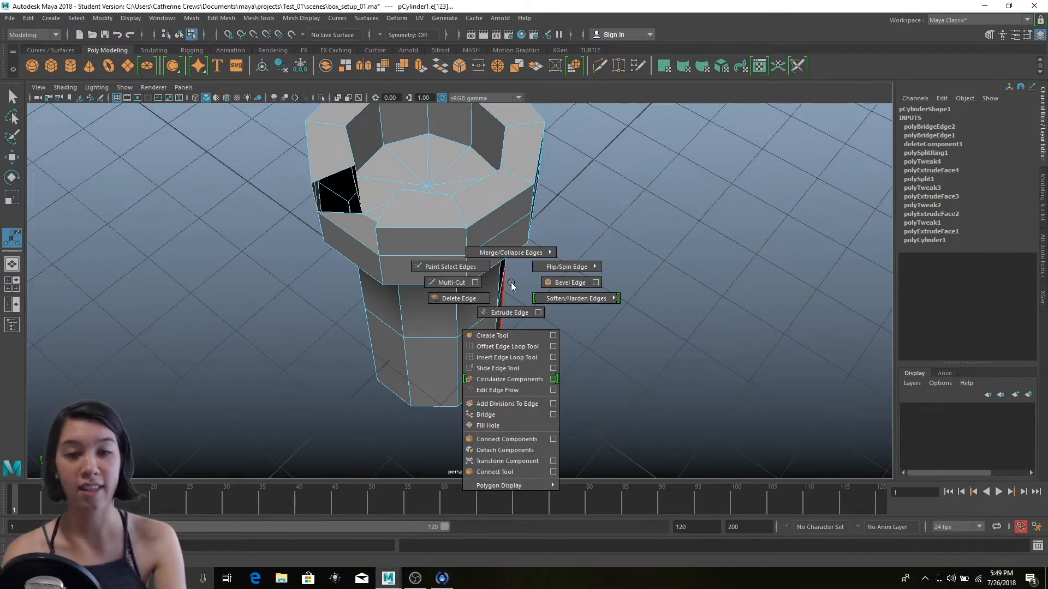
{"action": "left_click", "coordinate": [485, 414]}
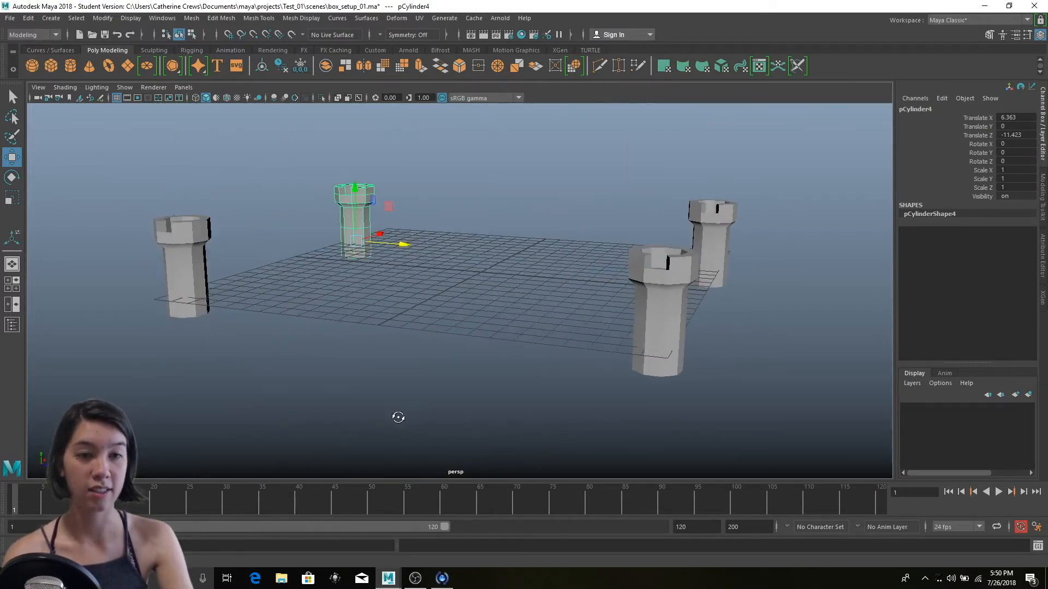
- Select the left tower and bring up its component options
{"action": "left_click", "coordinate": [181, 267]}
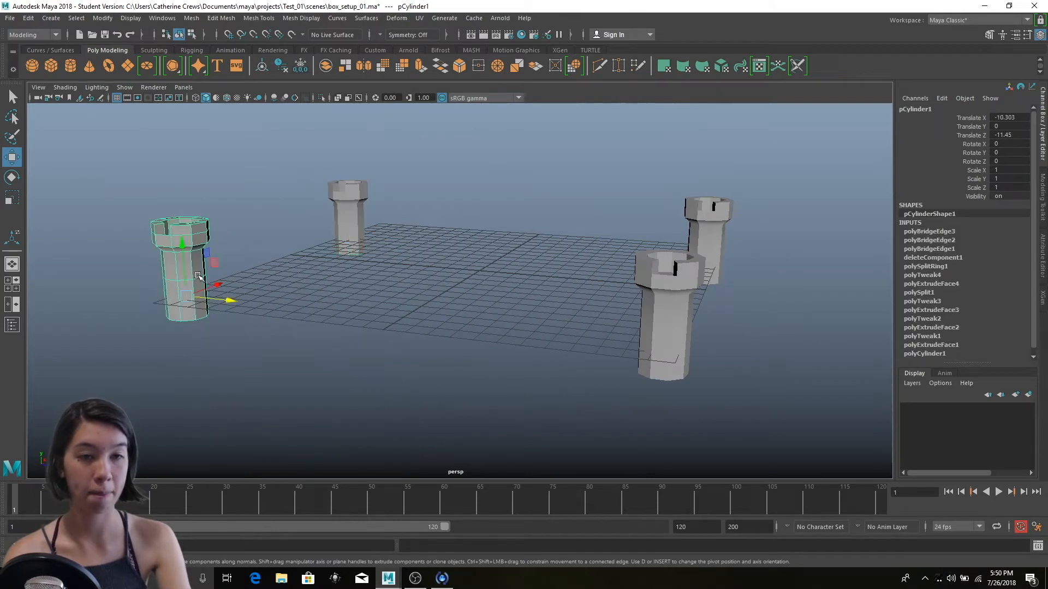
{"action": "right_click", "coordinate": [198, 276]}
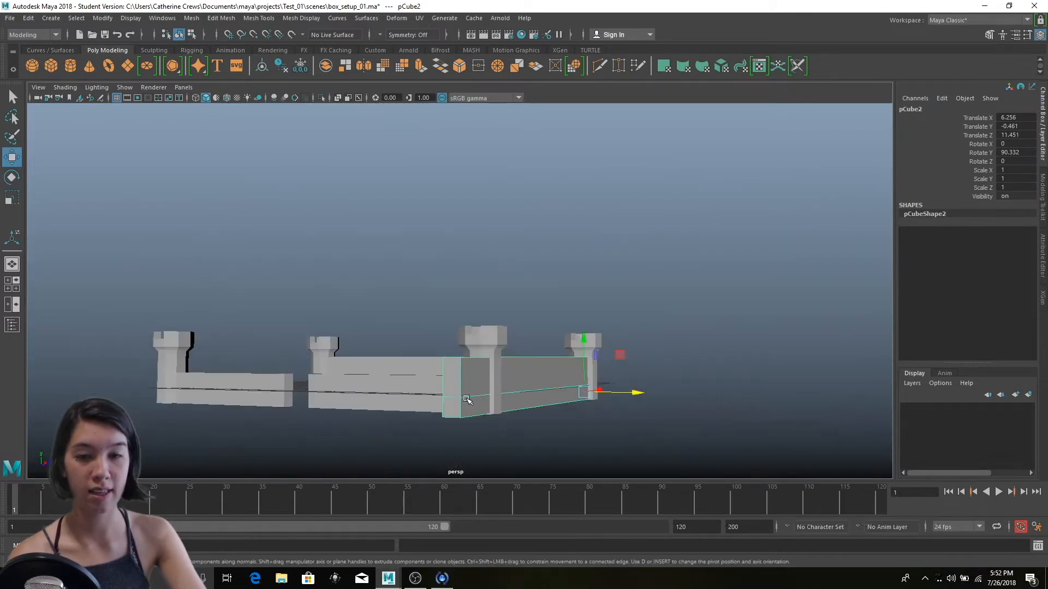
- Bring up the wall piece's component options, then select the tower at its right end
{"action": "right_click", "coordinate": [467, 400]}
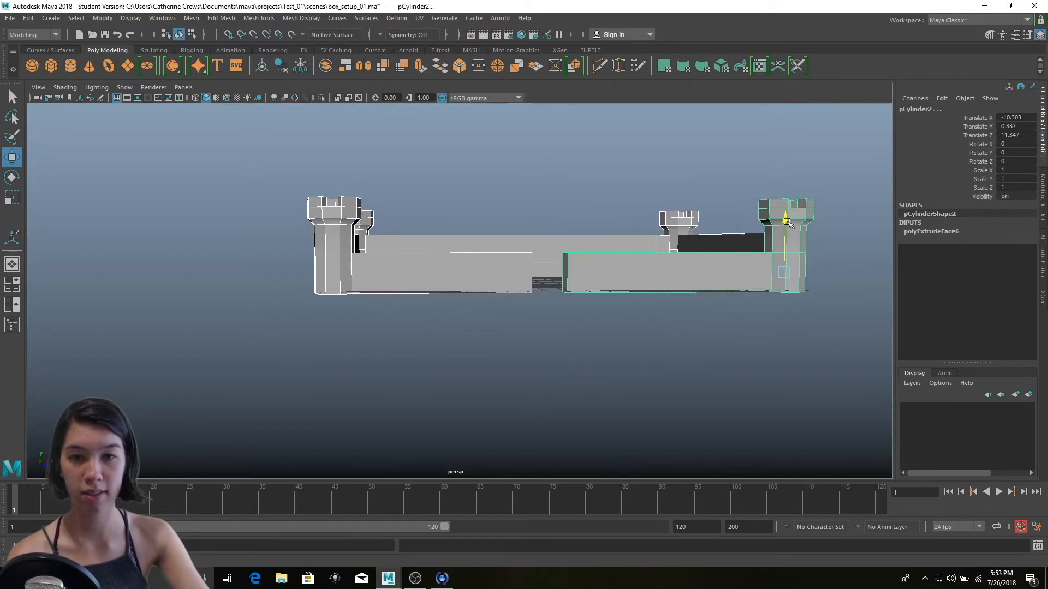
{"action": "left_click", "coordinate": [569, 390]}
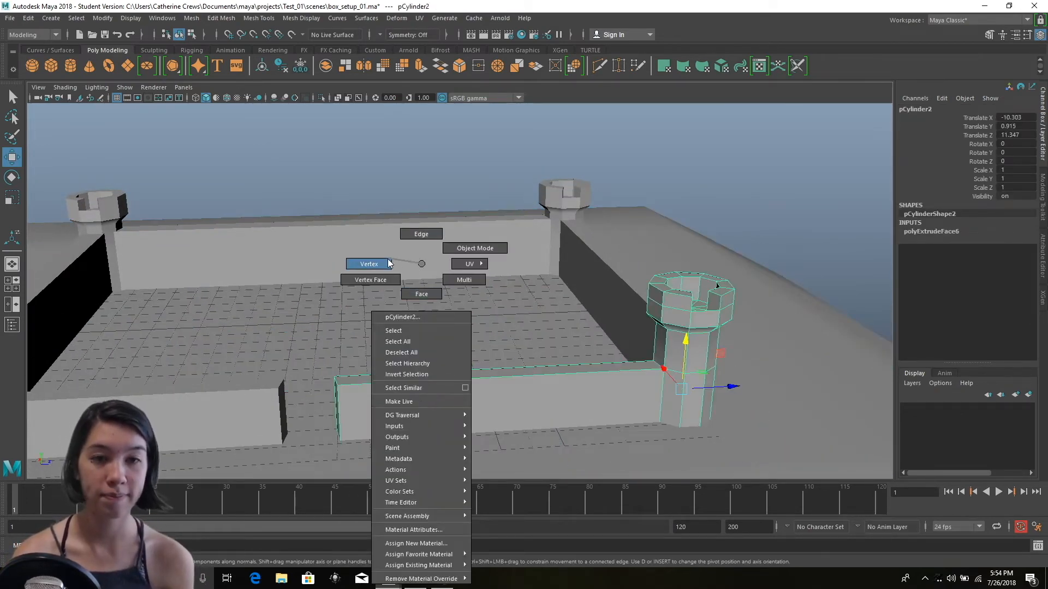
- Switch the corner tower to vertex editing and select a face on its side
{"action": "left_click", "coordinate": [421, 294]}
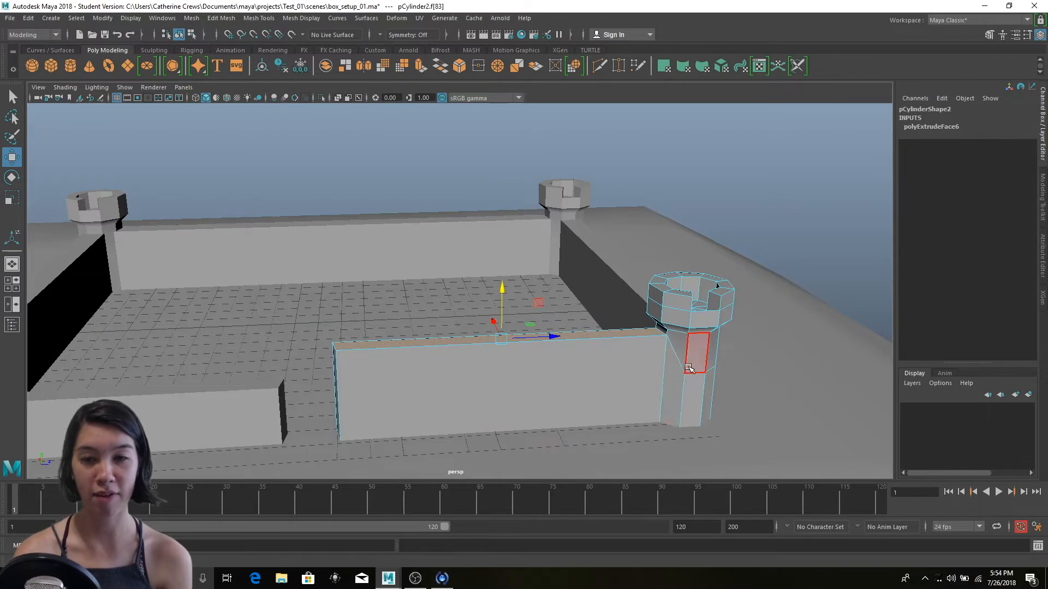
{"action": "left_click", "coordinate": [361, 407]}
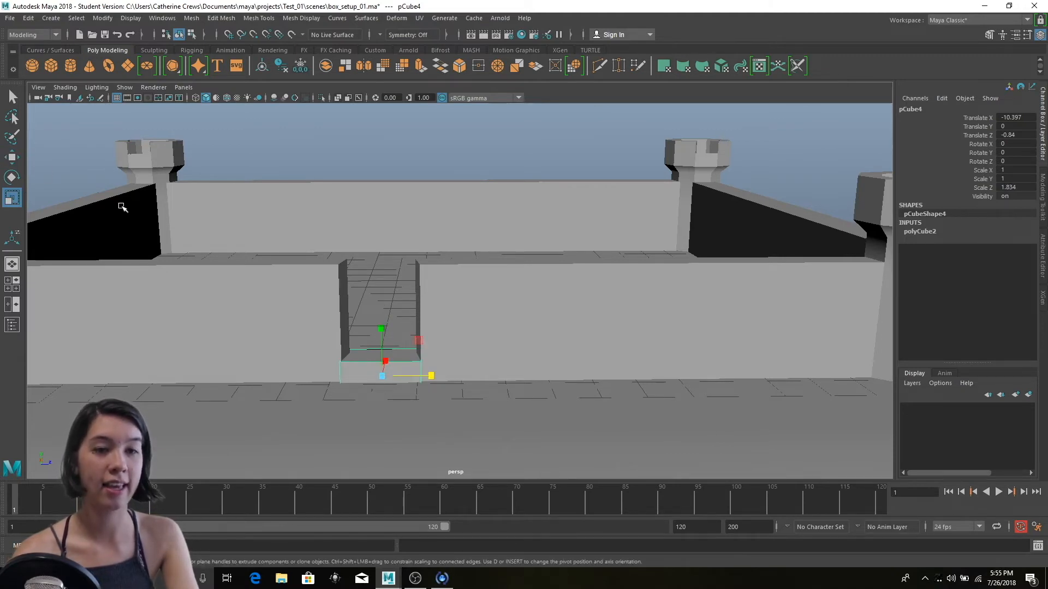
- Switch the door block to face mode and bring up editing options for its face
{"action": "right_click", "coordinate": [366, 298]}
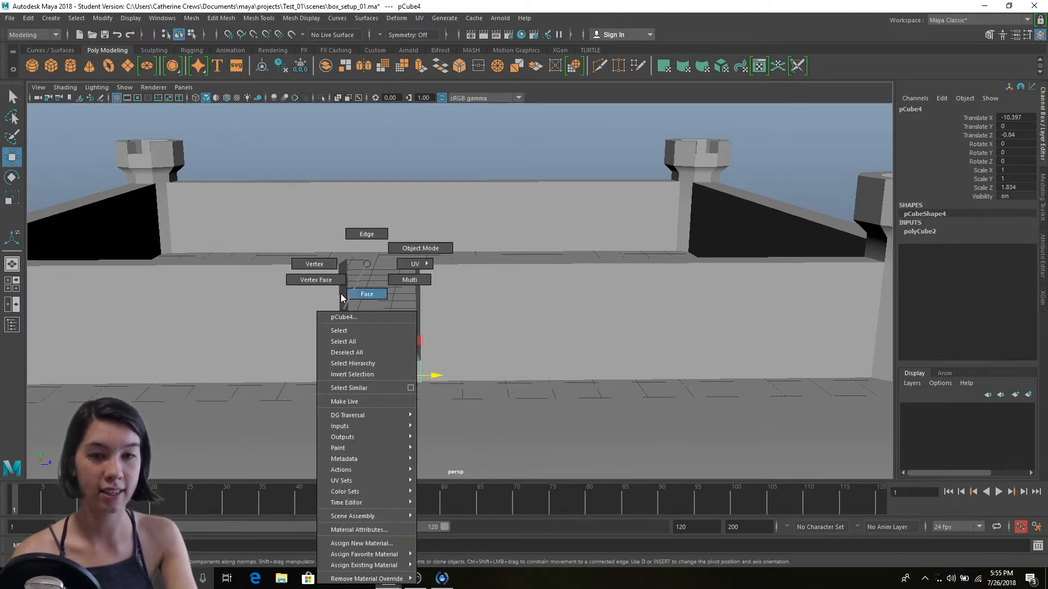
{"action": "left_click", "coordinate": [367, 294]}
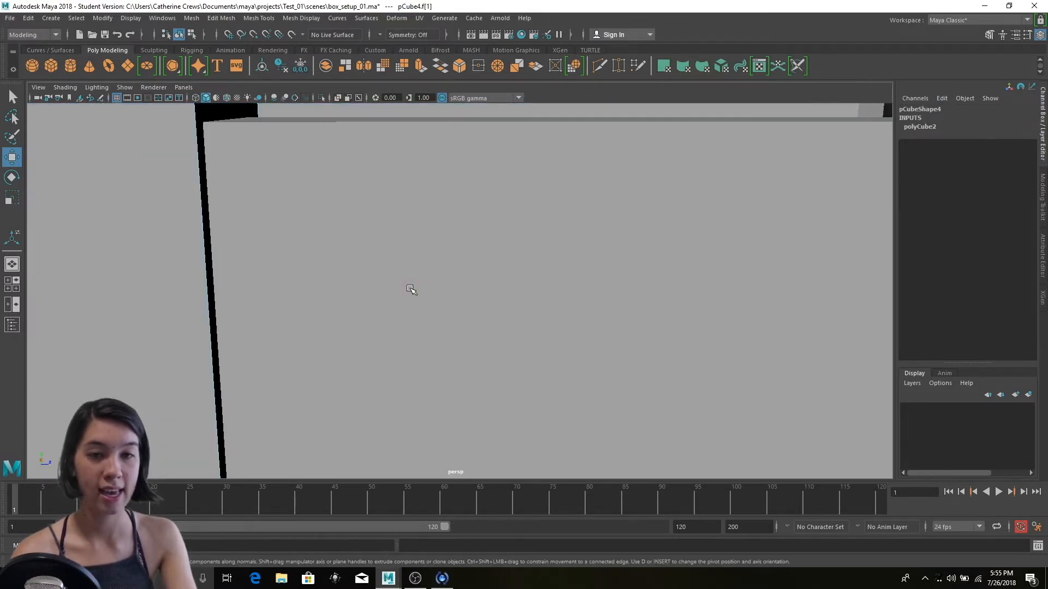
{"action": "right_click", "coordinate": [410, 289]}
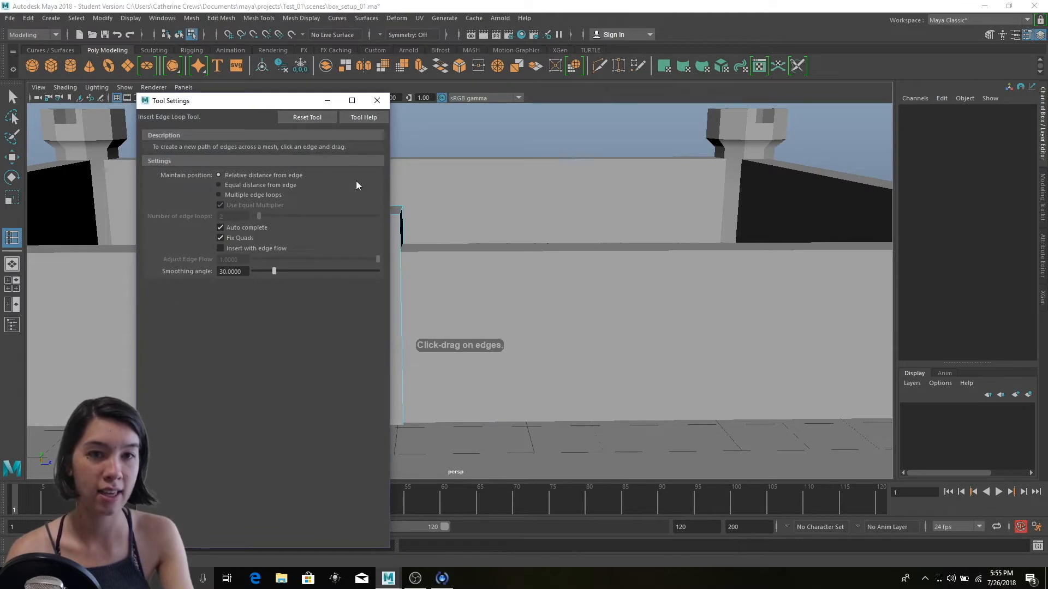
- Adjust the edge loop placement settings for dividing the door block
{"action": "left_click", "coordinate": [377, 101]}
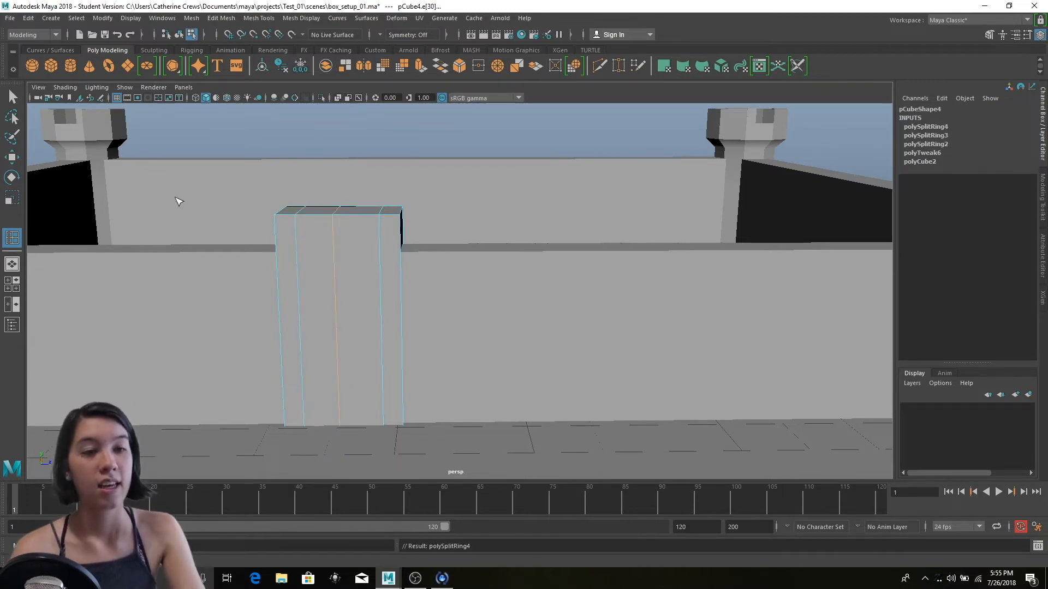
- Raise the door block's top middle vertices into a pointed arch
{"action": "right_click", "coordinate": [307, 241]}
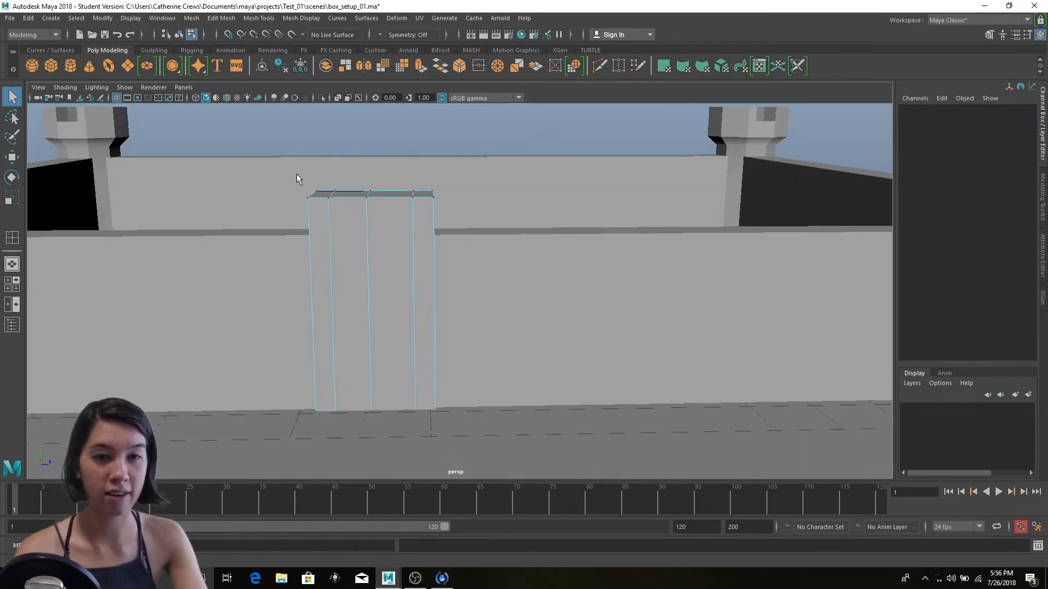
{"action": "left_click", "coordinate": [373, 194]}
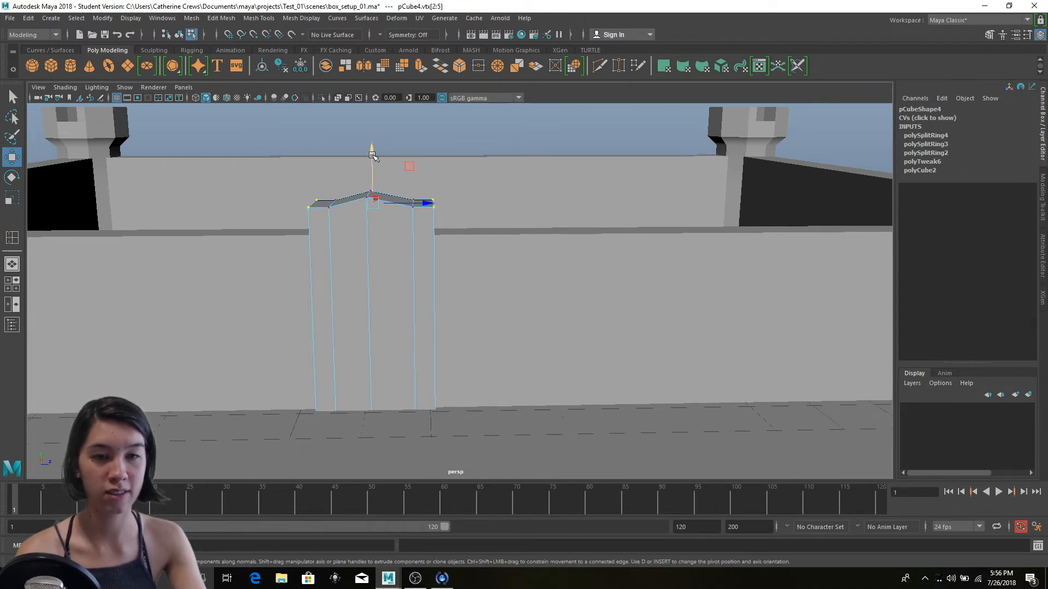
{"action": "left_click_drag", "start_coordinate": [371, 147], "coordinate": [372, 171]}
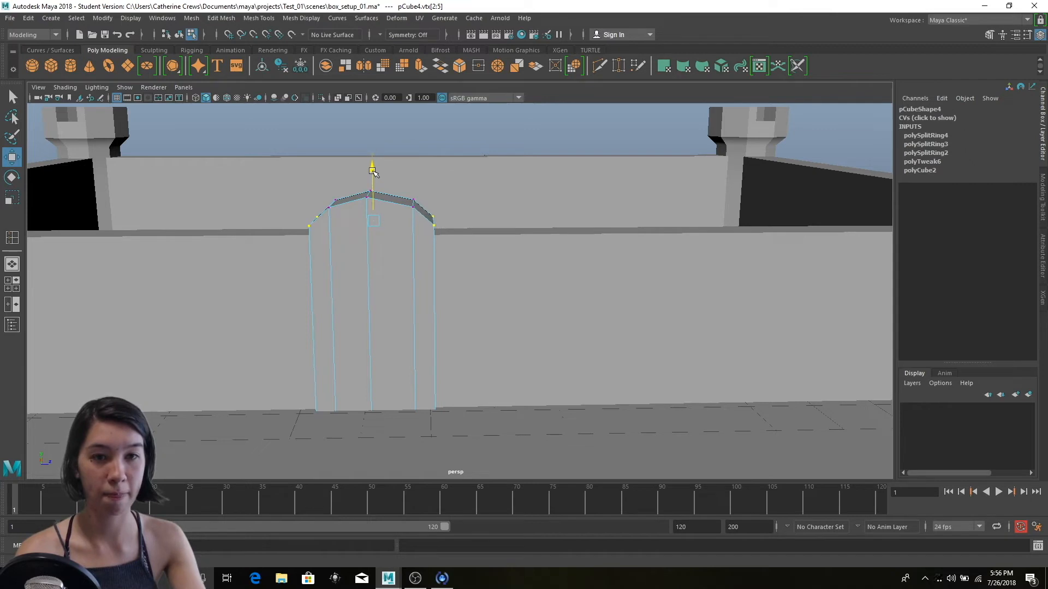
{"action": "left_click", "coordinate": [474, 197]}
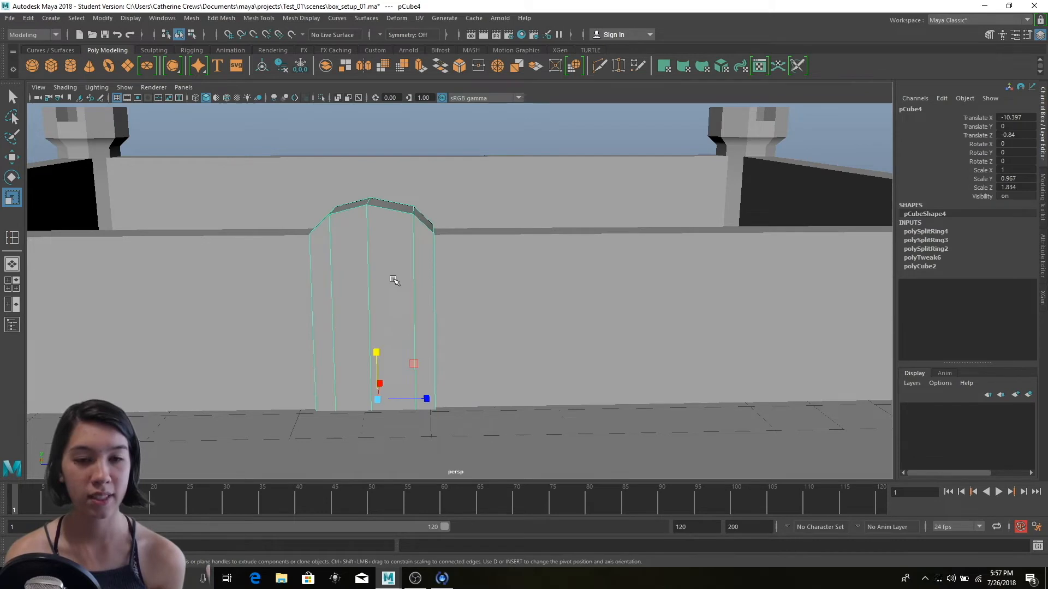
- Assign a new Phong material to the arched door block through its right-click Favorite Material menu
{"action": "right_click", "coordinate": [393, 279]}
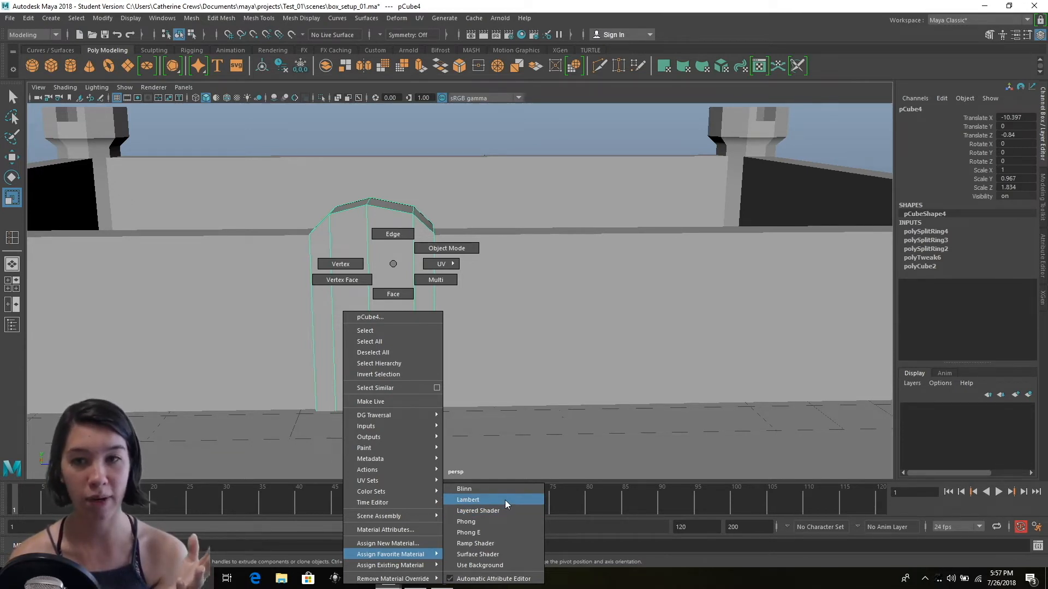
{"action": "mouse_move", "coordinate": [497, 528]}
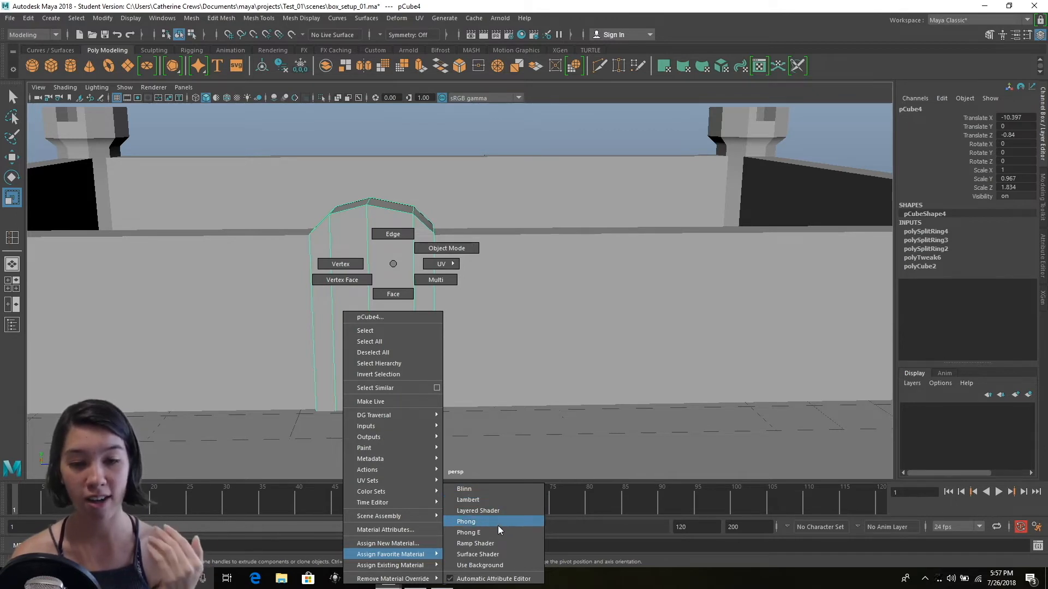
{"action": "left_click", "coordinate": [466, 521]}
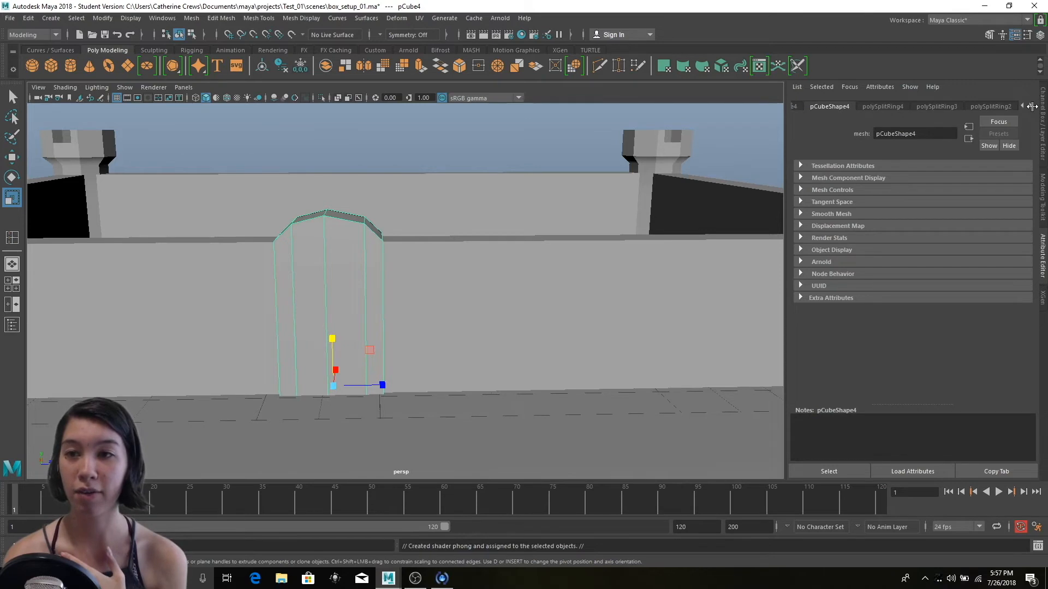
- Show the phong1 material attributes for the door in the Attribute Editor
{"action": "left_click", "coordinate": [1000, 106]}
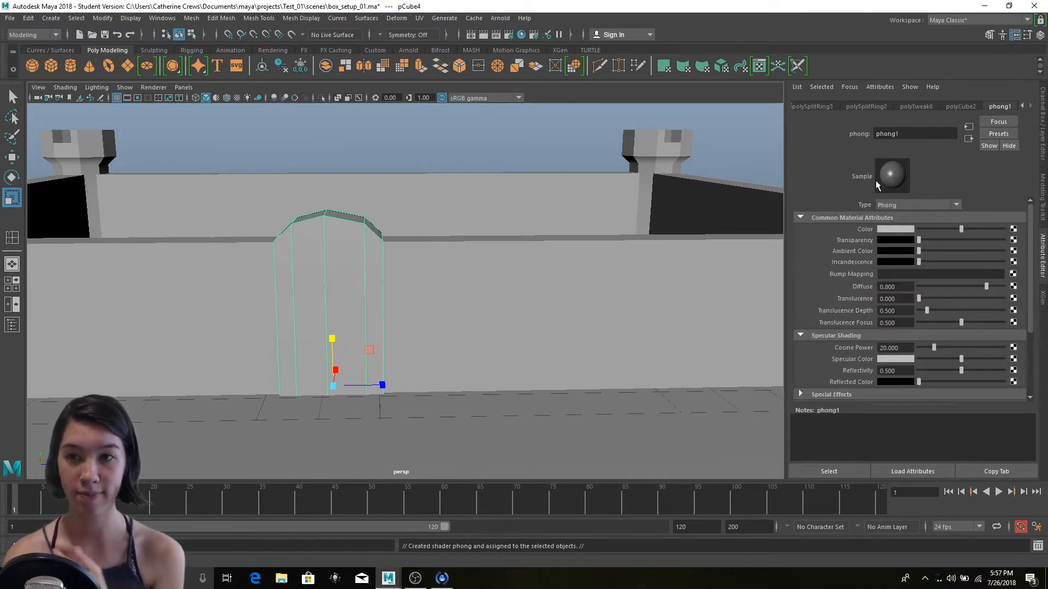
{"action": "left_click", "coordinate": [894, 229]}
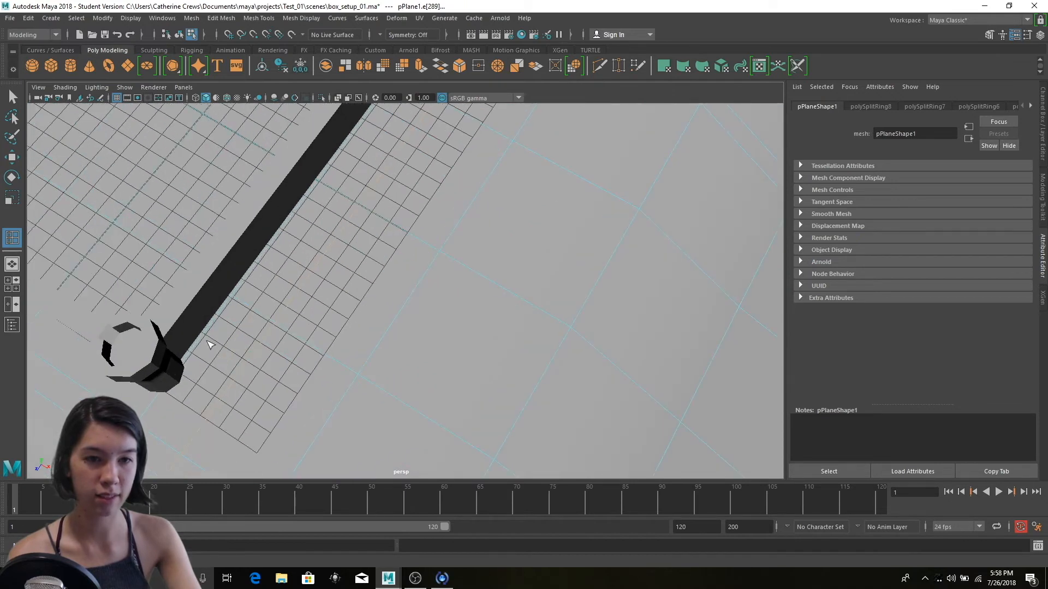
- Undo the last edit while extruding the ground-plane moat faces (Ctrl+Z)
{"action": "key", "text": "ctrl+z"}
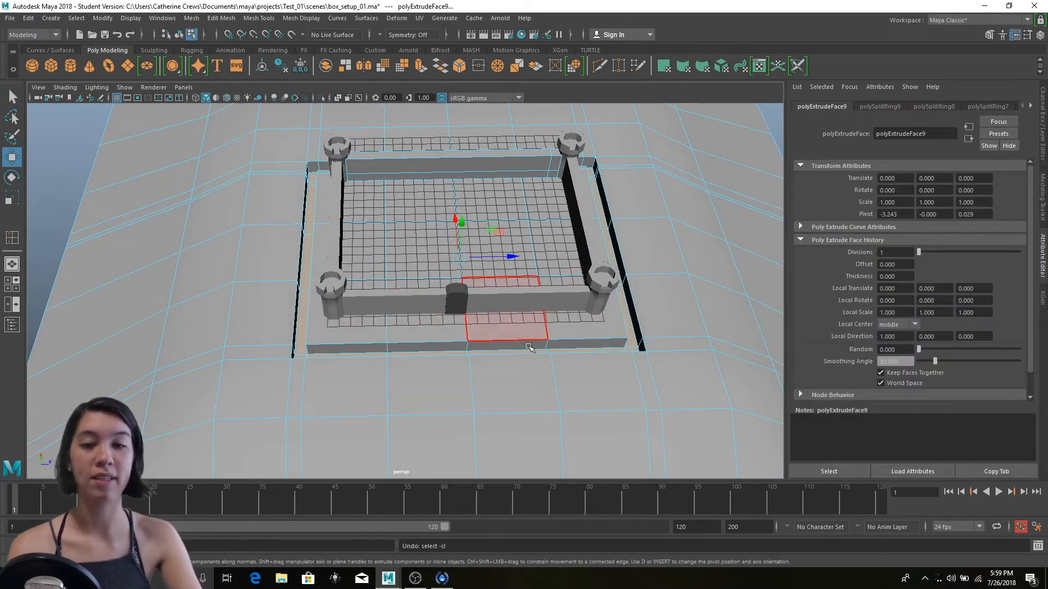
- Assign a new Phong material to the selected moat faces and view phong2's attributes
{"action": "right_click", "coordinate": [528, 346]}
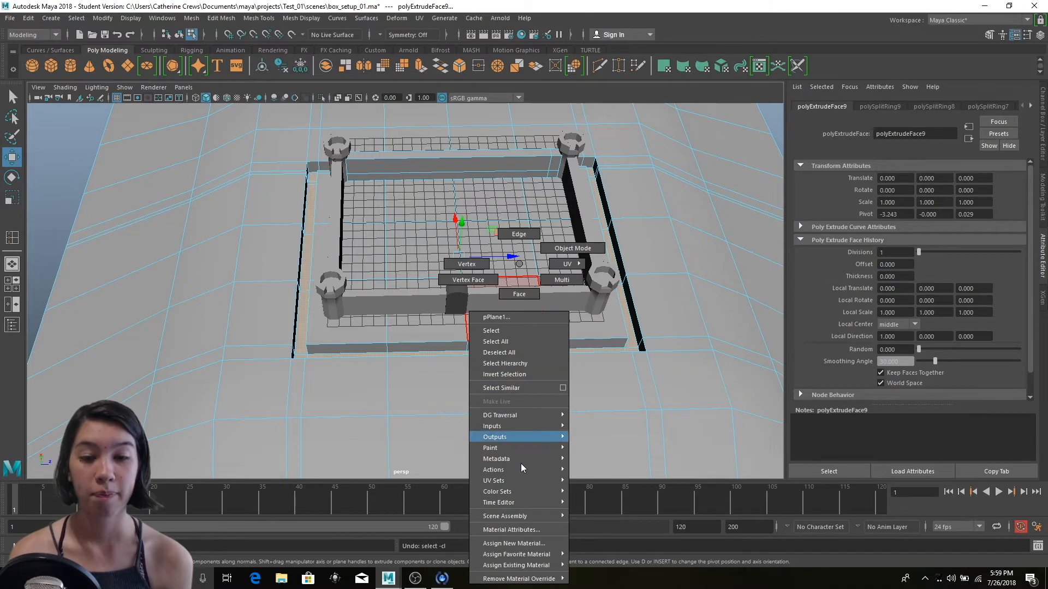
{"action": "mouse_move", "coordinate": [516, 554]}
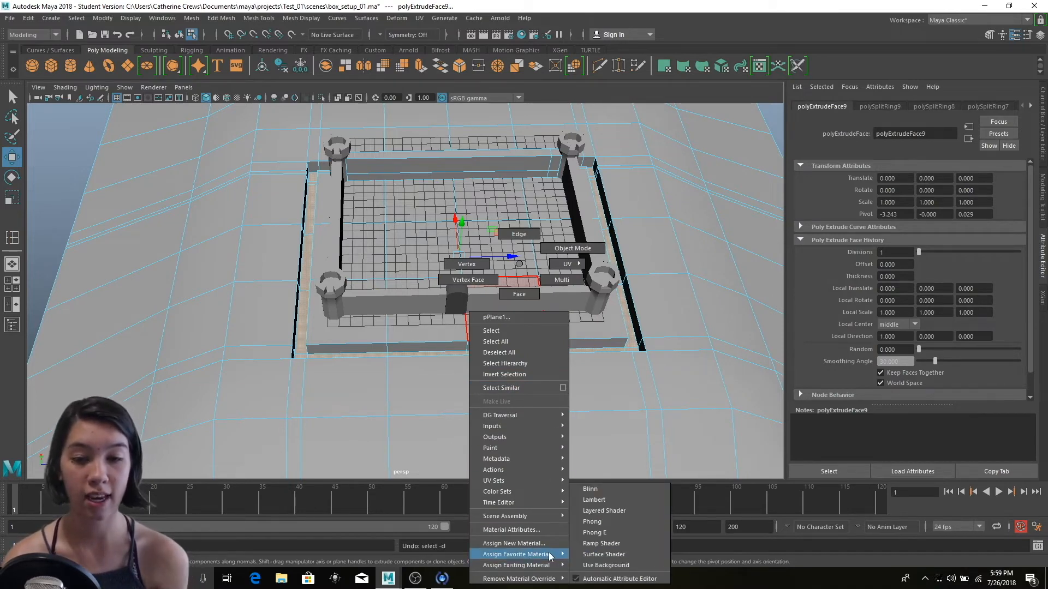
{"action": "left_click", "coordinate": [591, 521]}
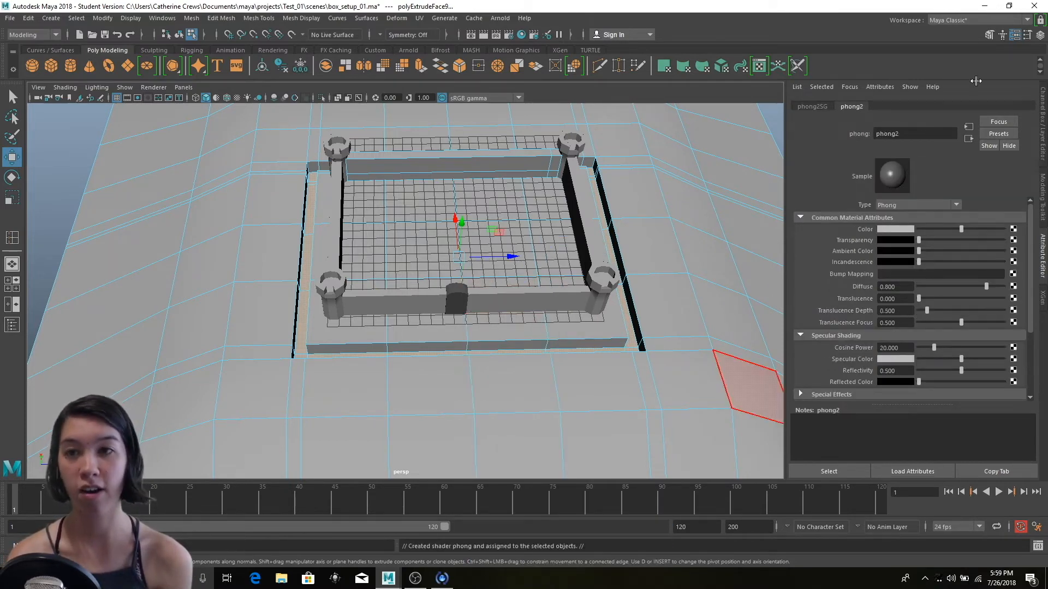
{"action": "left_click", "coordinate": [895, 229]}
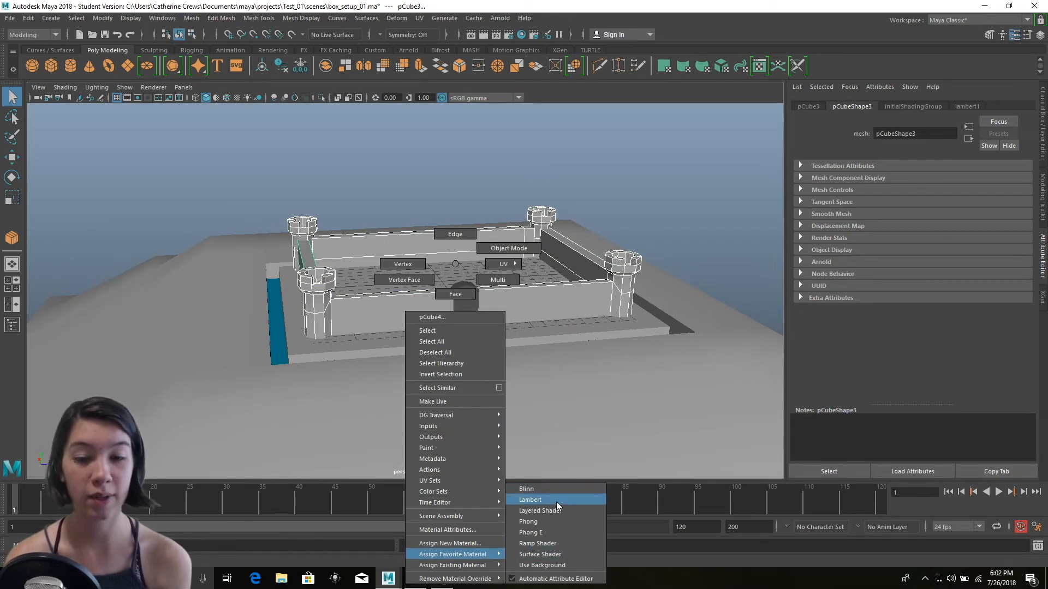
- Set the lambert2 Color to pink for the walls and towers, then deselect
{"action": "left_click", "coordinate": [530, 500]}
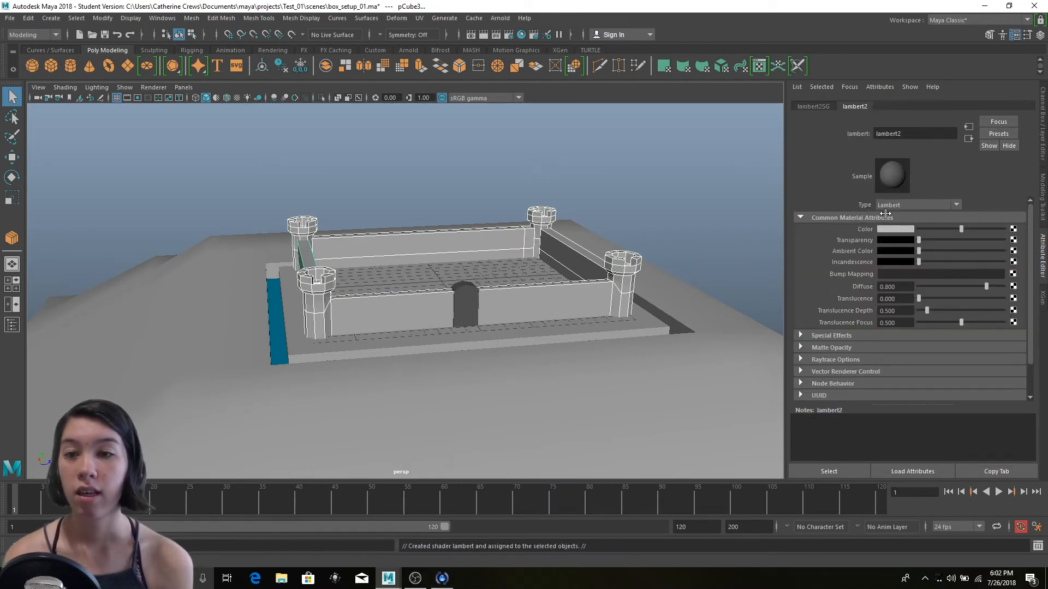
{"action": "left_click", "coordinate": [893, 229]}
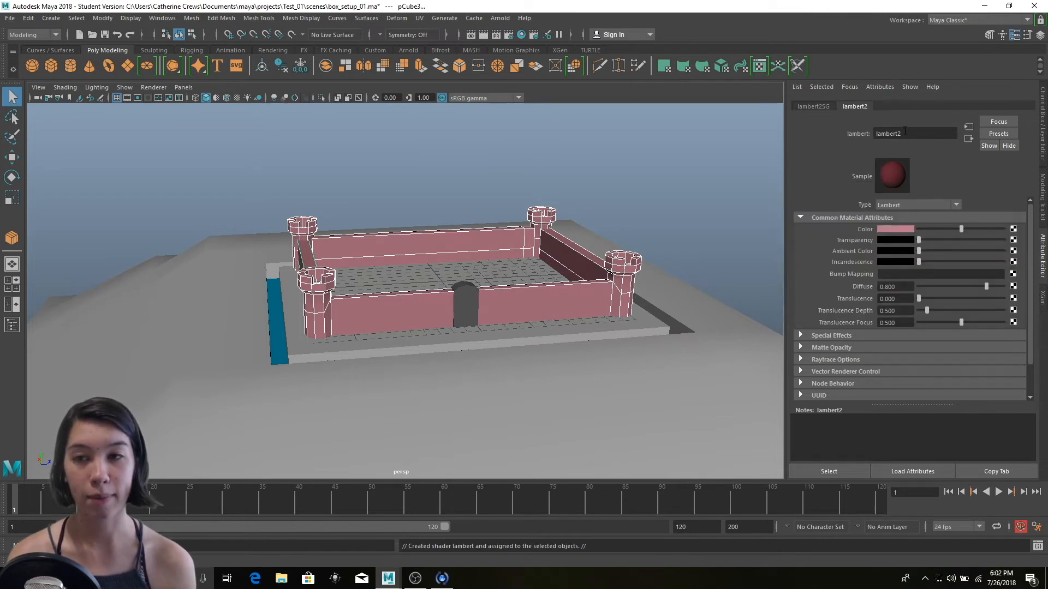
{"action": "mouse_move", "coordinate": [372, 382]}
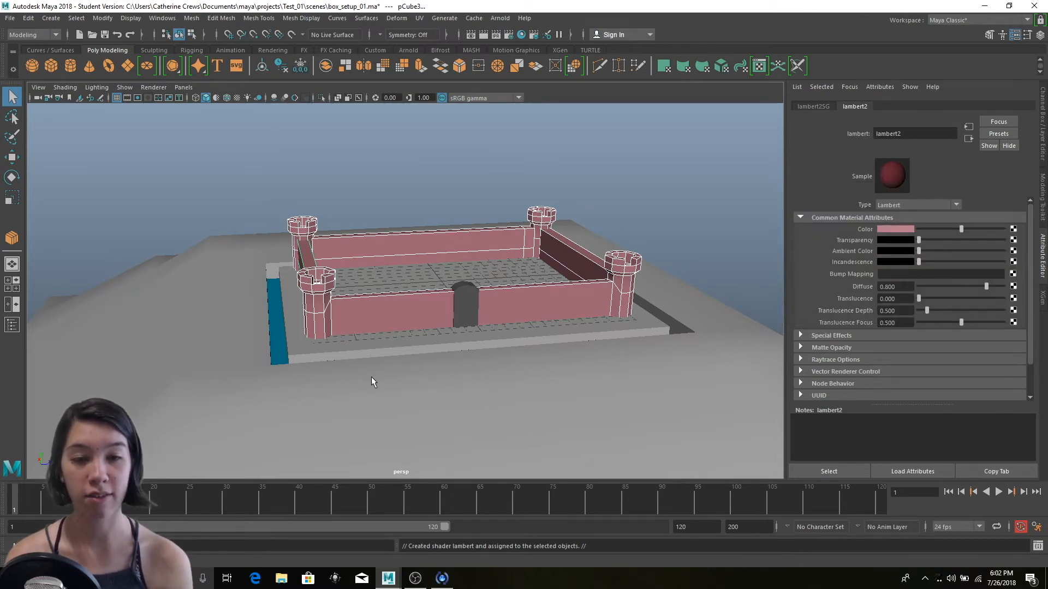
{"action": "mouse_move", "coordinate": [713, 169]}
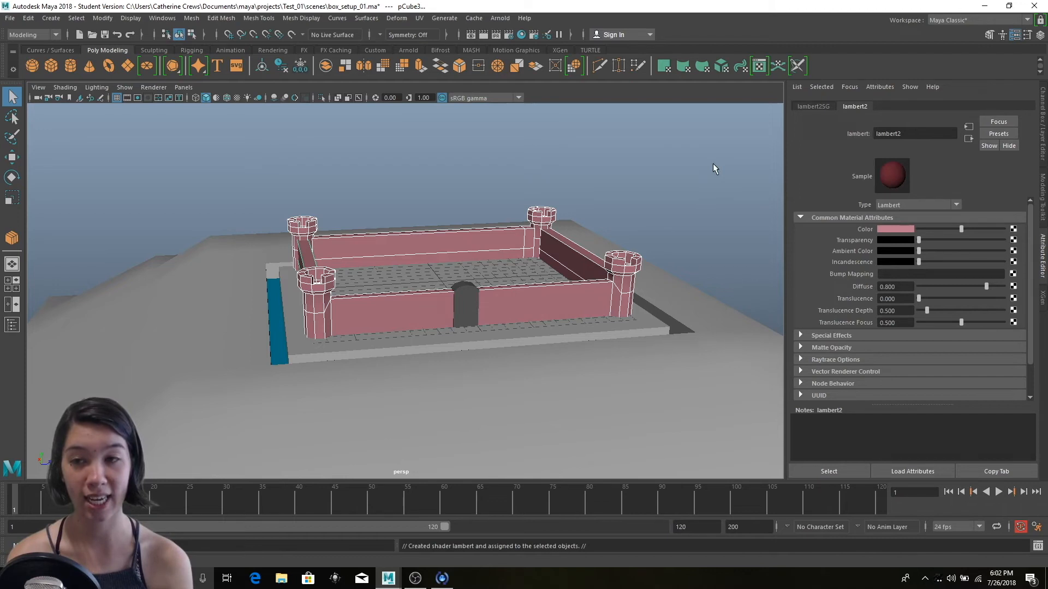
{"action": "left_click", "coordinate": [645, 237]}
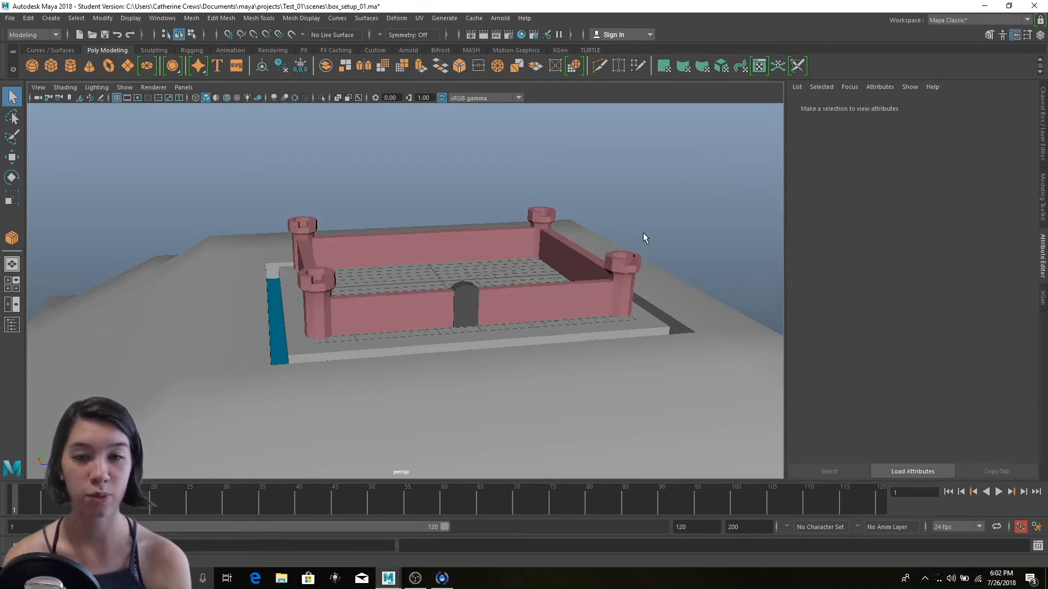
{"action": "mouse_move", "coordinate": [622, 251]}
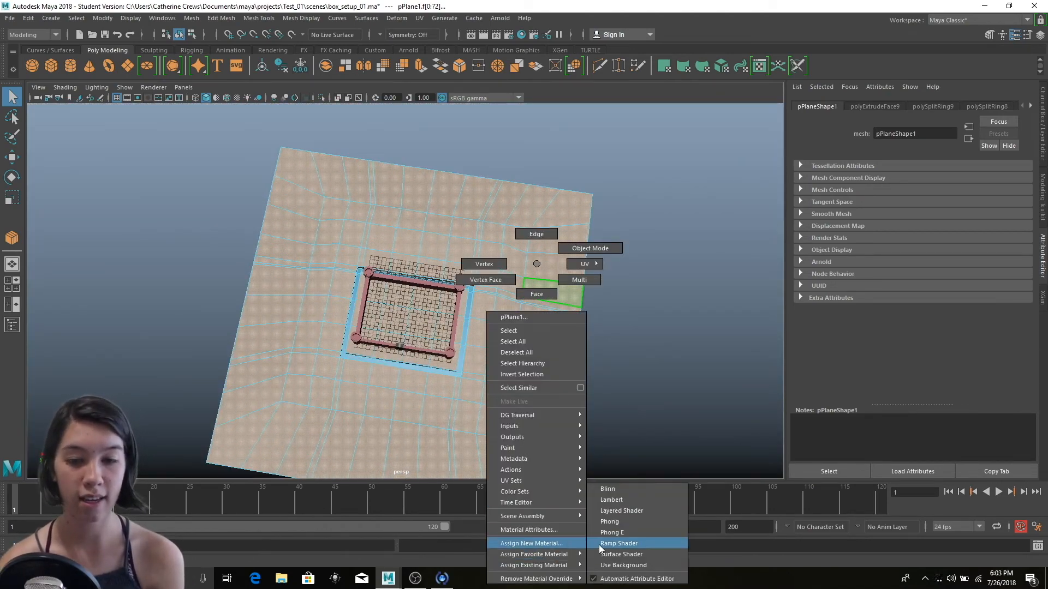
- Give the ground plane a new Lambert material, lambert3, with a soft green colour
{"action": "left_click", "coordinate": [611, 500]}
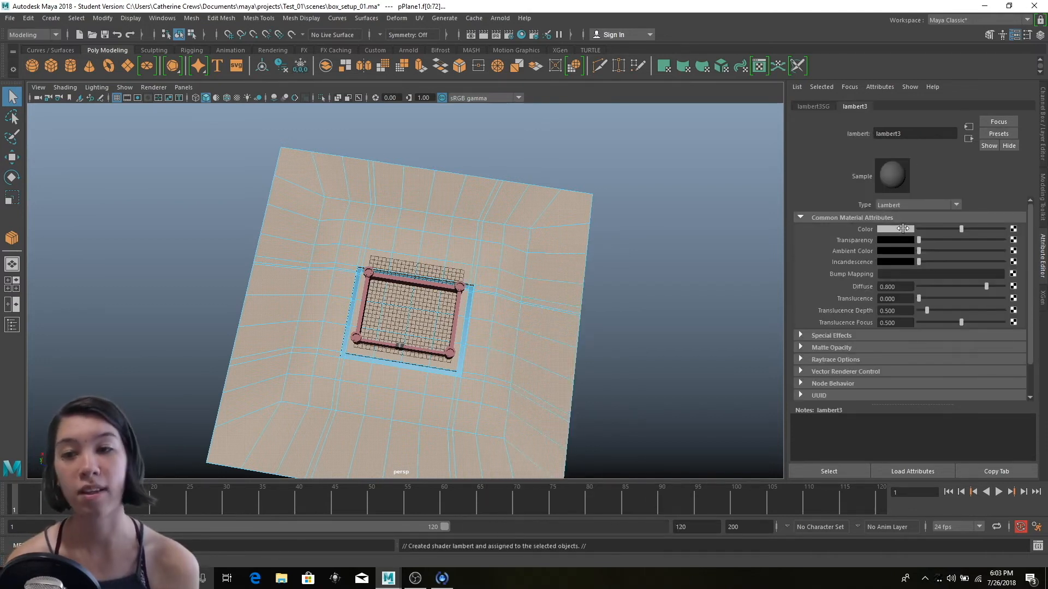
{"action": "left_click", "coordinate": [897, 230]}
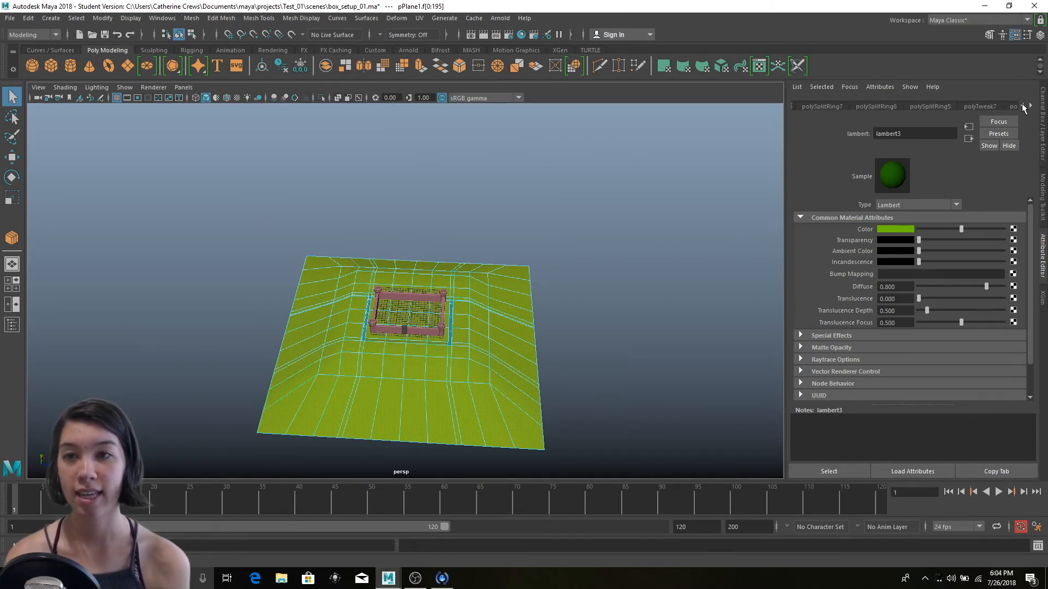
{"action": "left_click", "coordinate": [1031, 107]}
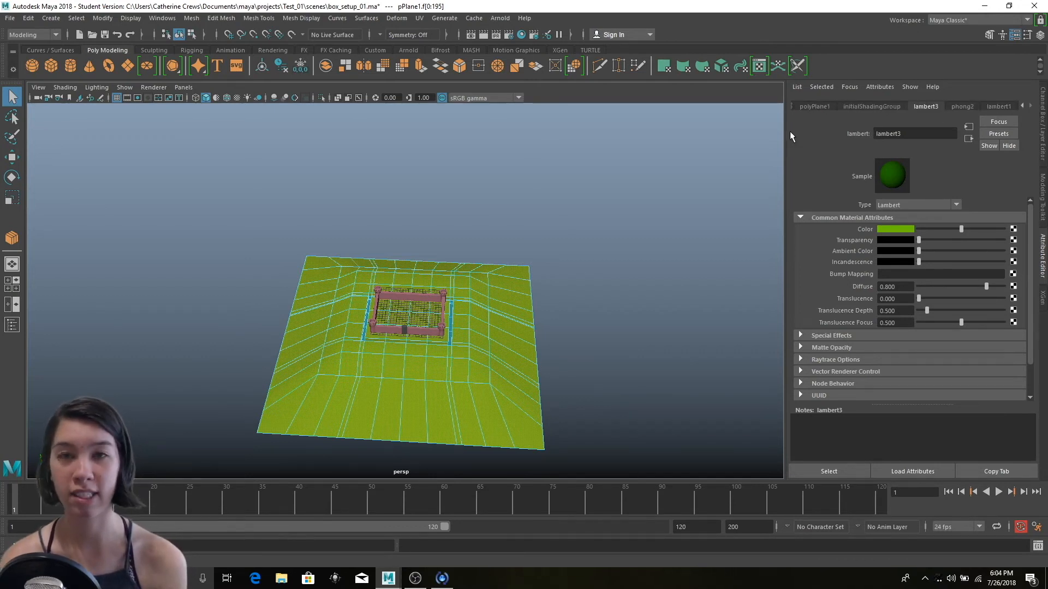
{"action": "mouse_move", "coordinate": [923, 123]}
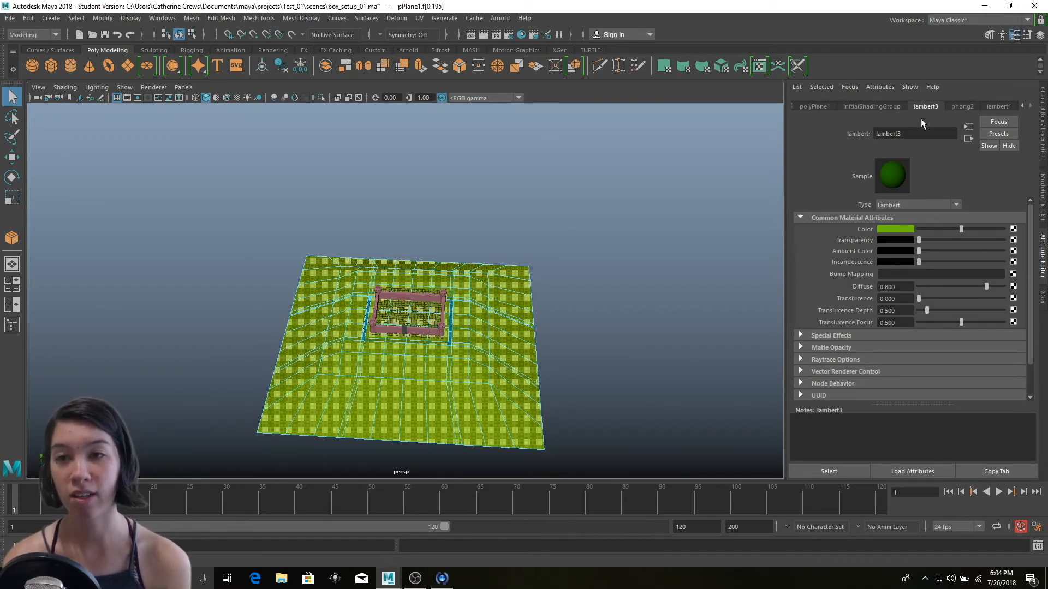
{"action": "left_click", "coordinate": [895, 229]}
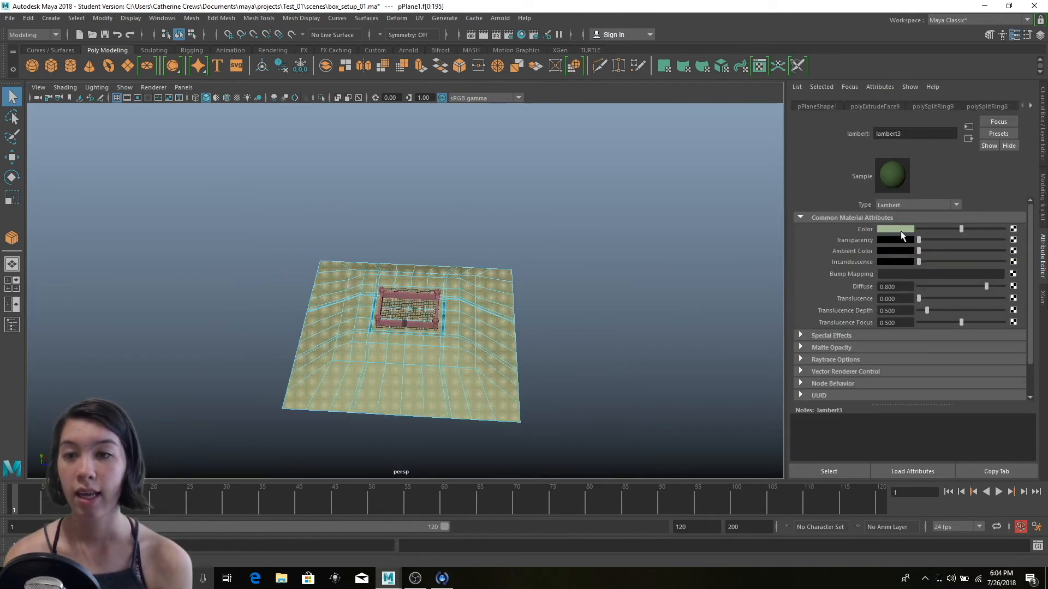
{"action": "left_click", "coordinate": [894, 229]}
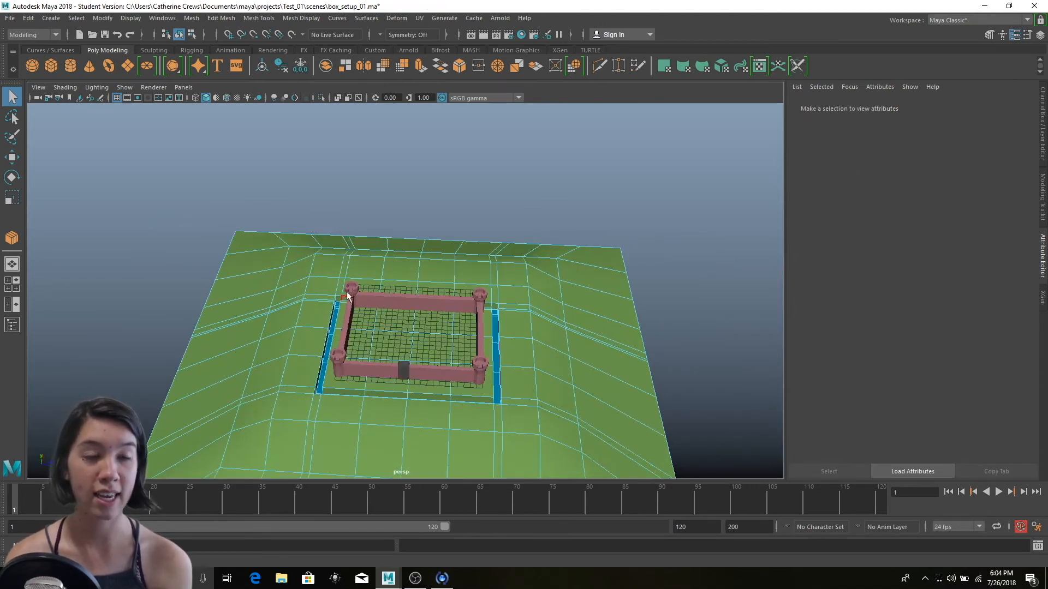
- Save the scene as castle_setup.mb, accepting the Student Version warning
{"action": "left_click", "coordinate": [9, 17]}
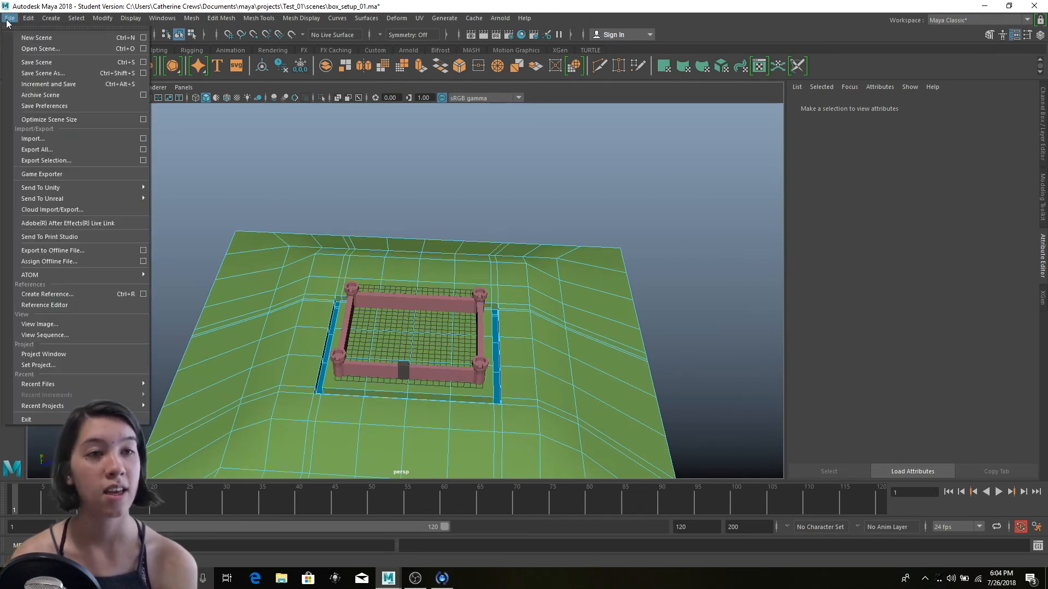
{"action": "left_click", "coordinate": [27, 18]}
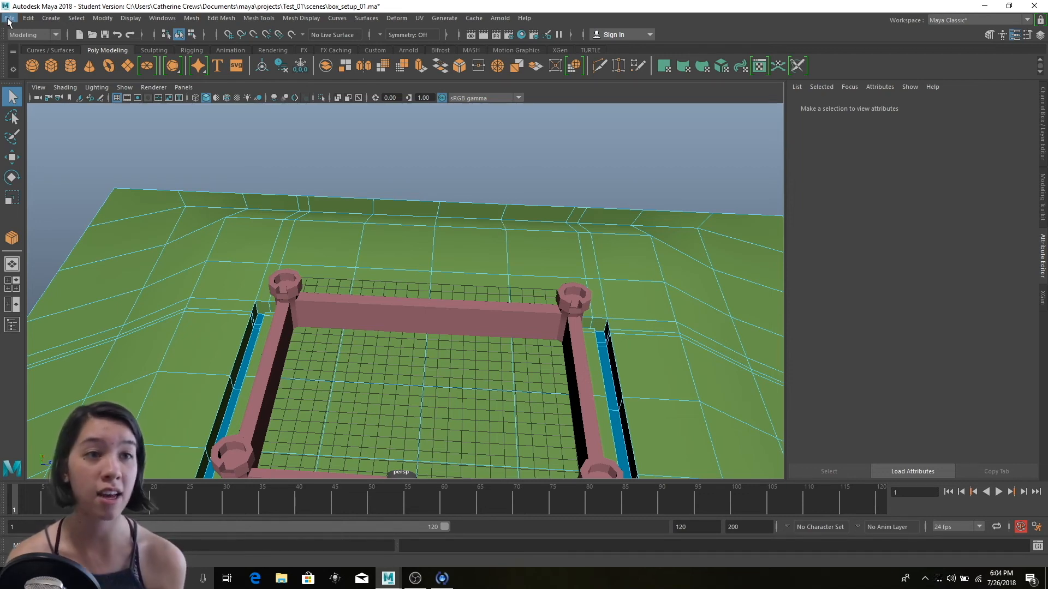
{"action": "left_click", "coordinate": [10, 18]}
{"action": "type", "text": "castle_setup.mb"}
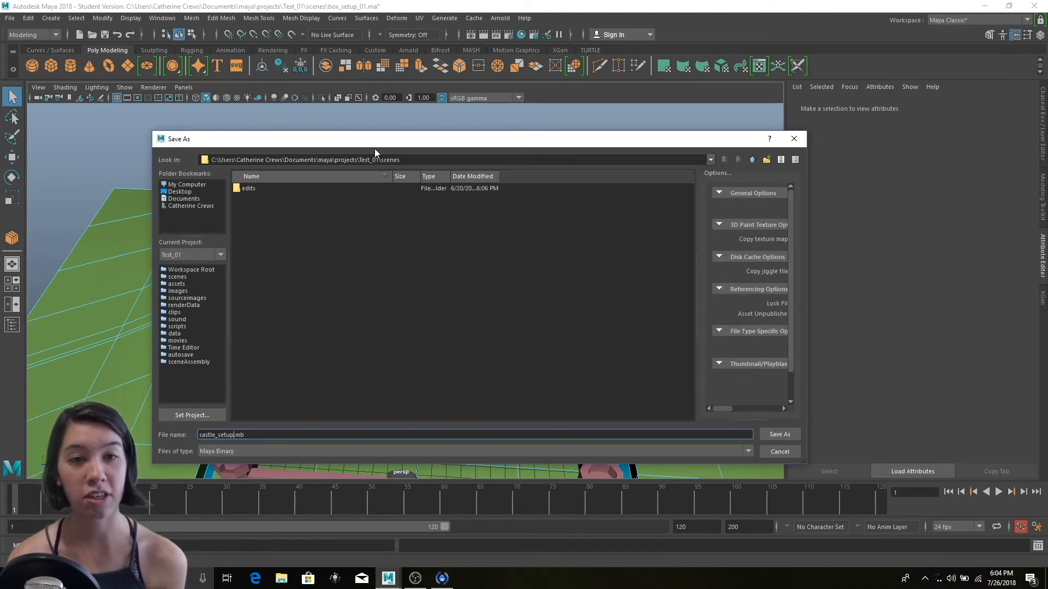
{"action": "mouse_move", "coordinate": [373, 170]}
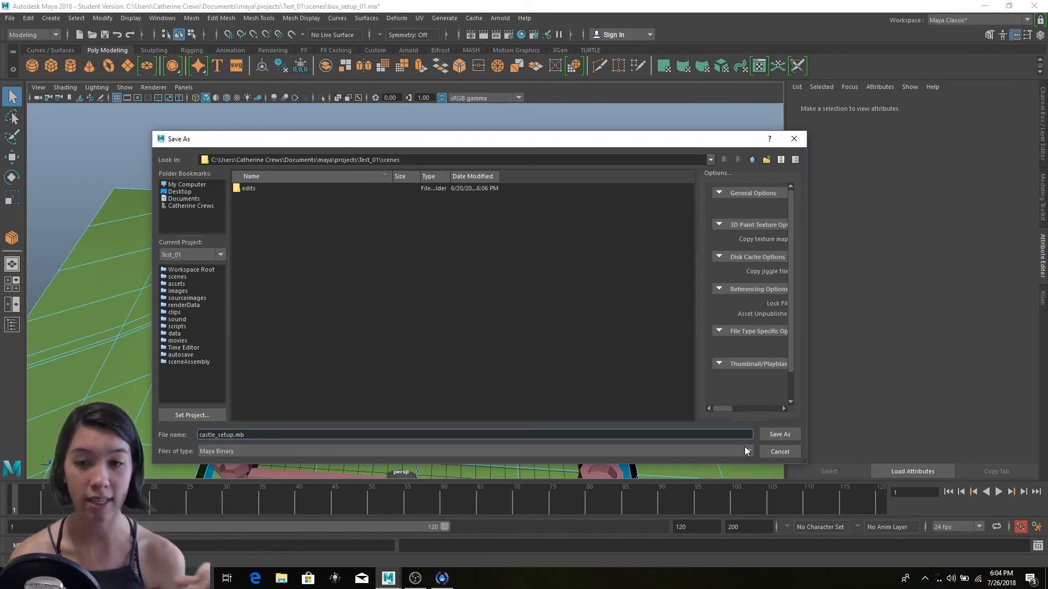
{"action": "left_click", "coordinate": [778, 434]}
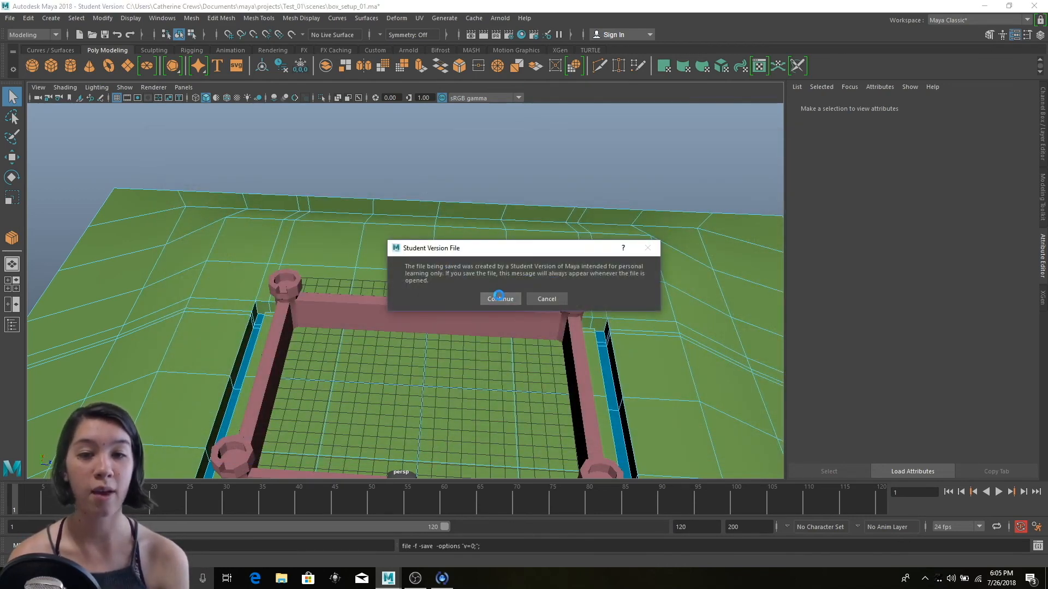
{"action": "left_click", "coordinate": [500, 299]}
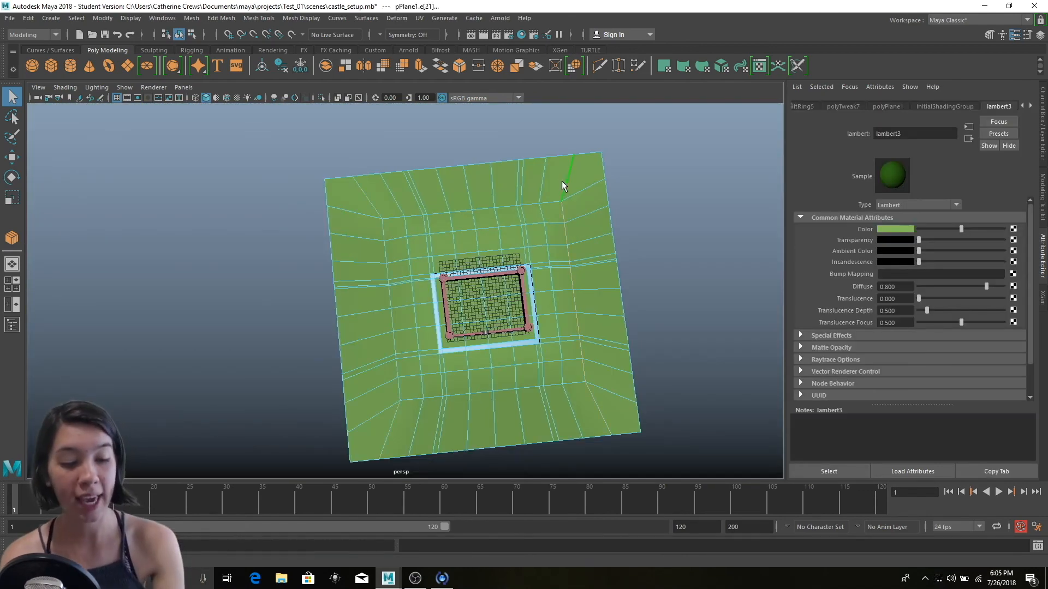
{"action": "right_click", "coordinate": [563, 187]}
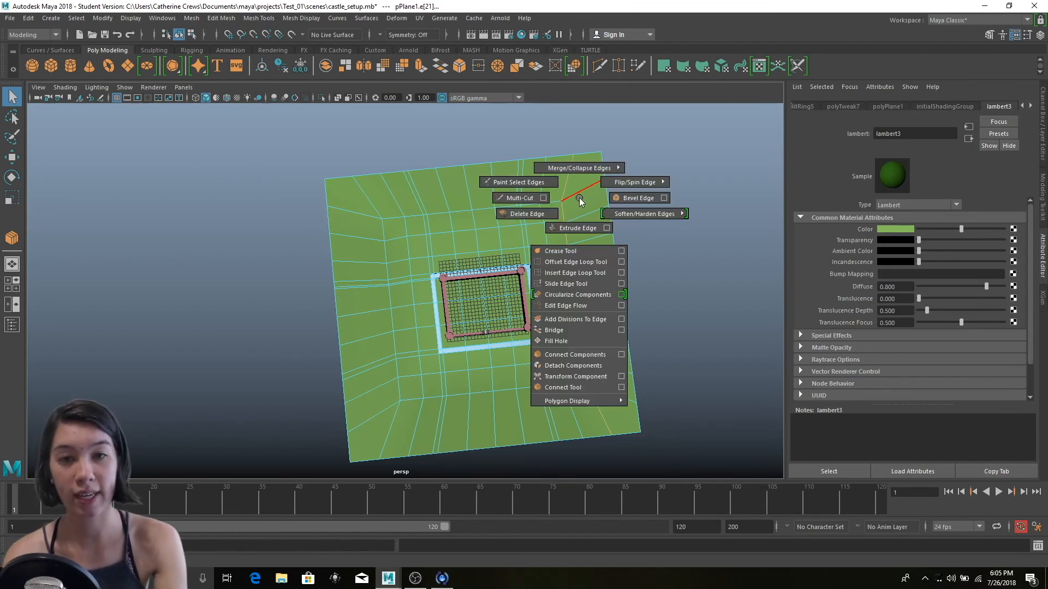
{"action": "left_click", "coordinate": [526, 213]}
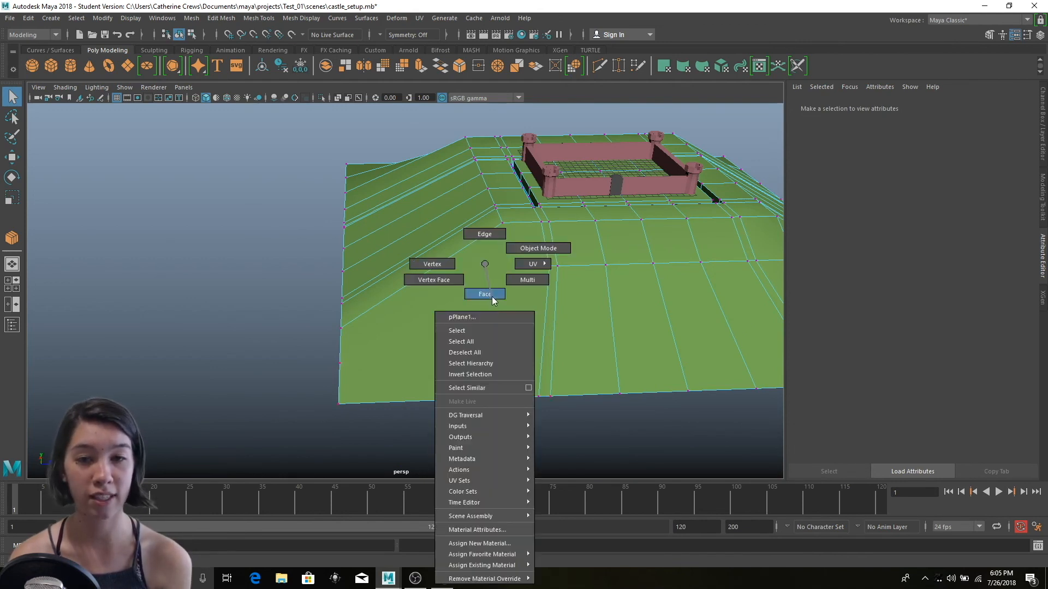
{"action": "left_click", "coordinate": [484, 294]}
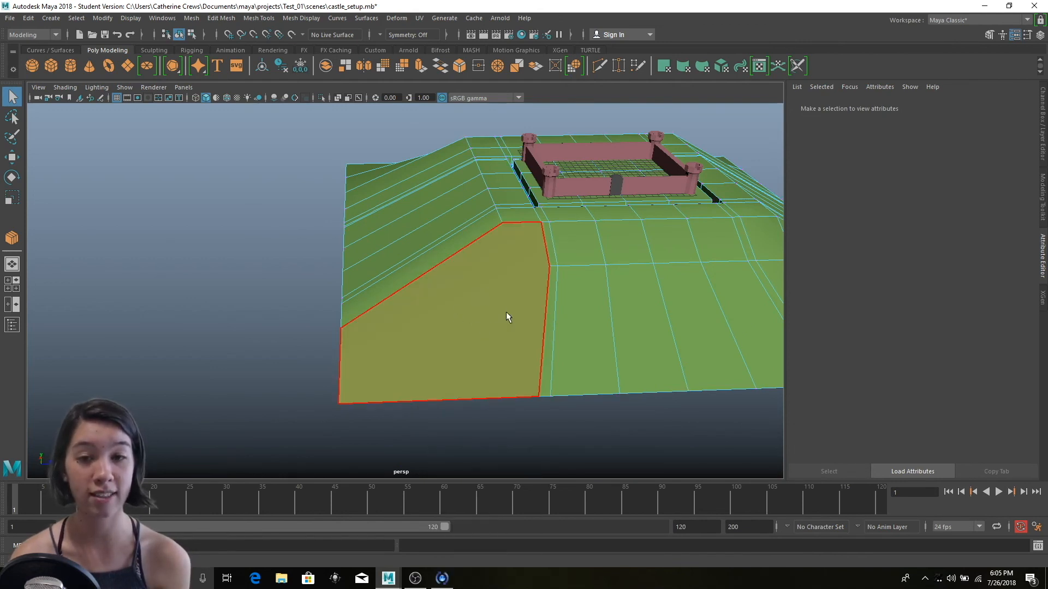
{"action": "left_click", "coordinate": [578, 253]}
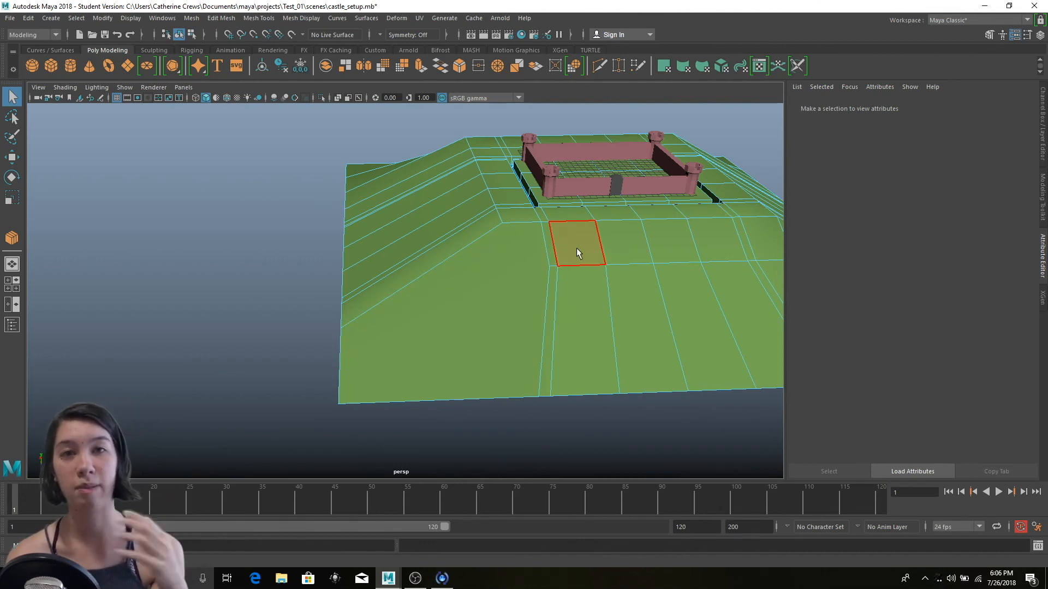
{"action": "left_click", "coordinate": [440, 327]}
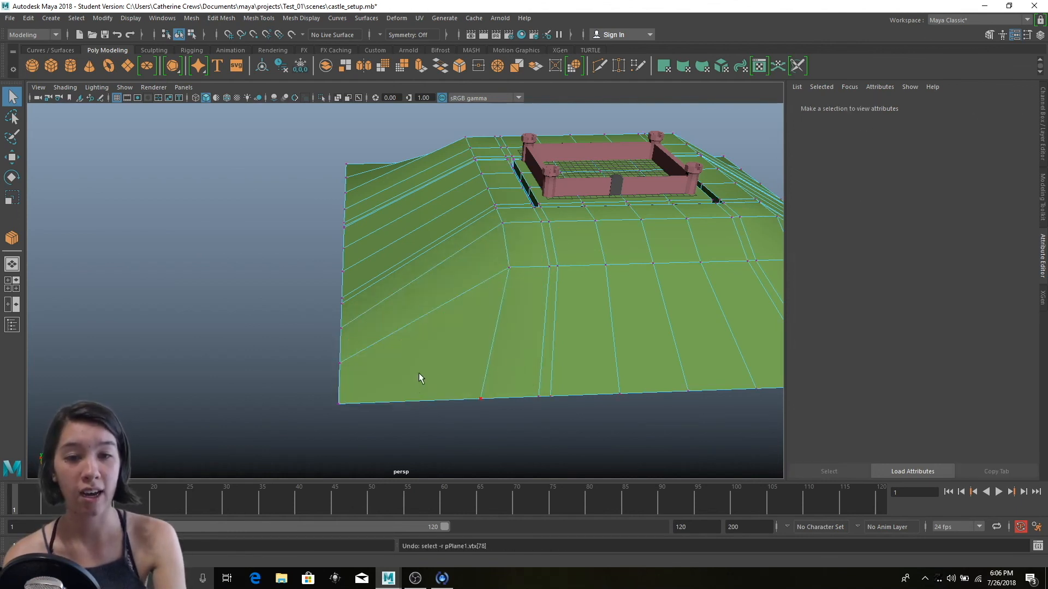
{"action": "left_click", "coordinate": [419, 378]}
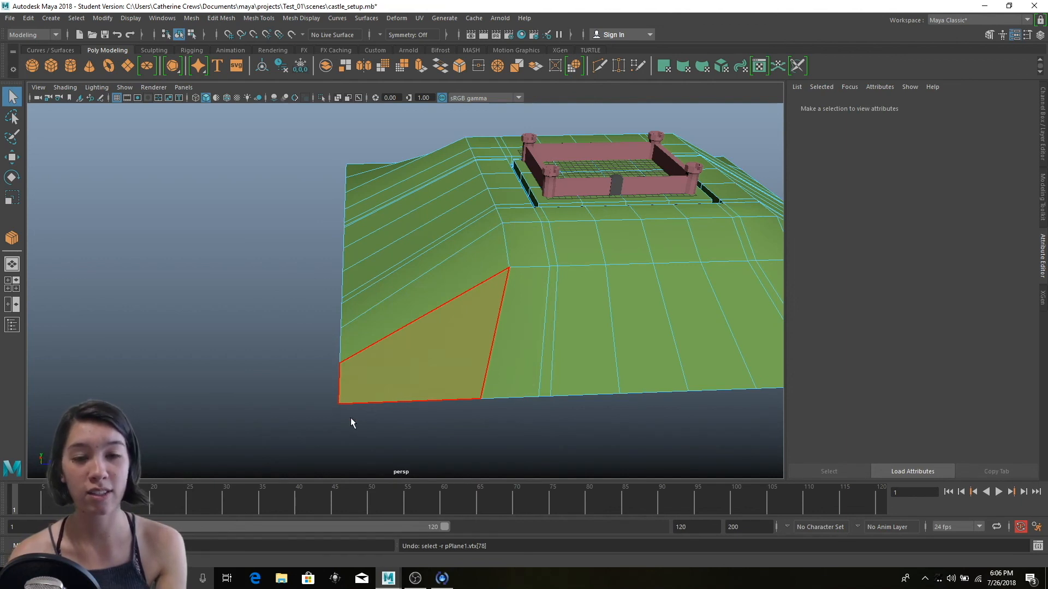
{"action": "left_click", "coordinate": [354, 332]}
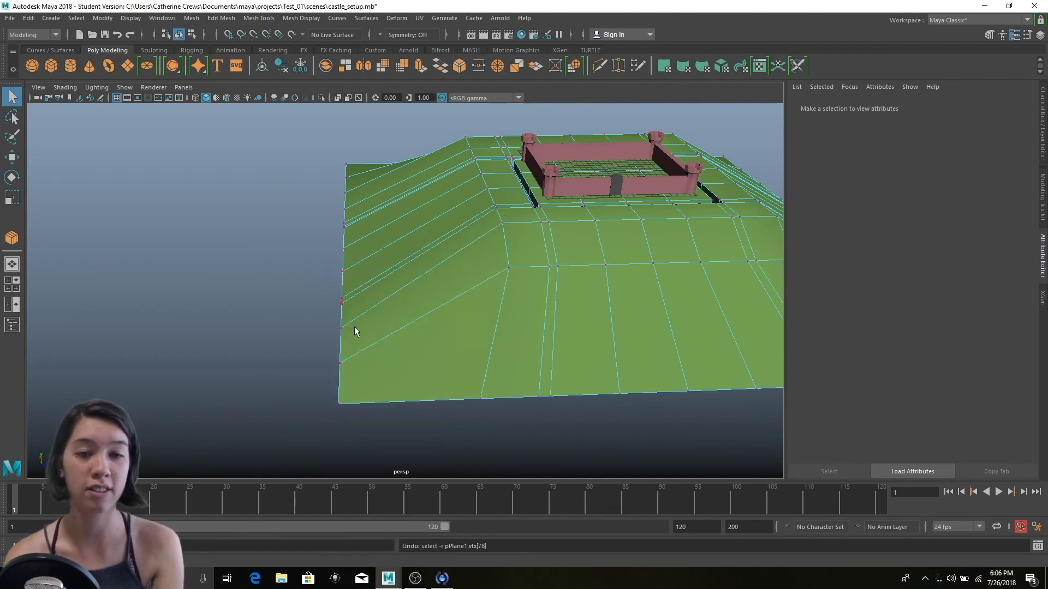